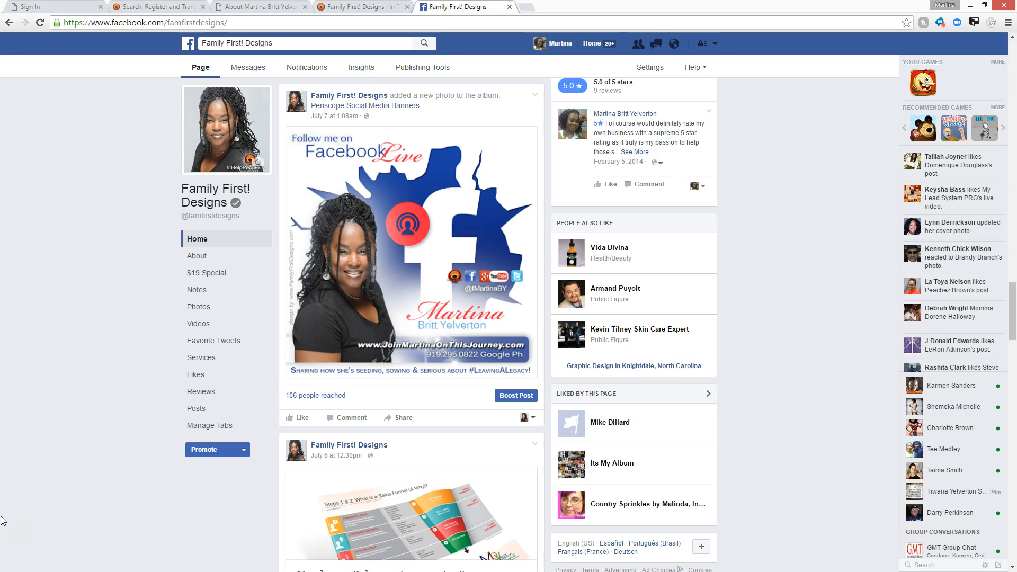
mouse_move(12, 511)
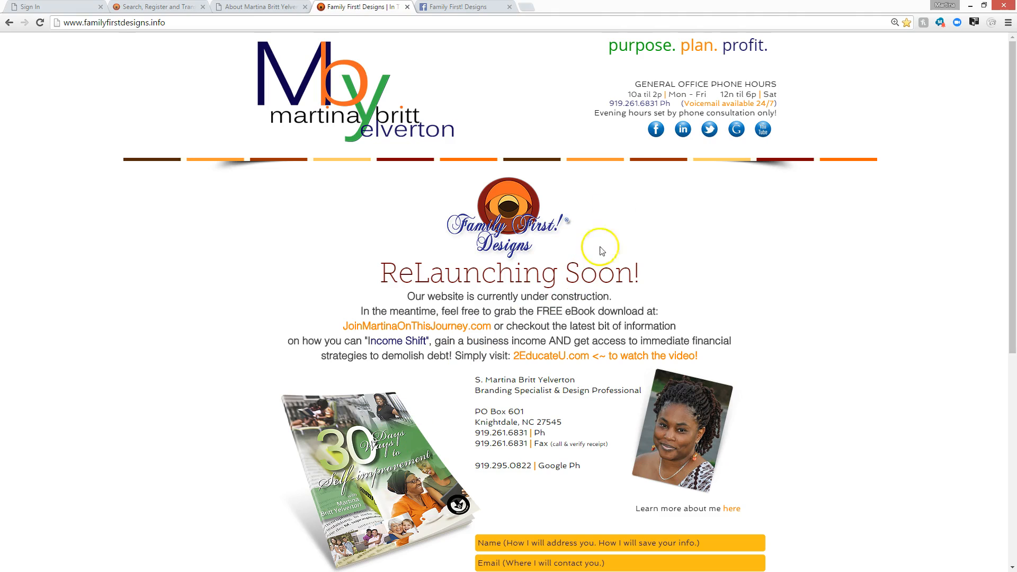
mouse_move(773, 138)
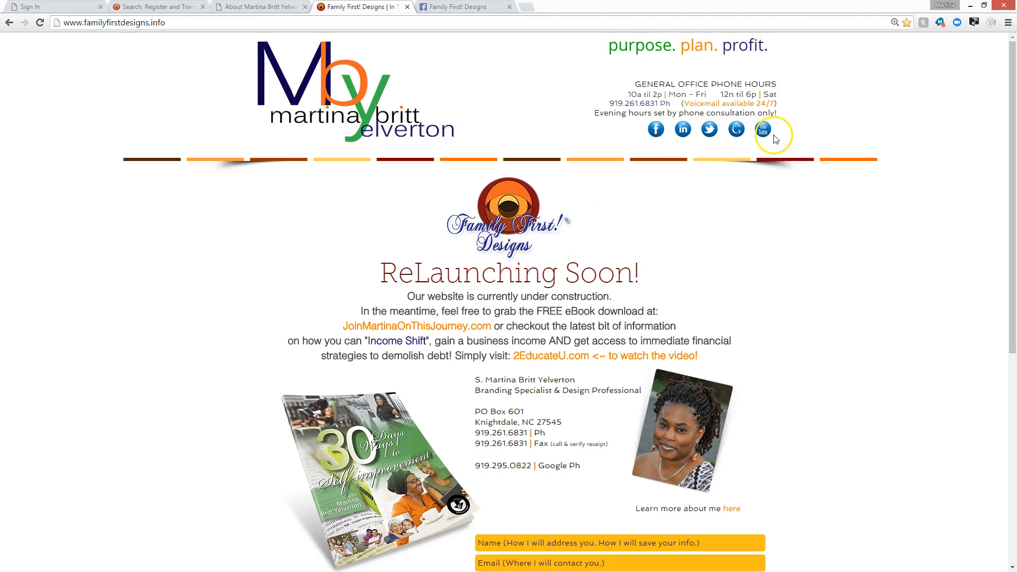
mouse_move(708, 130)
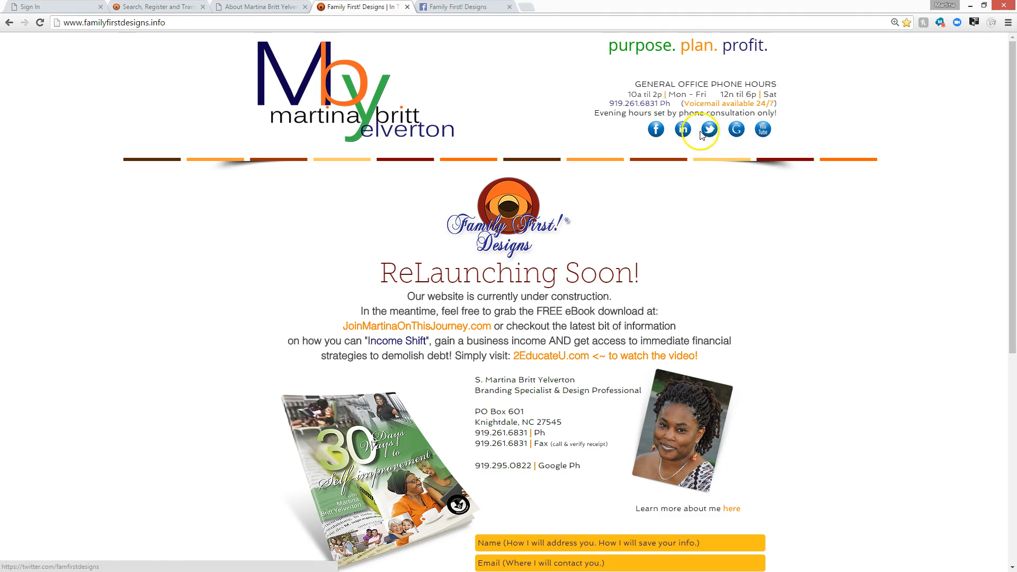
mouse_move(681, 129)
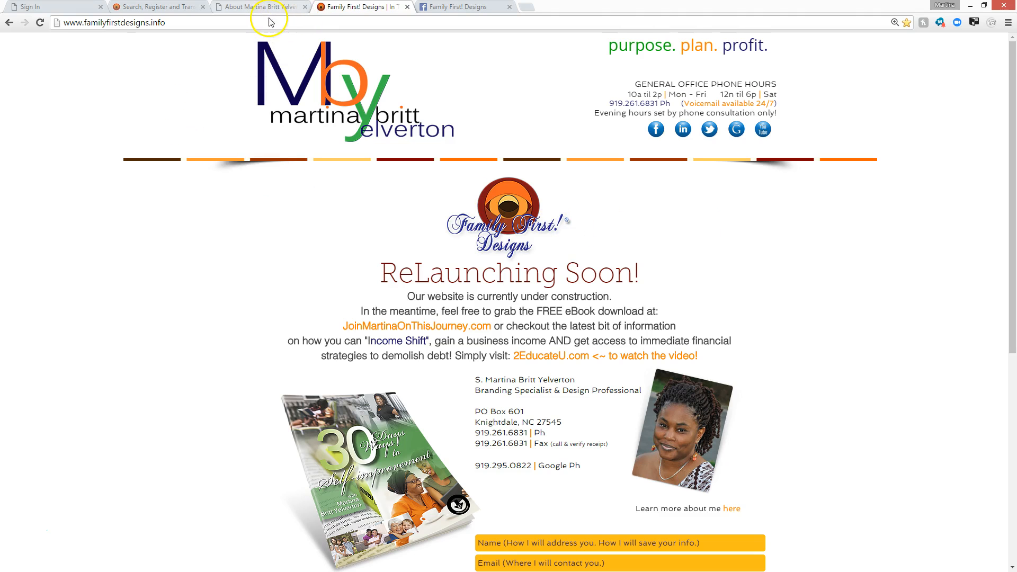
Read the About Martina Britt Yelverton page down to its footer
left_click(260, 6)
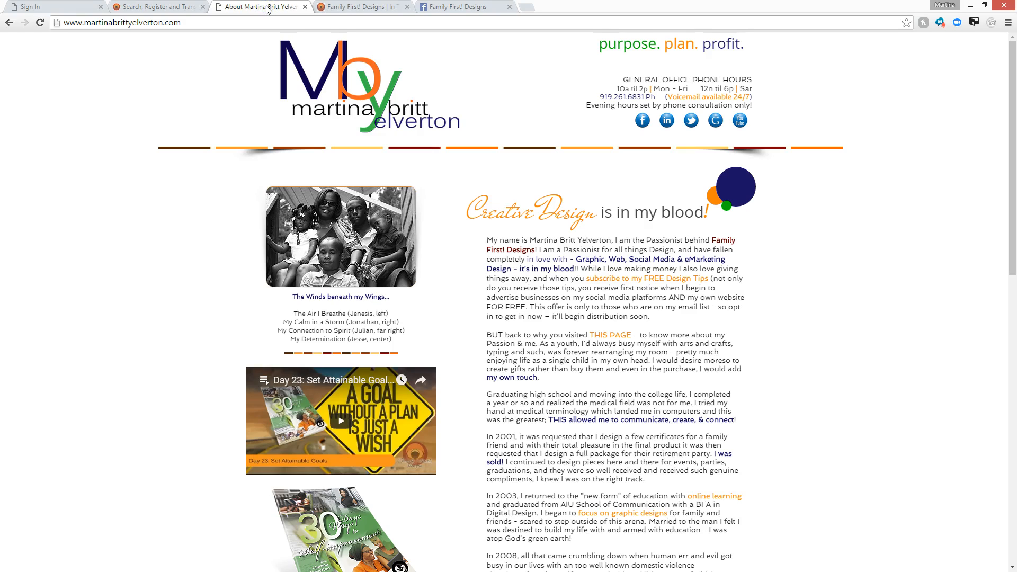
mouse_move(1010, 195)
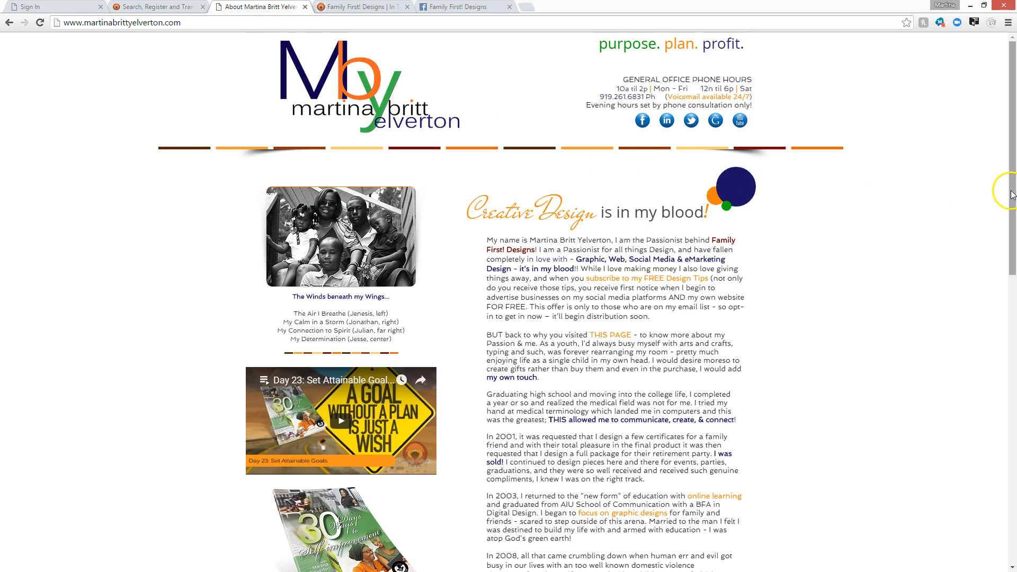
scroll("down", 3)
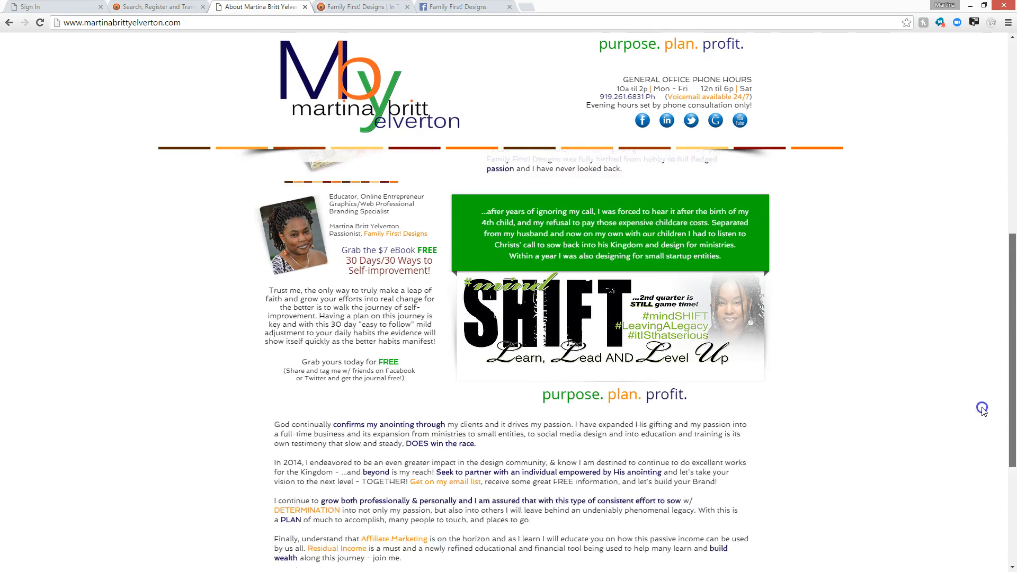
scroll("down", 3)
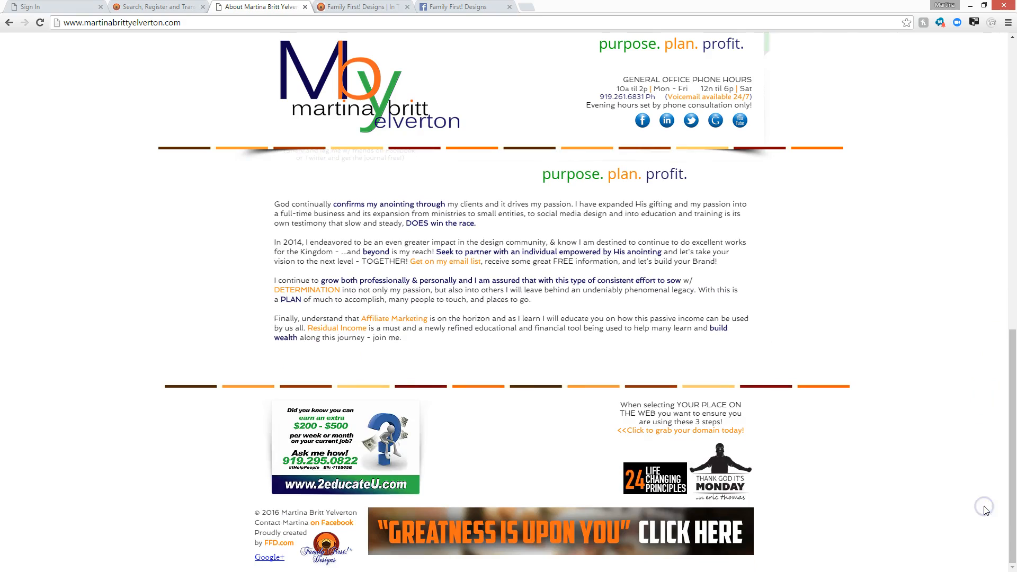
mouse_move(984, 510)
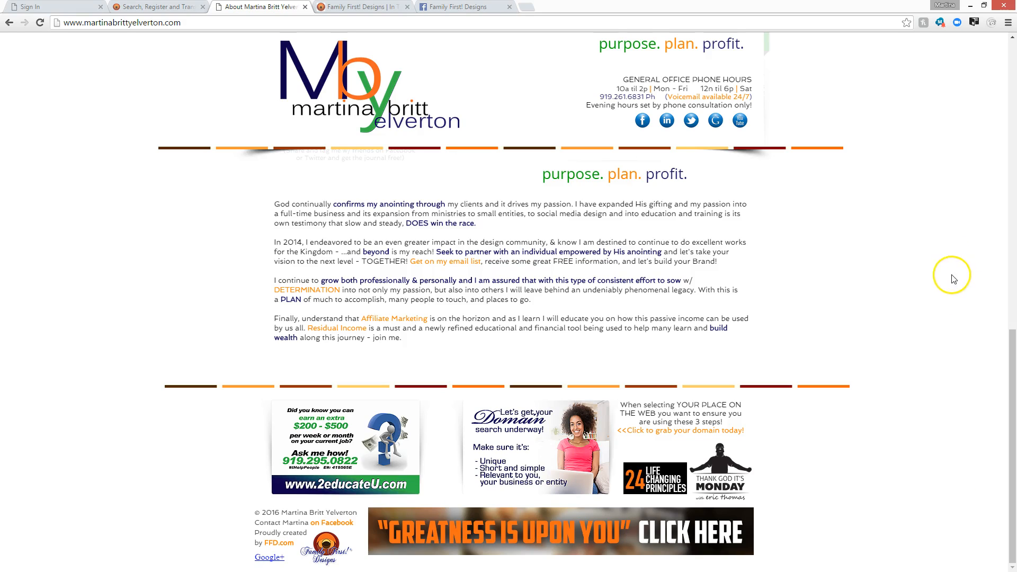
mouse_move(501, 447)
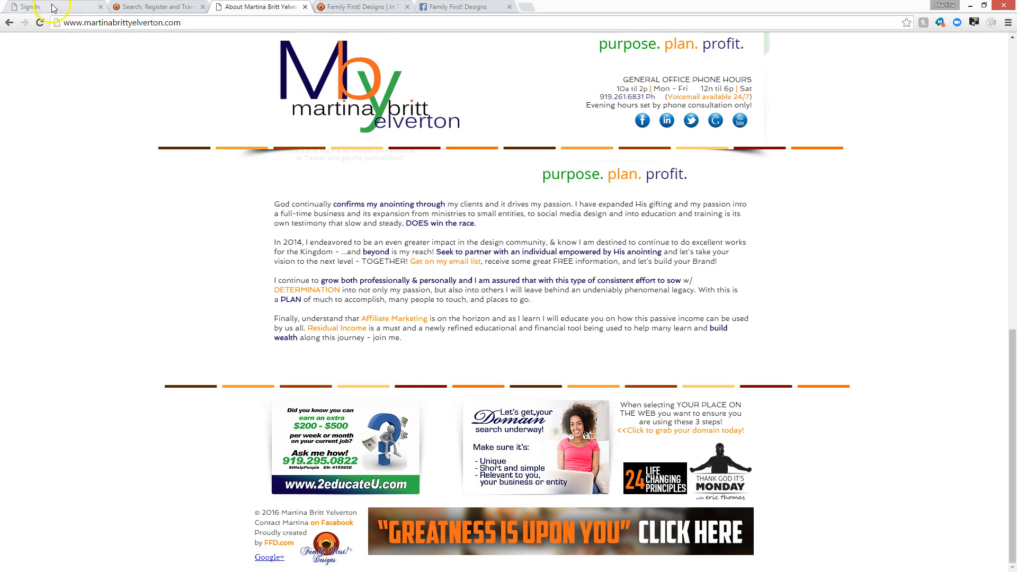
Log out of the Family First! Domains storefront and bring up the Workspace Webmail sign-in page
left_click(156, 6)
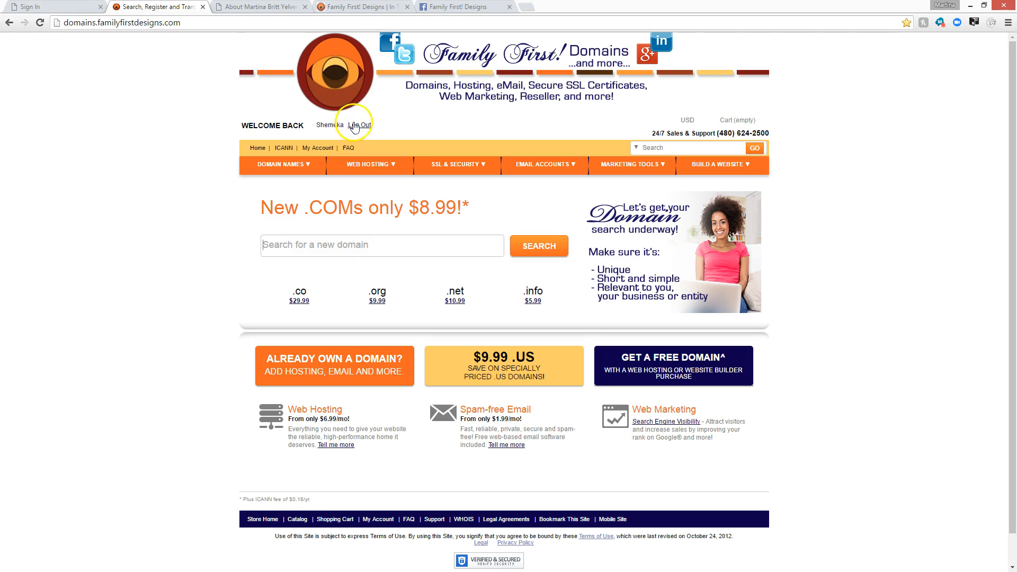
left_click(359, 125)
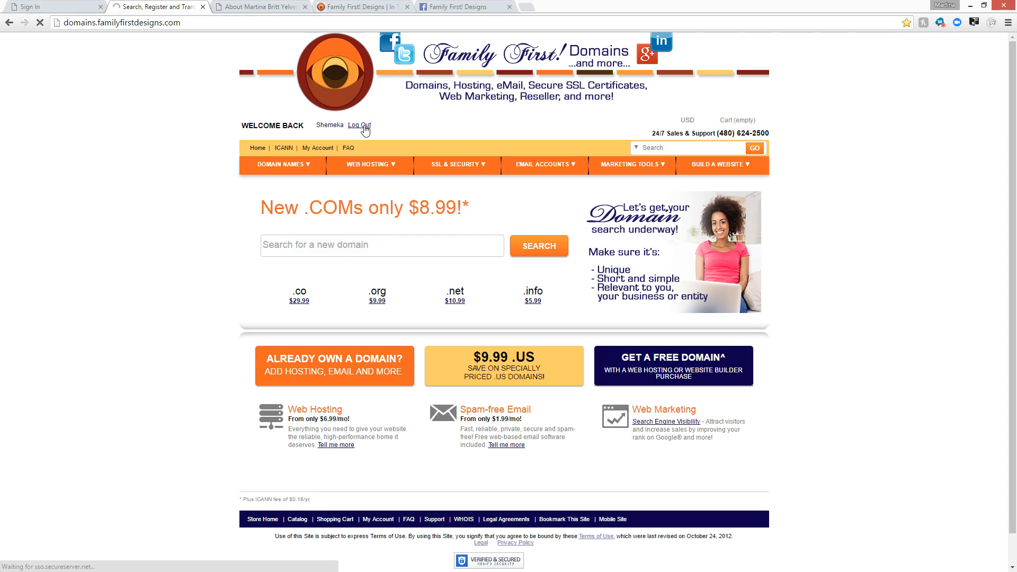
left_click(359, 125)
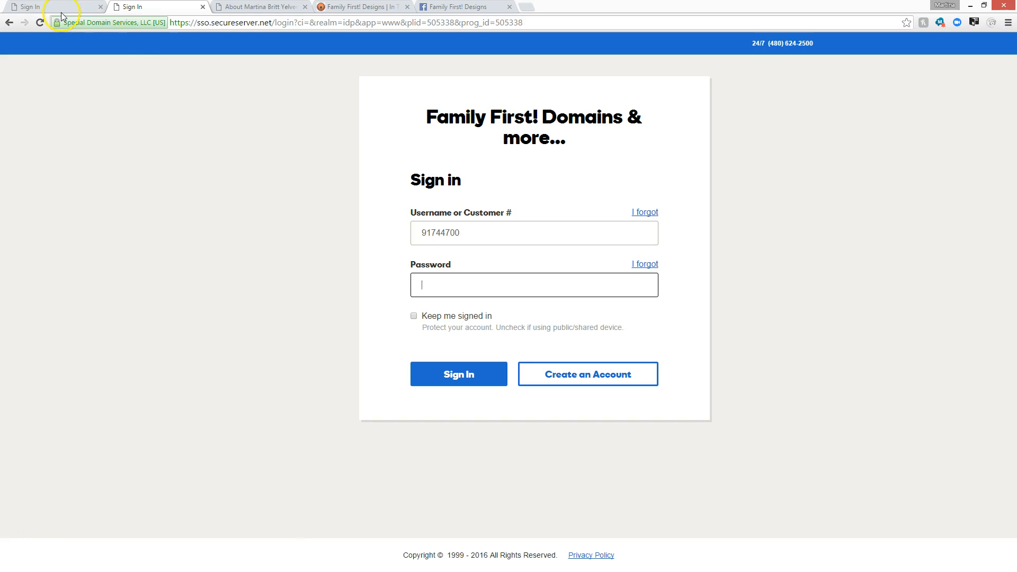
left_click(52, 7)
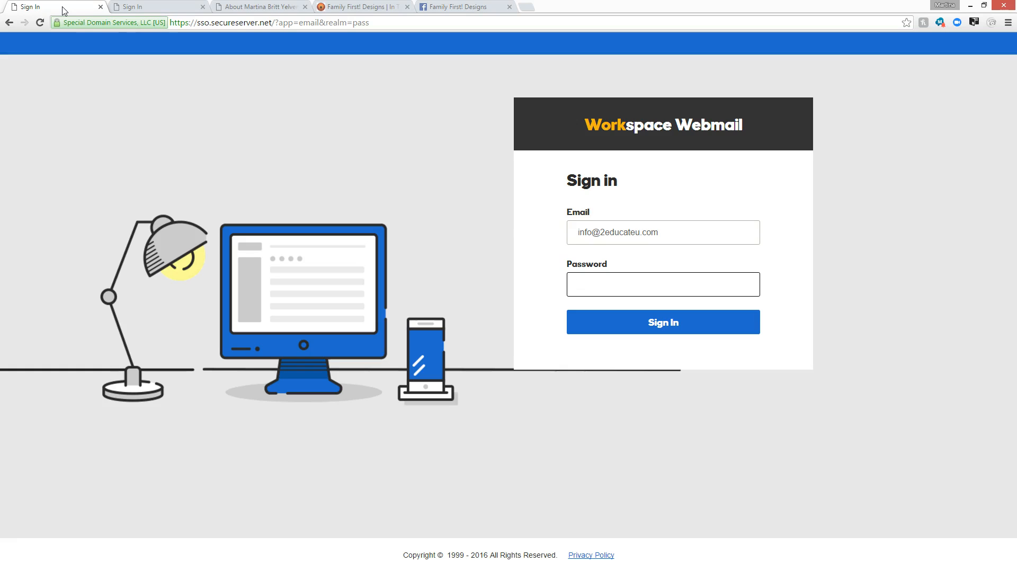
left_click(278, 22)
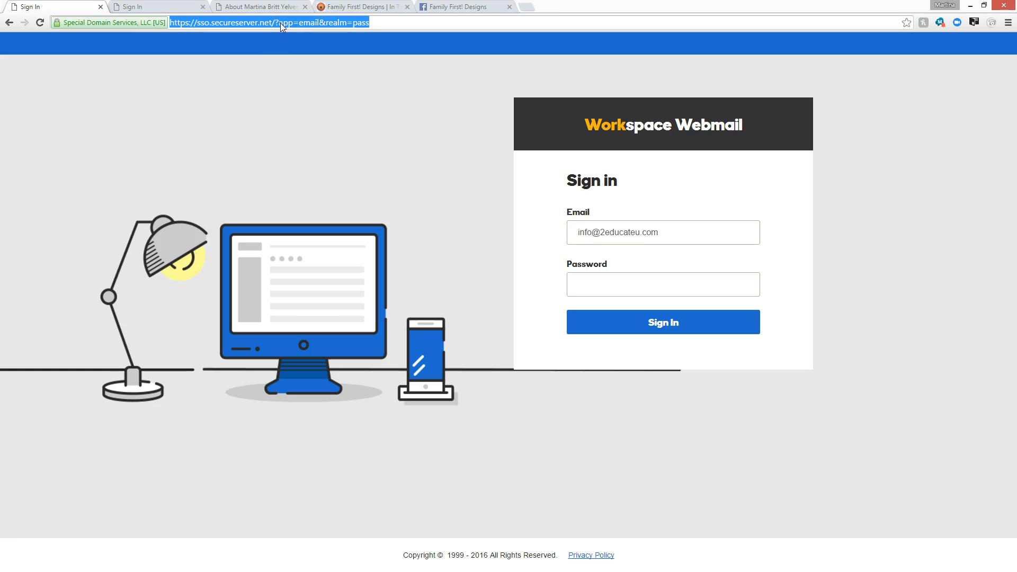
type("email")
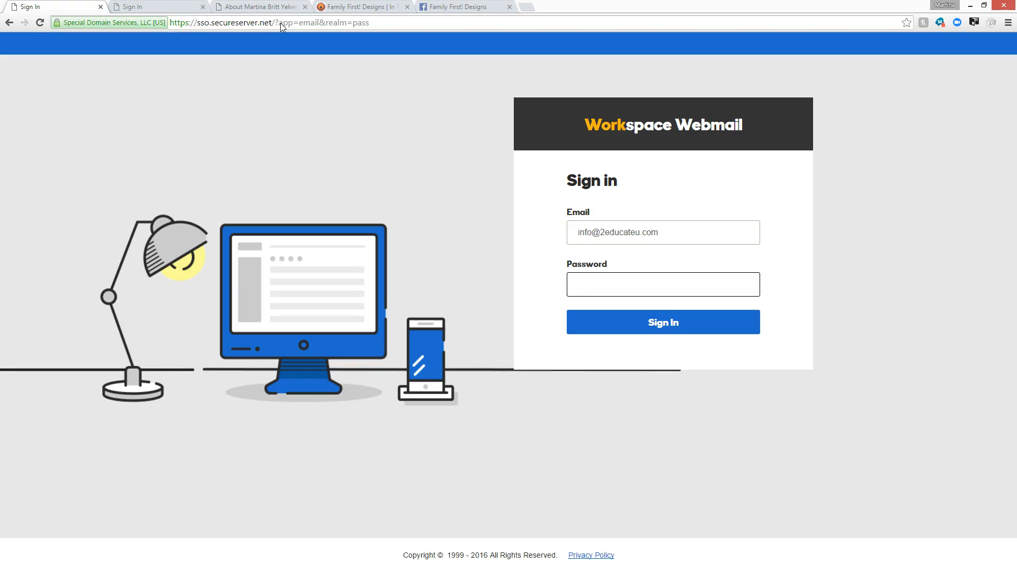
left_click(662, 284)
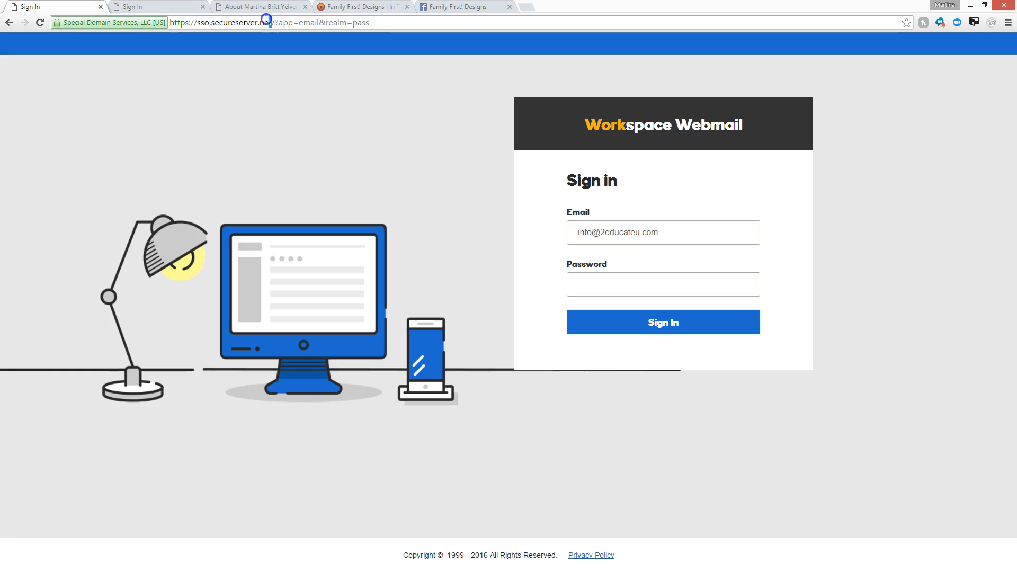
double_click(240, 22)
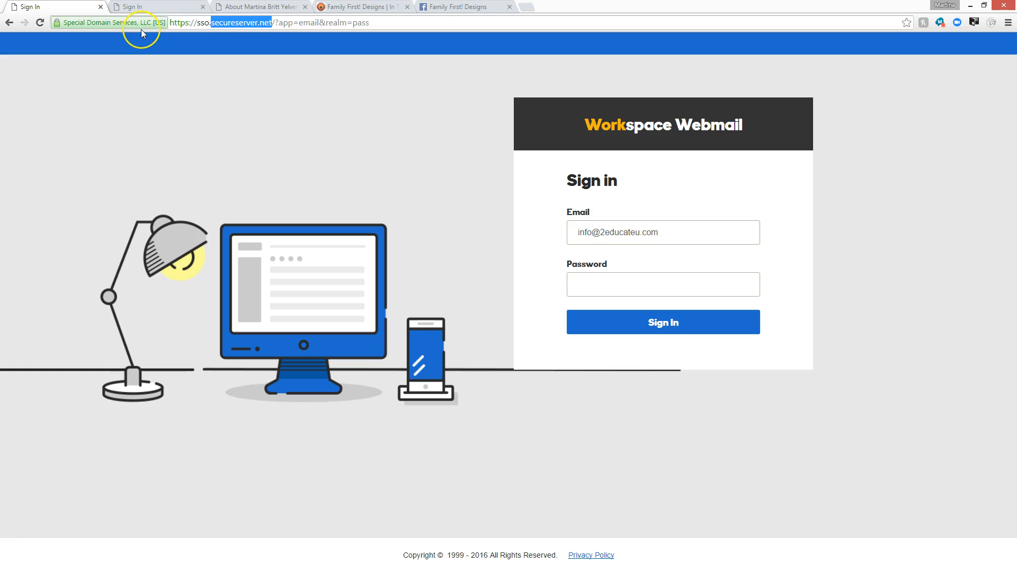
mouse_move(97, 31)
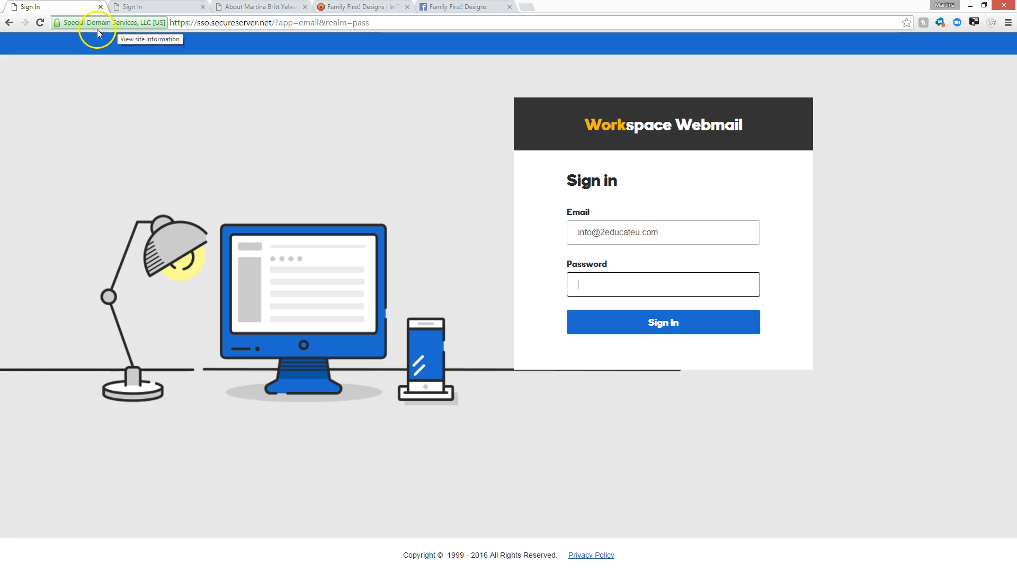
mouse_move(190, 22)
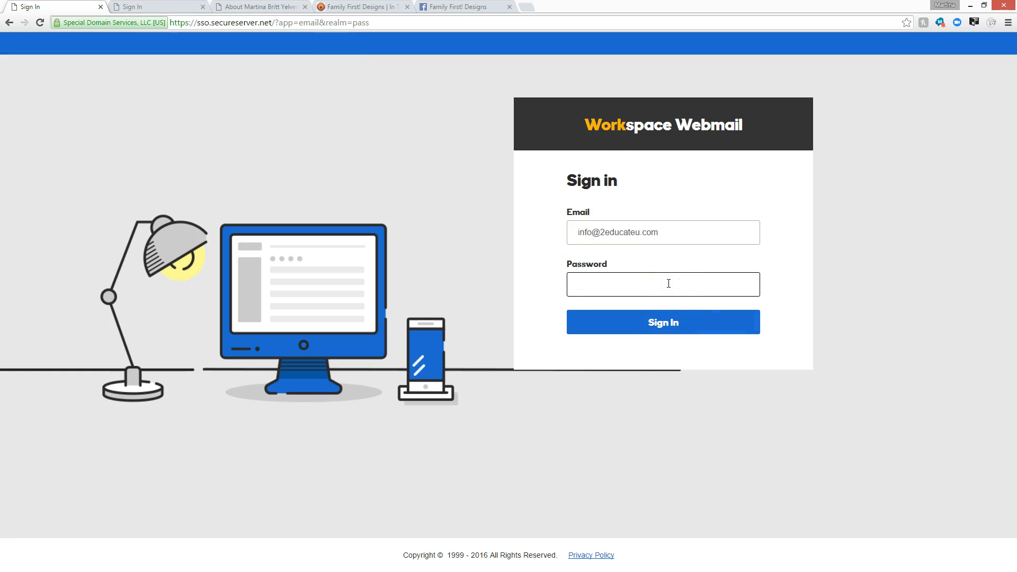
Enter the password and sign in to Workspace Webmail, reaching the 27-message inbox
type("•")
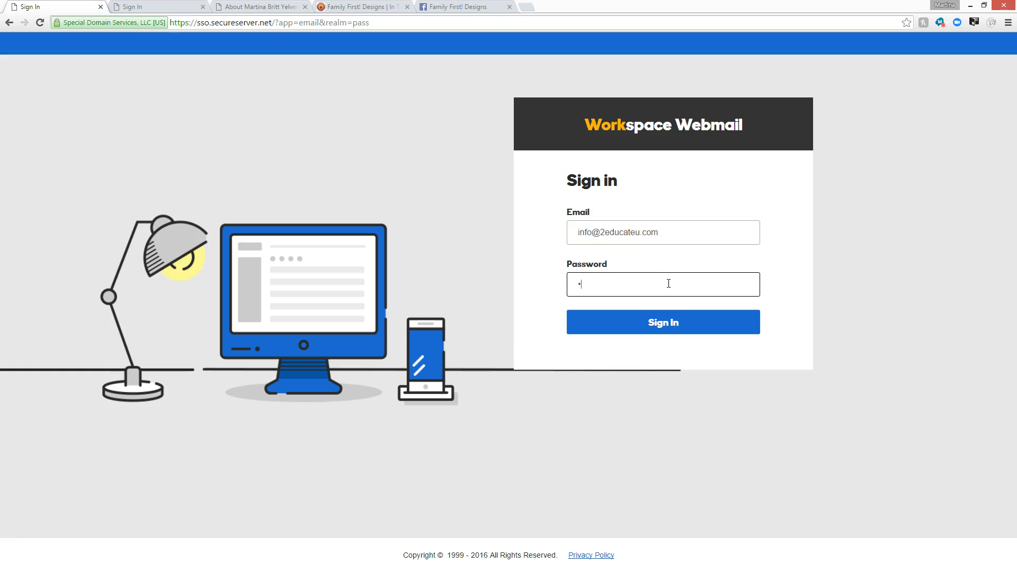
type("••••••")
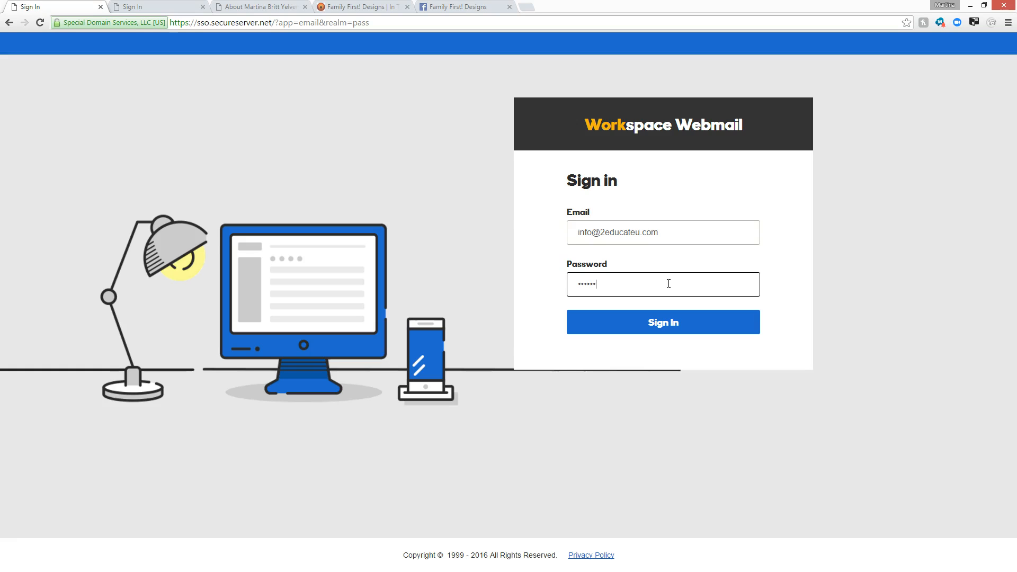
left_click(662, 322)
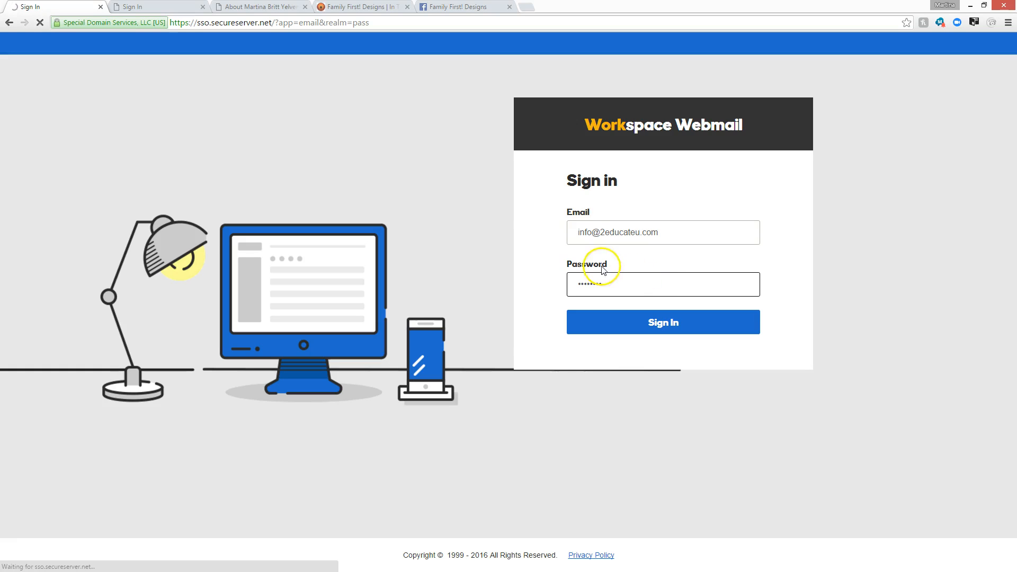
left_click(662, 322)
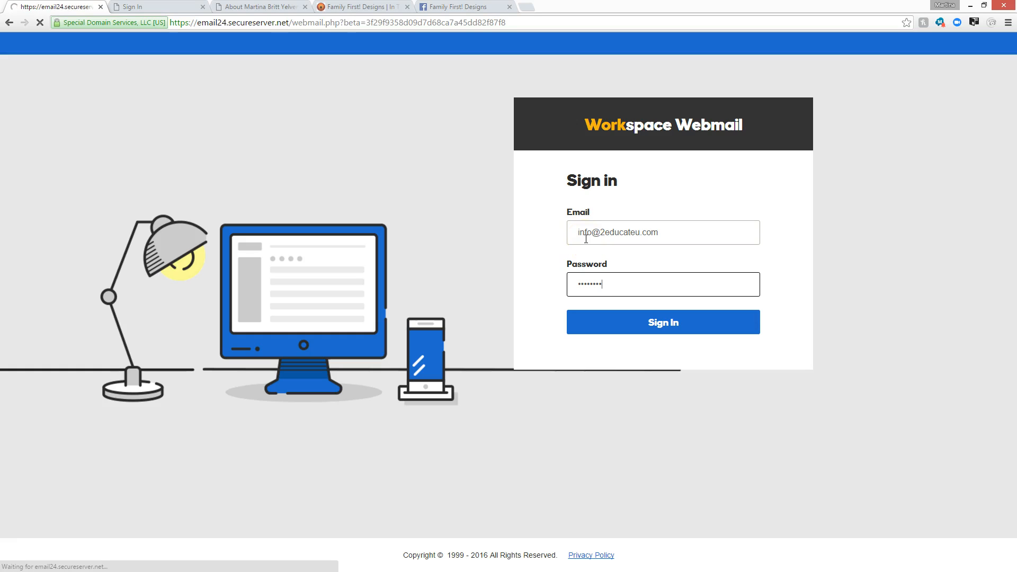
left_click(661, 322)
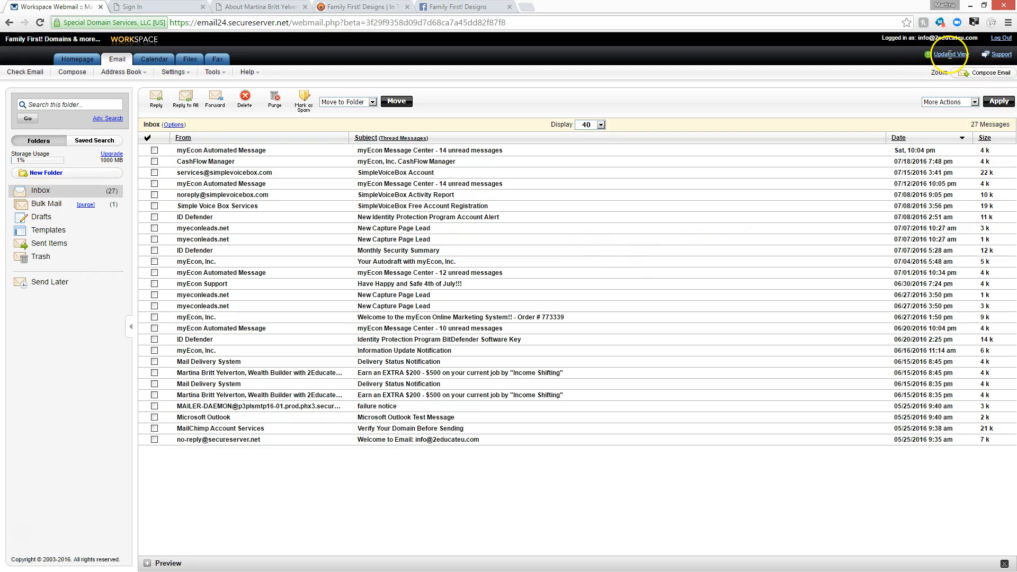
mouse_move(947, 60)
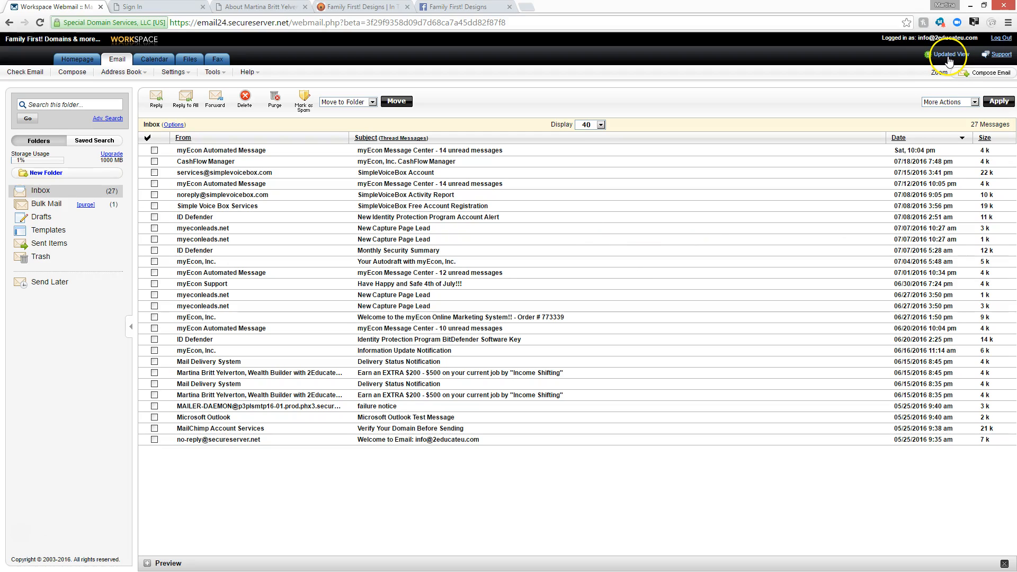
left_click(946, 54)
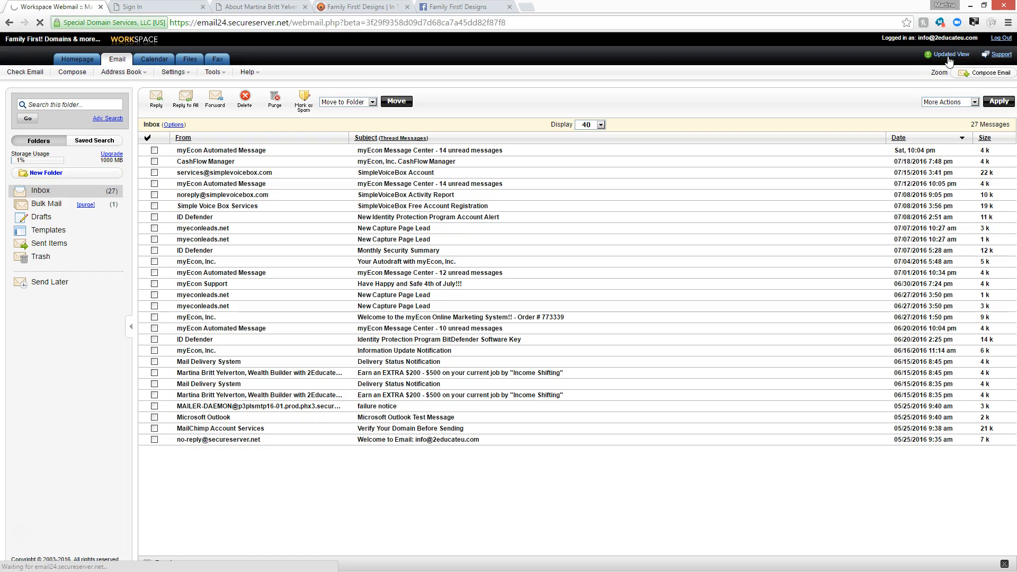
left_click(949, 54)
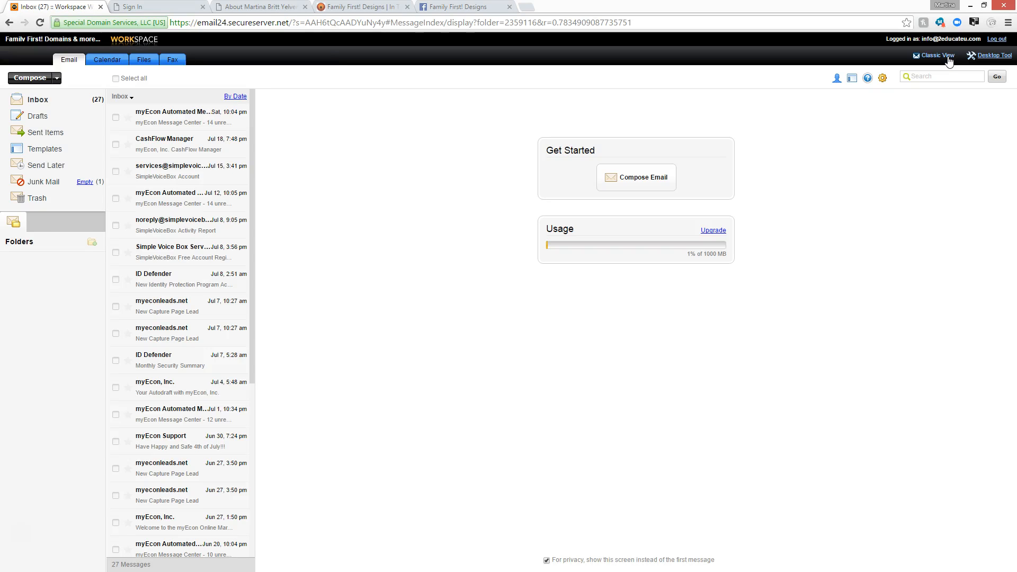
mouse_move(702, 379)
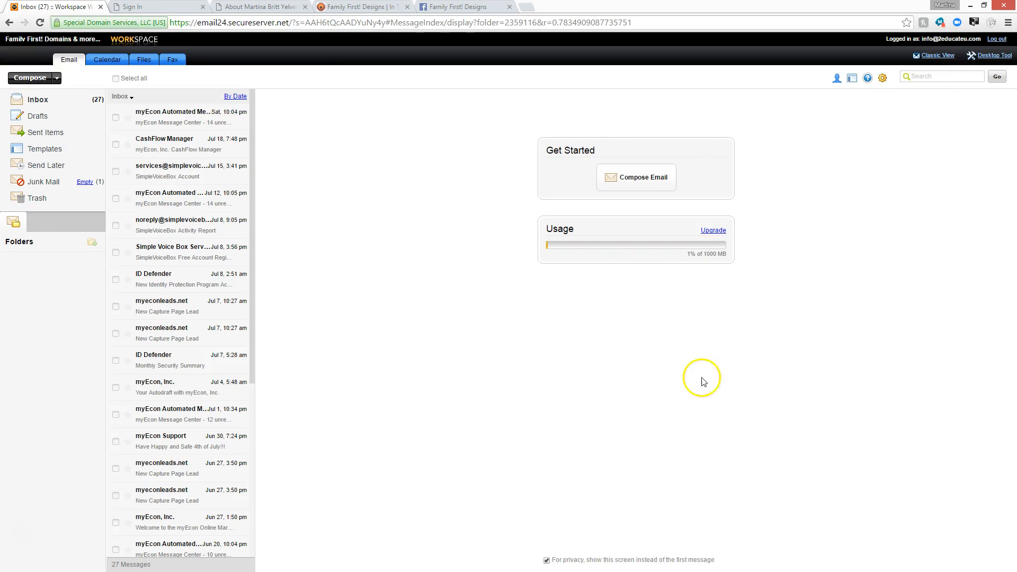
mouse_move(471, 214)
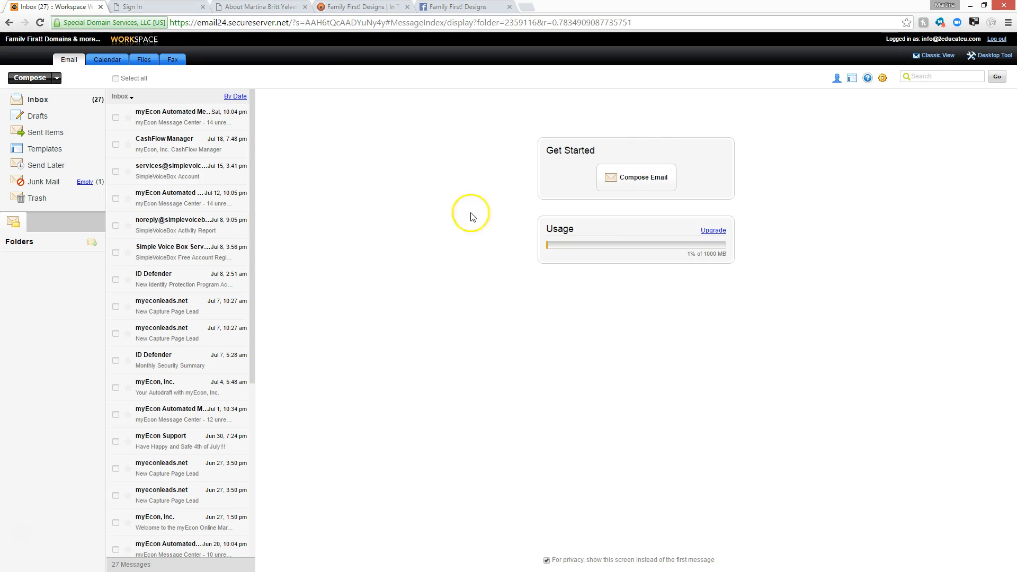
mouse_move(543, 225)
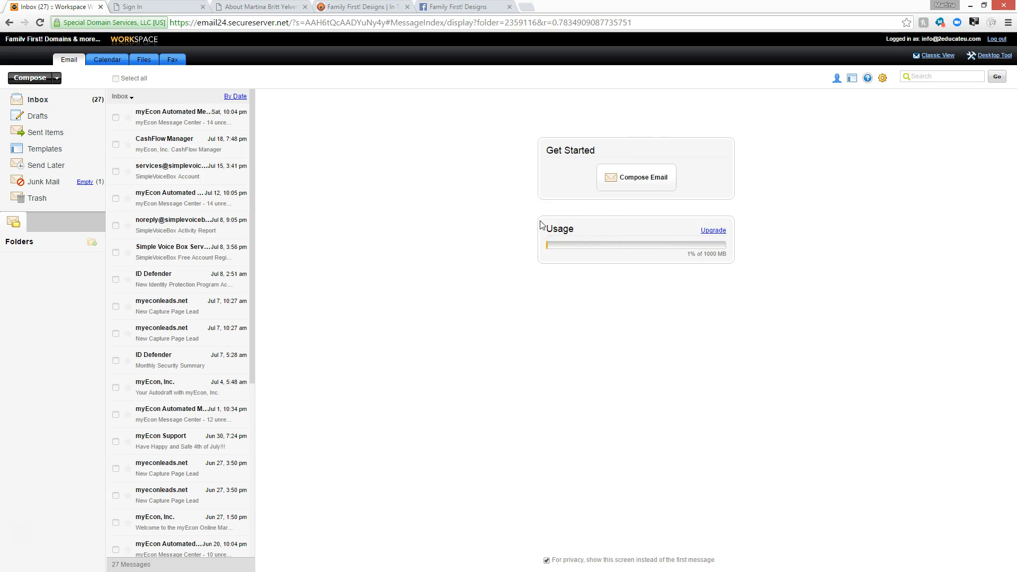
mouse_move(61, 298)
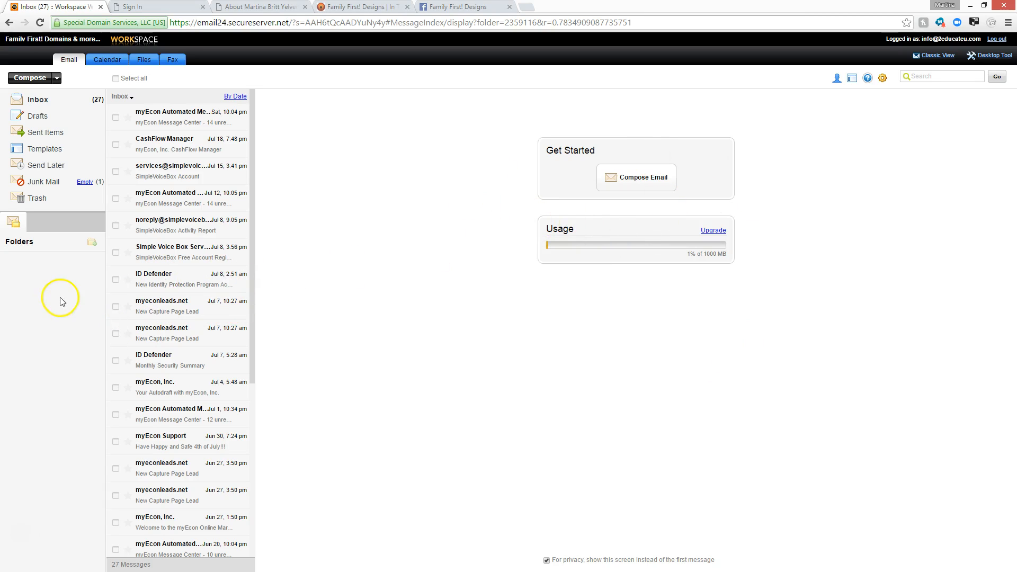
Read the ID Defender alert, the myeconleads capture page lead and the myEcon automated message
left_click(183, 278)
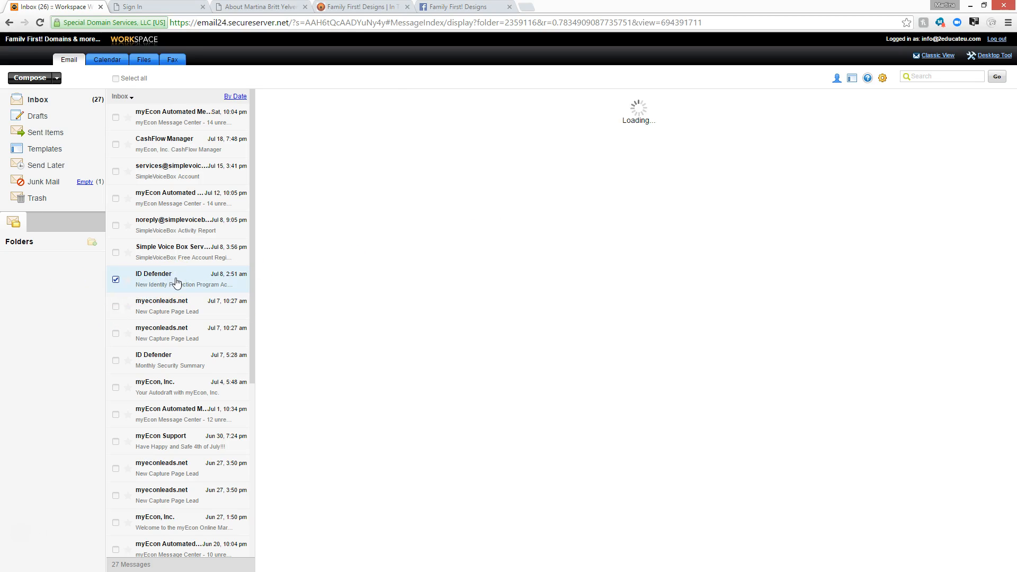
left_click(181, 278)
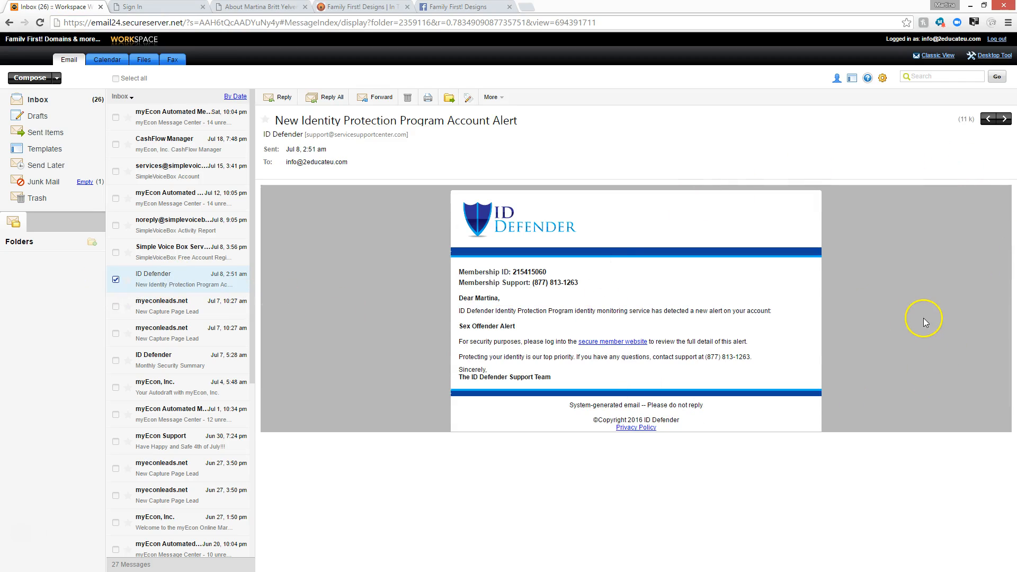
mouse_move(544, 328)
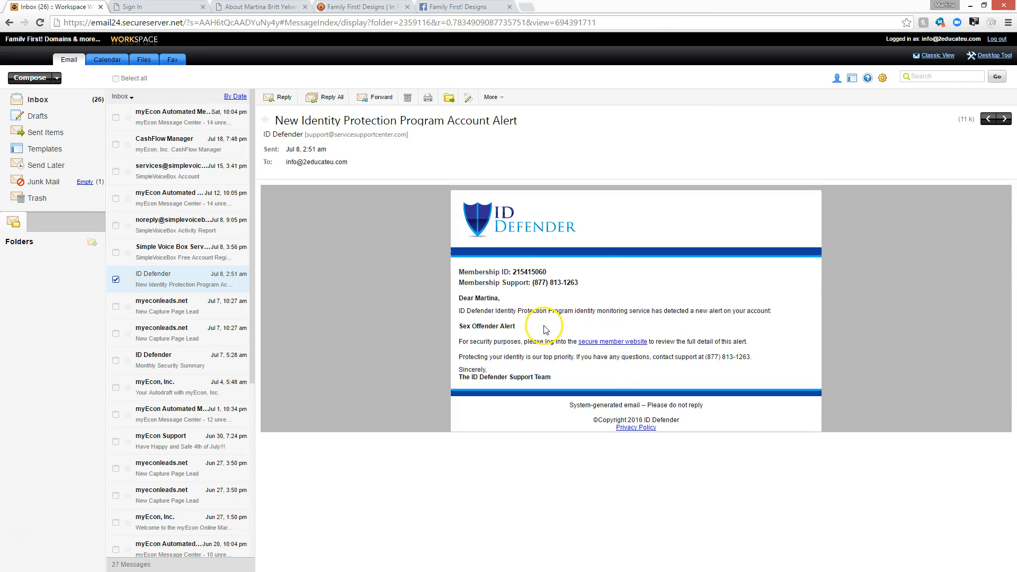
mouse_move(149, 336)
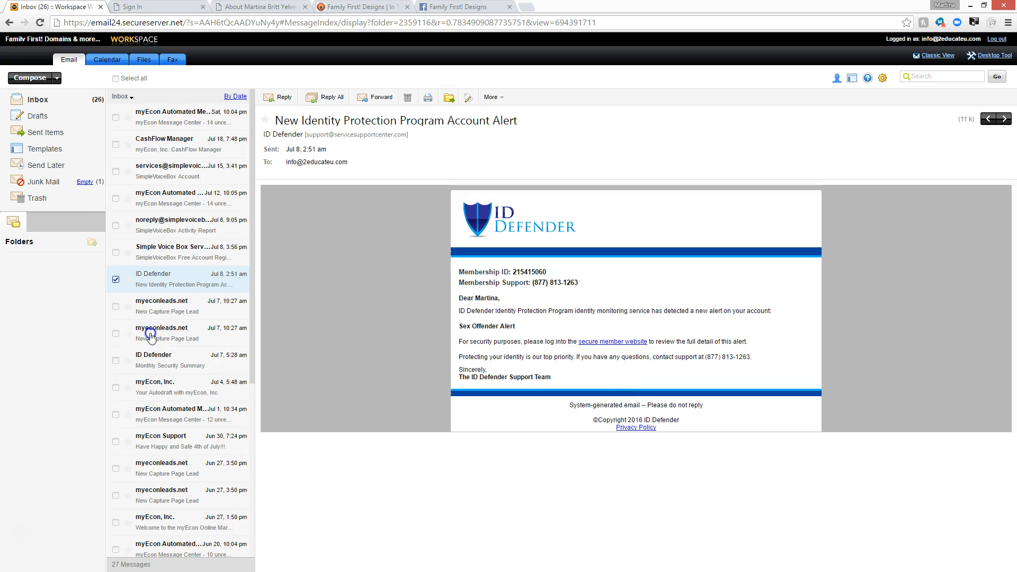
left_click(160, 333)
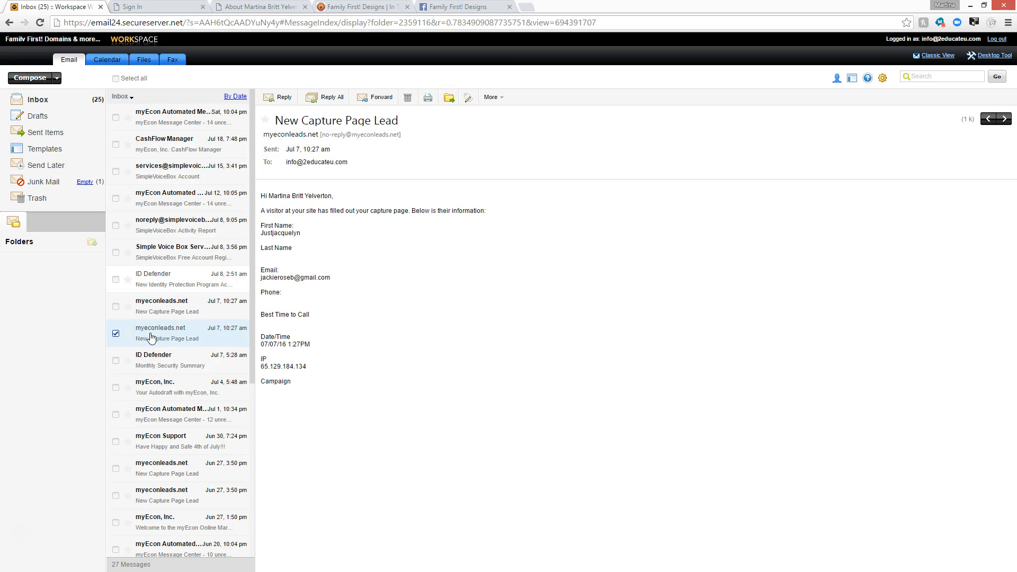
left_click(177, 414)
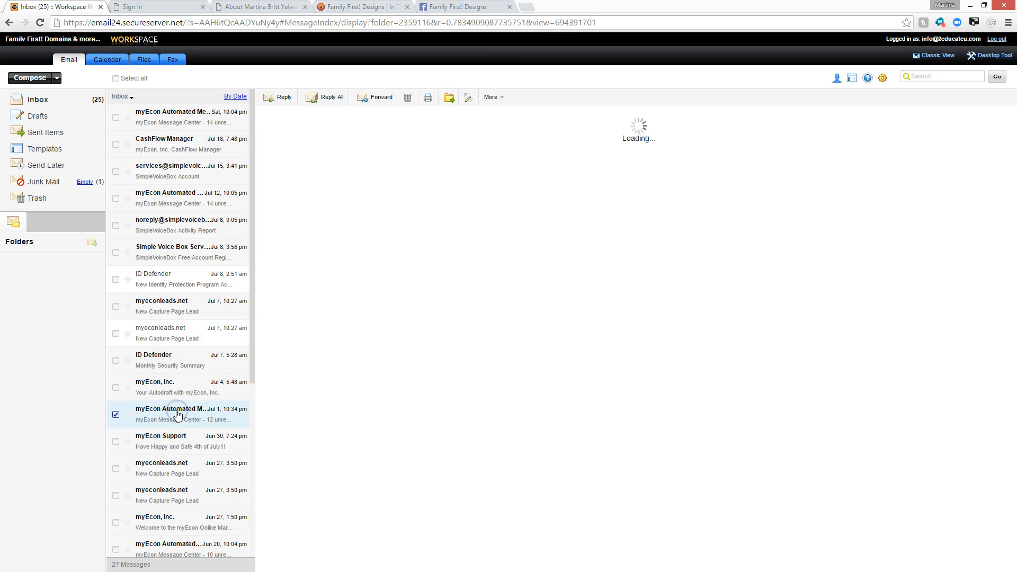
left_click(178, 414)
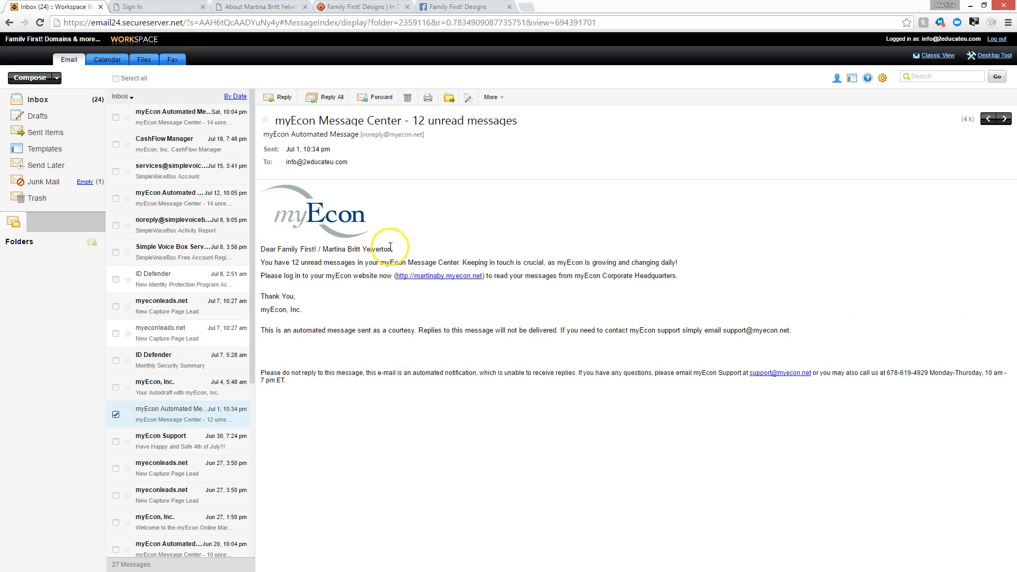
mouse_move(882, 76)
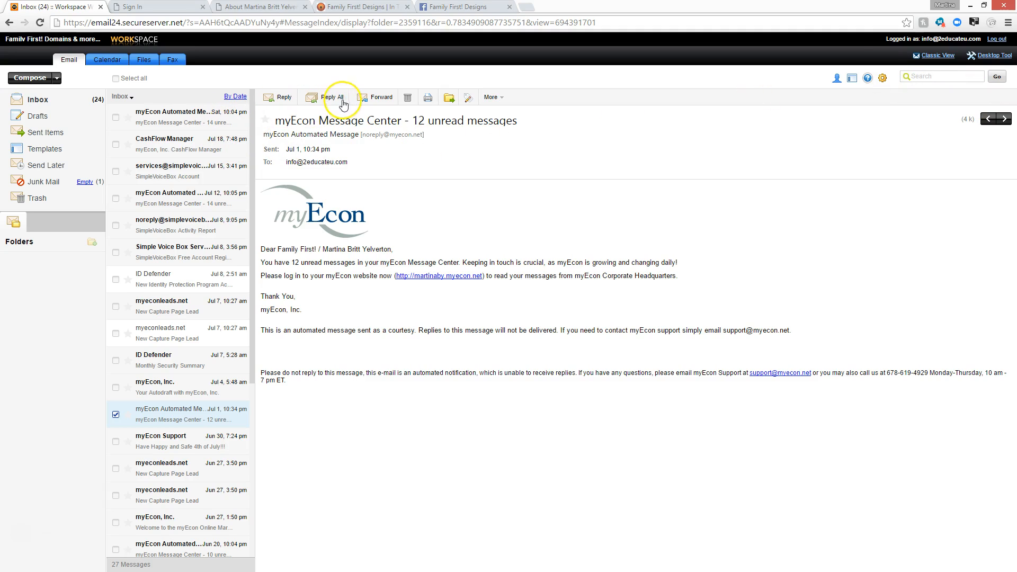
mouse_move(408, 97)
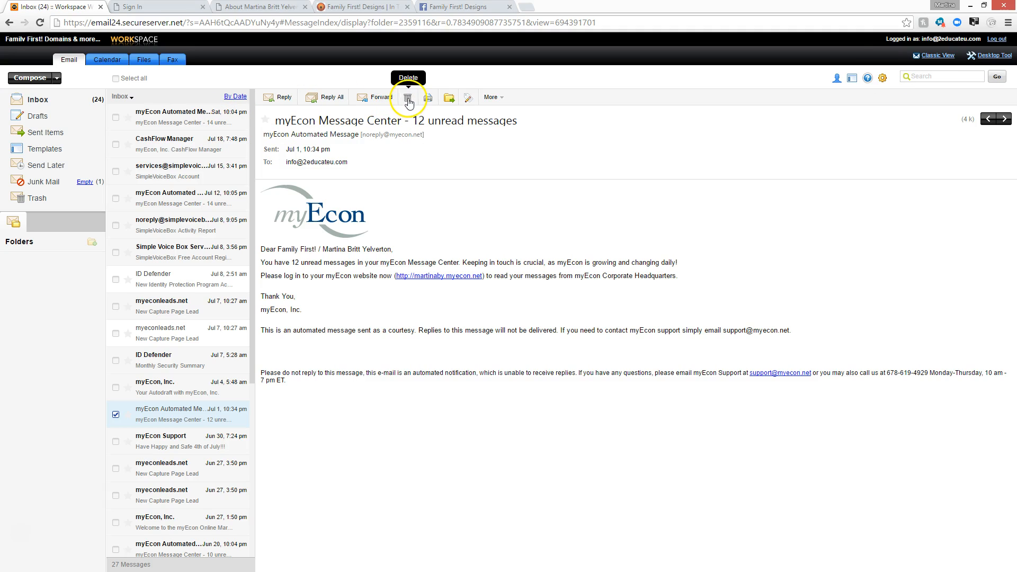
mouse_move(449, 97)
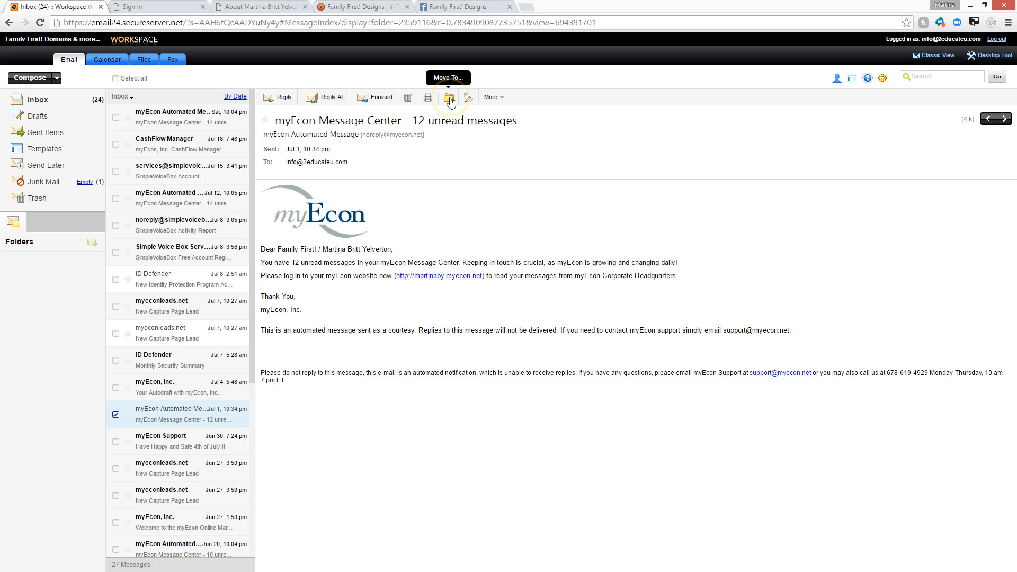
mouse_move(92, 244)
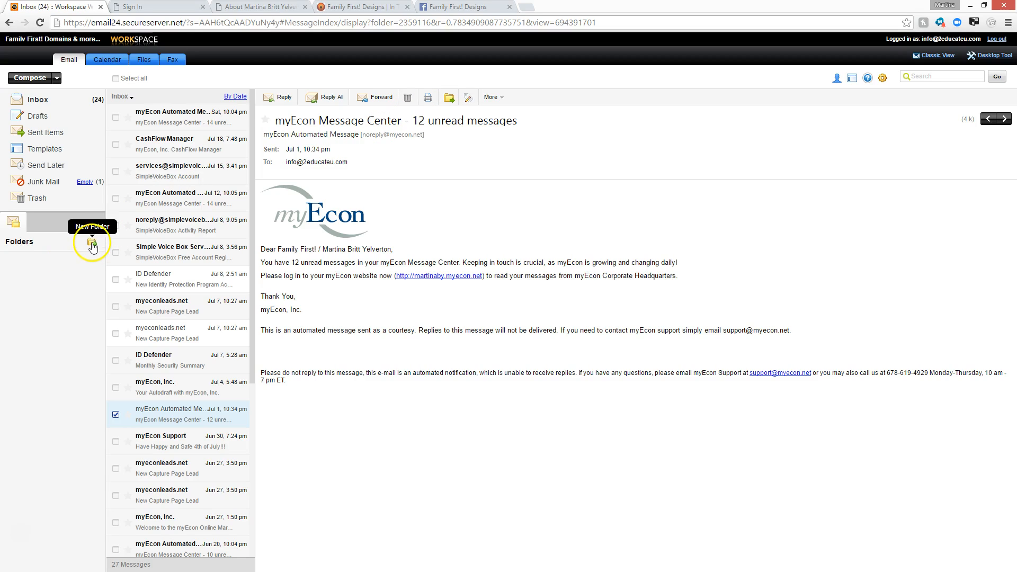
Create a new mail folder named myEcon
left_click(92, 244)
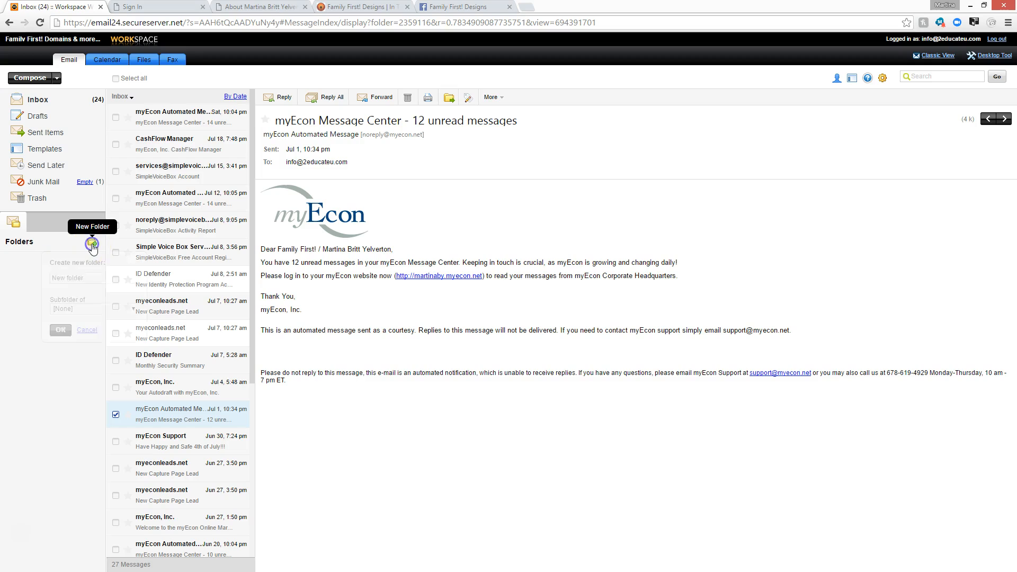
type("m")
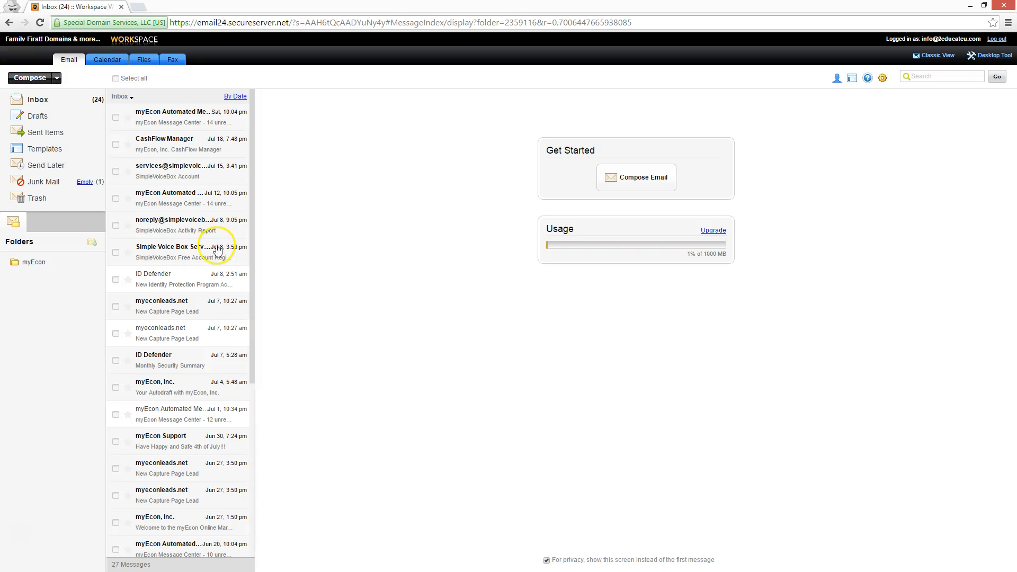
mouse_move(29, 270)
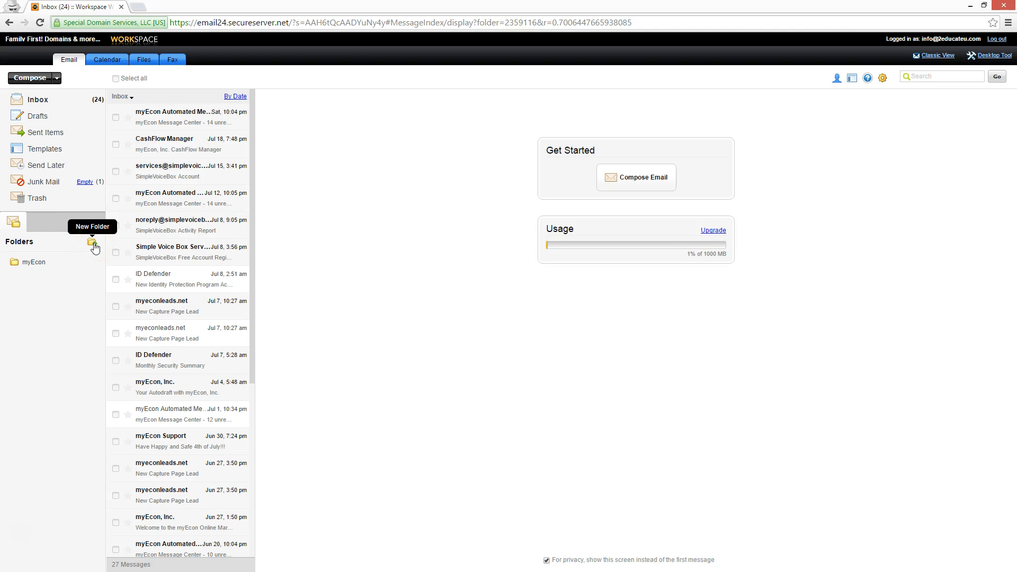
Create a second mail folder named ID Defender
left_click(93, 242)
type("ID D")
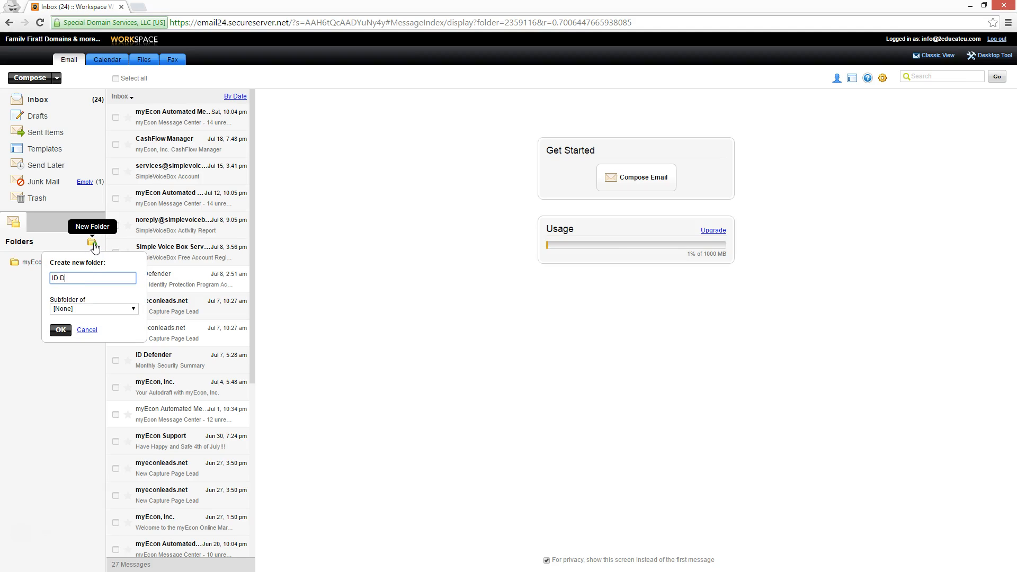
type("efend")
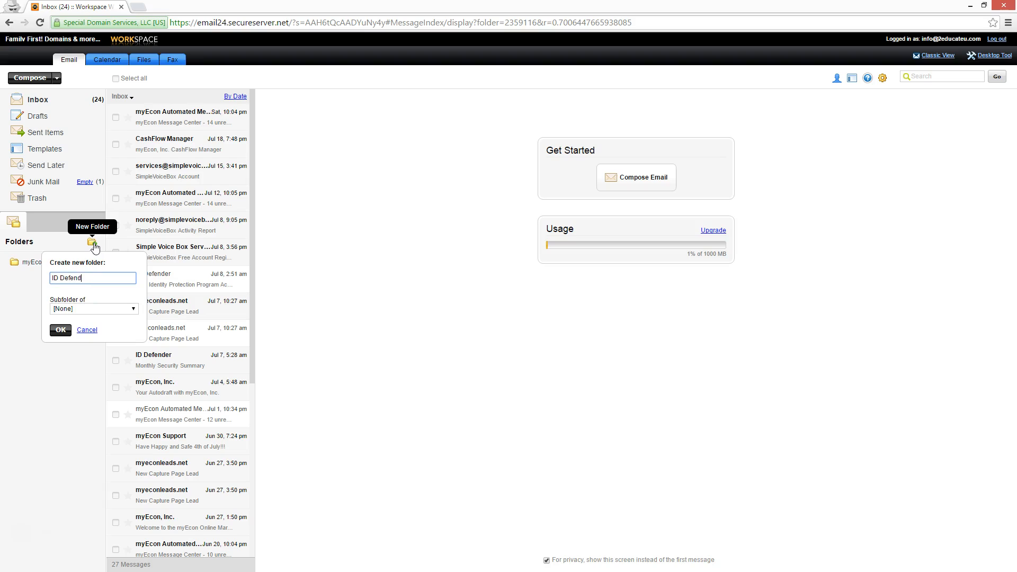
left_click(86, 329)
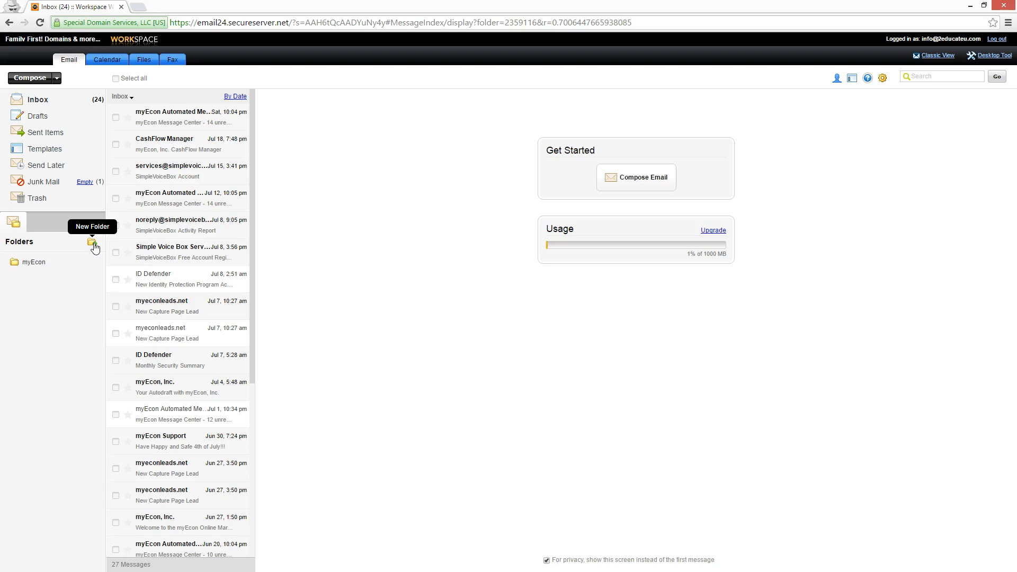
left_click(92, 241)
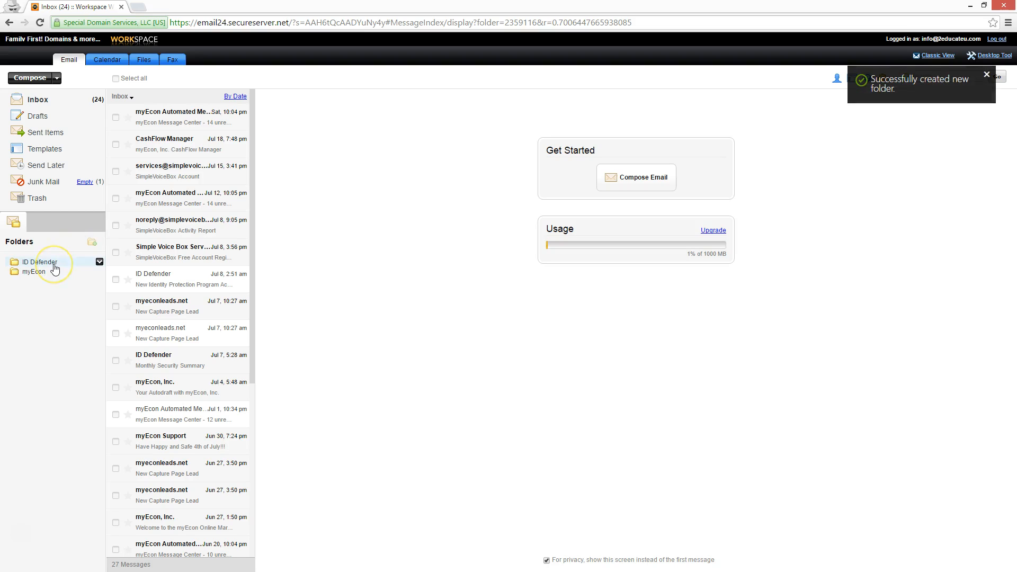
mouse_move(40, 262)
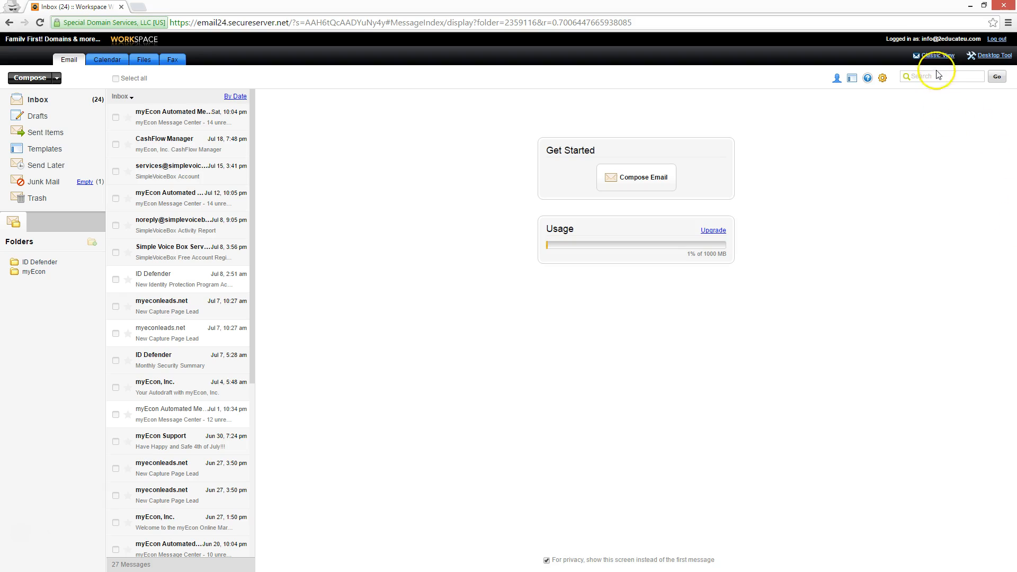
Search for myEcon, move all 12 matching messages into the myEcon folder, and return to the inbox
left_click(941, 77)
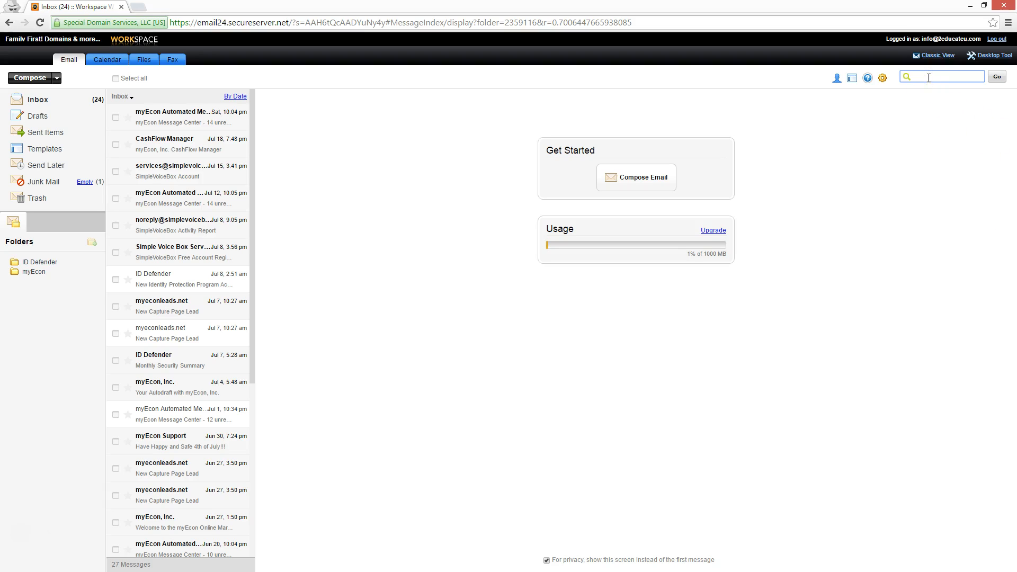
type("my")
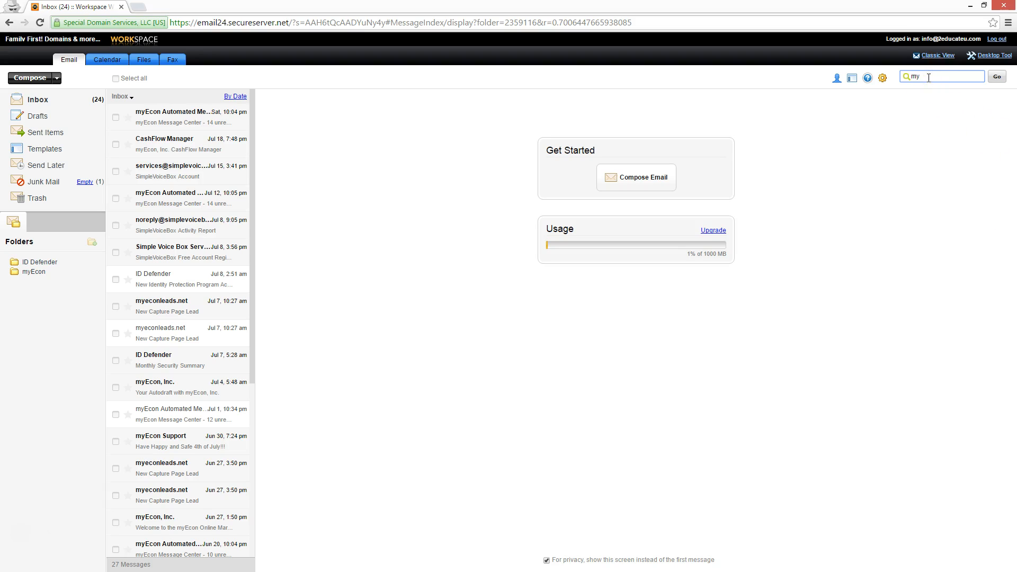
left_click(997, 76)
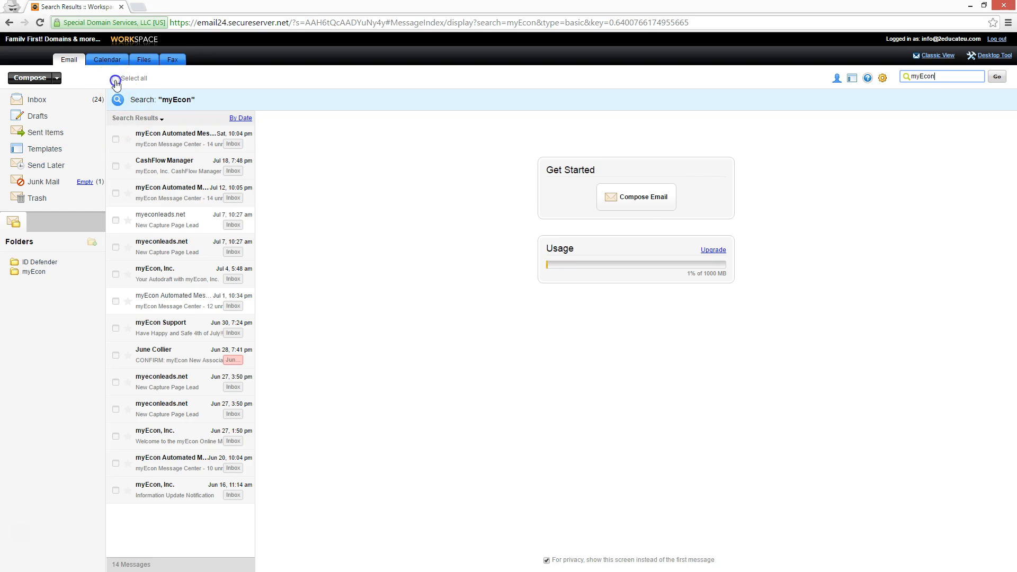
left_click(115, 77)
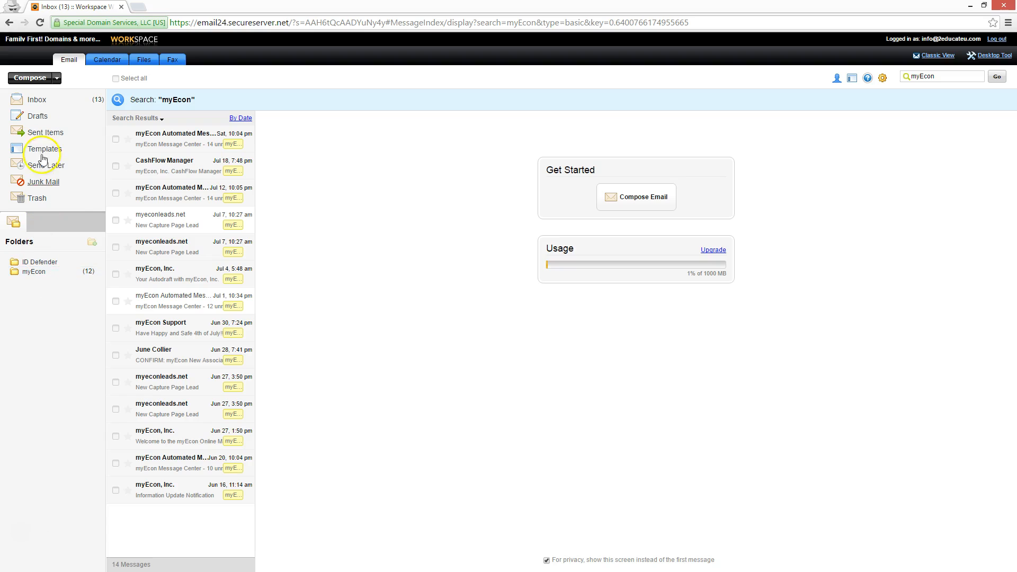
left_click(36, 100)
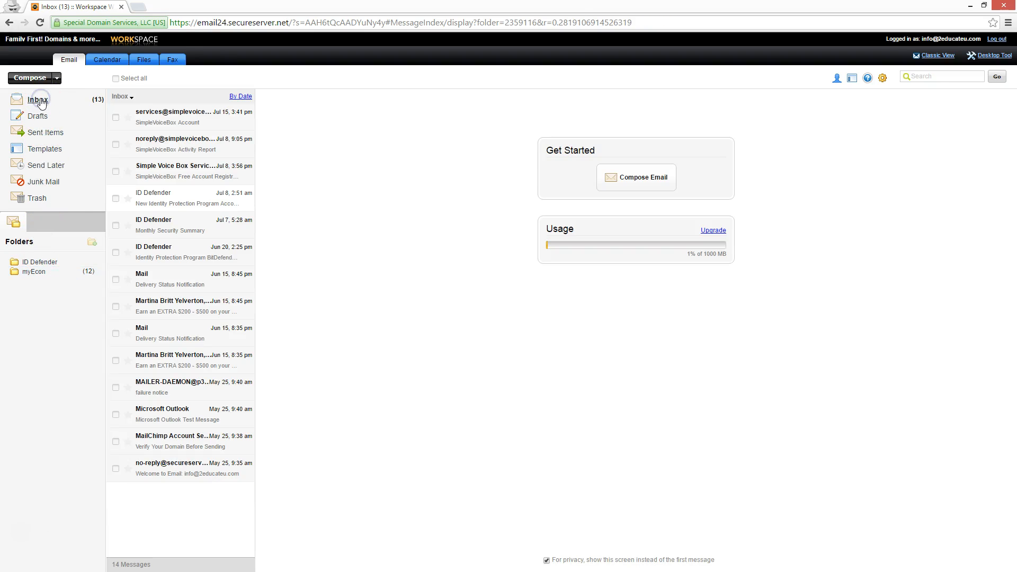
mouse_move(215, 306)
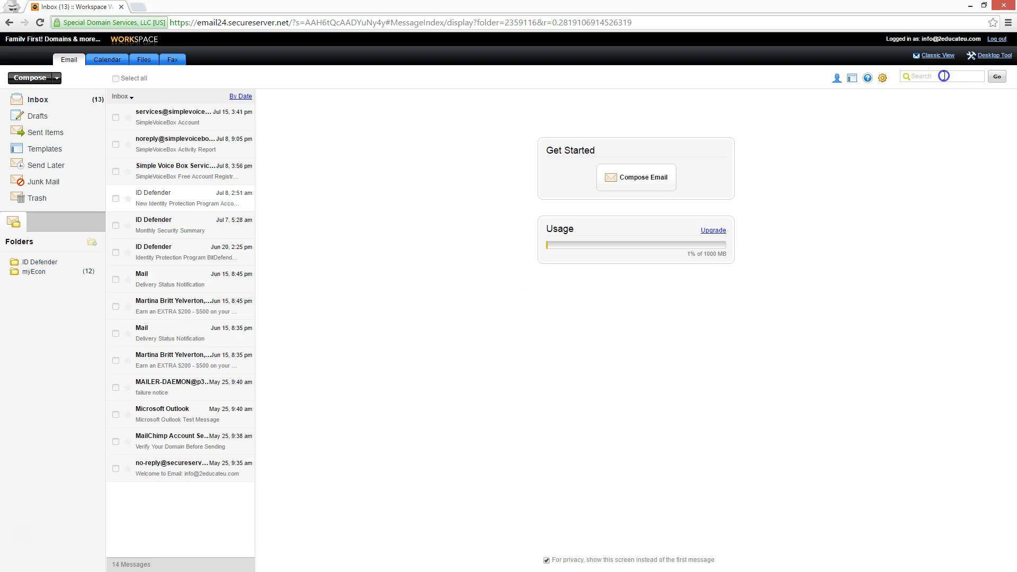
Search for ID Defender, file the matching messages into the ID Defender folder, and return to the inbox
type("ID Defende")
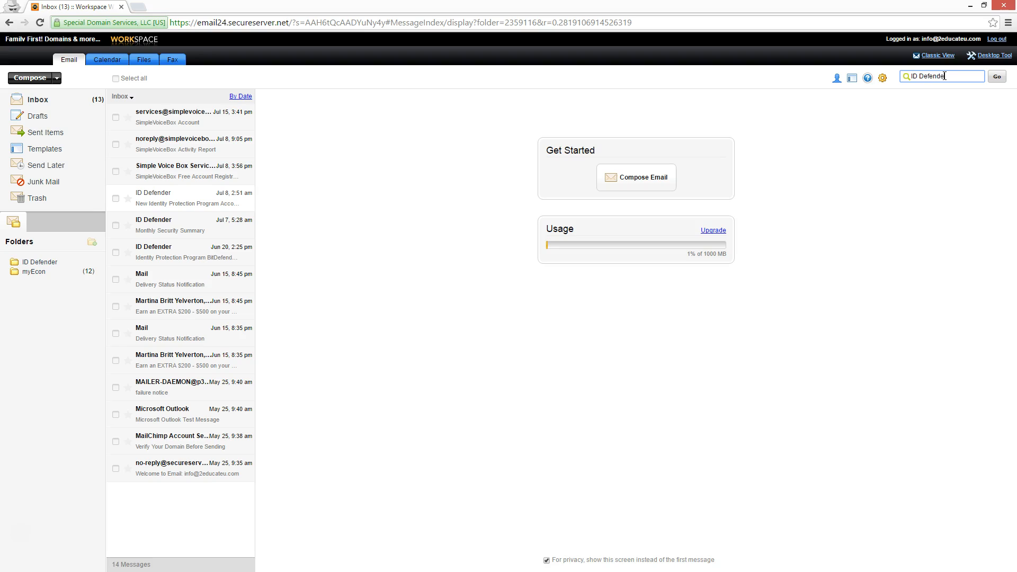
left_click(995, 77)
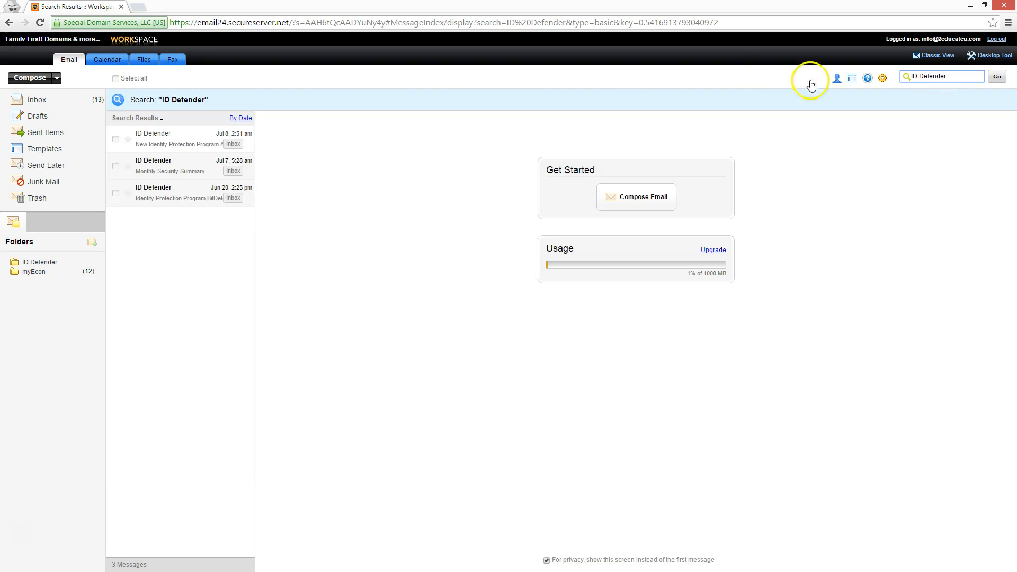
left_click(115, 77)
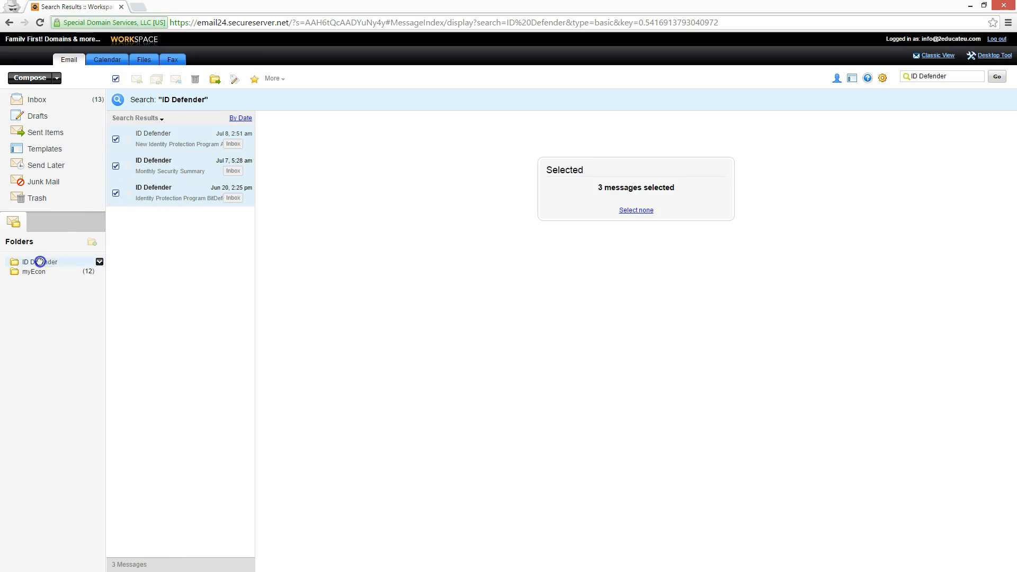
mouse_move(40, 262)
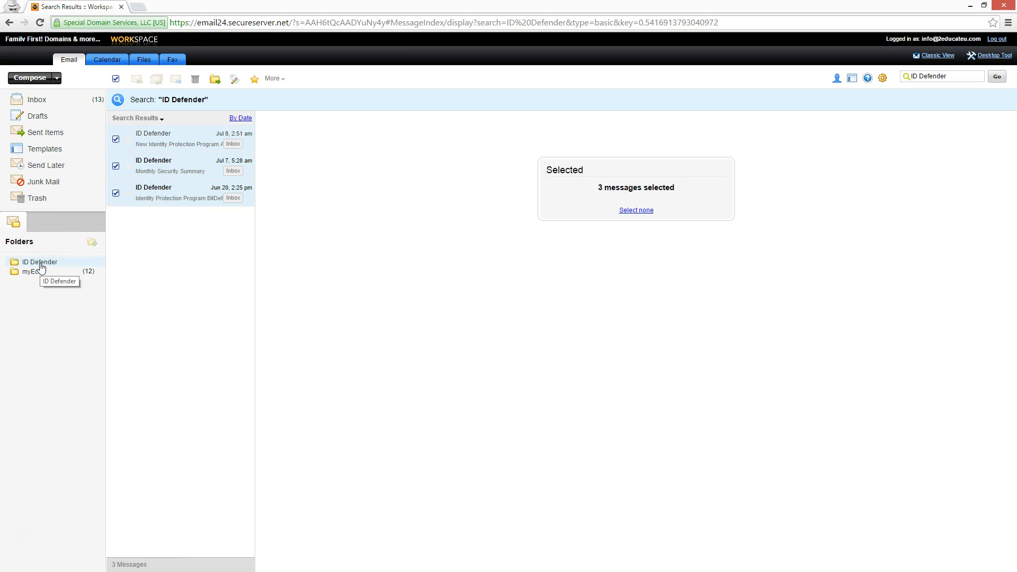
left_click(36, 100)
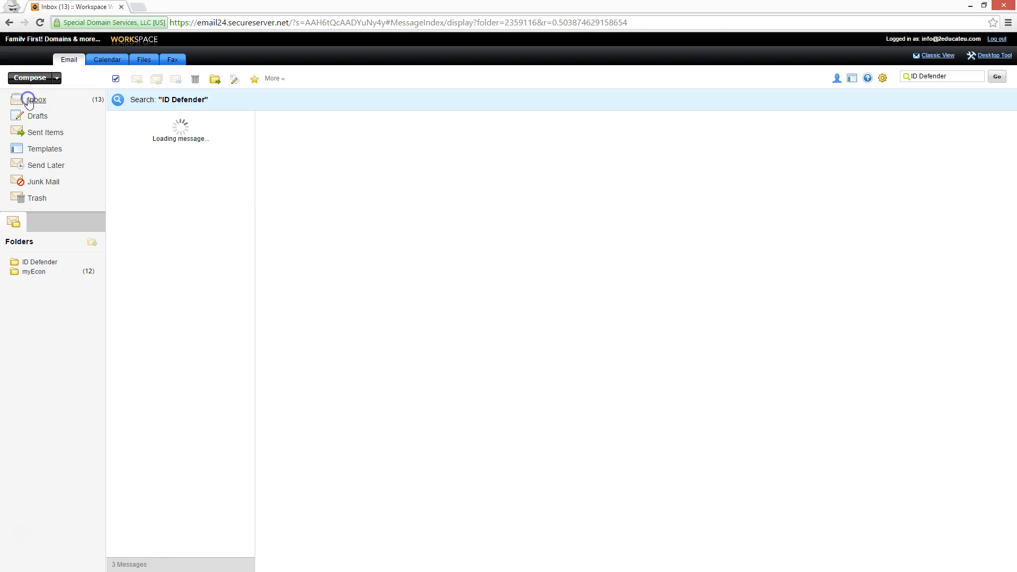
left_click(37, 100)
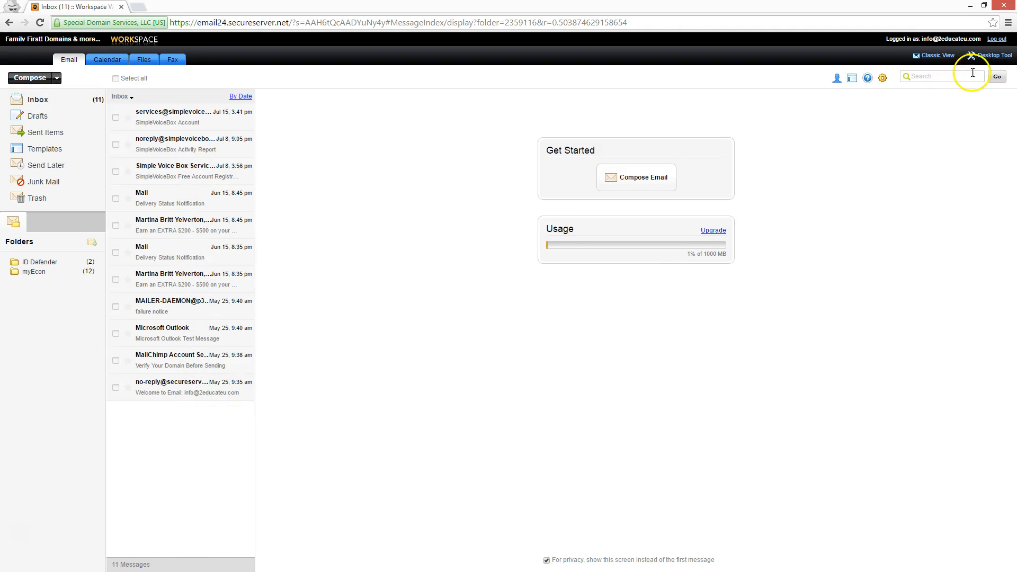
Search for simplevoice and select all three matching messages
left_click(940, 76)
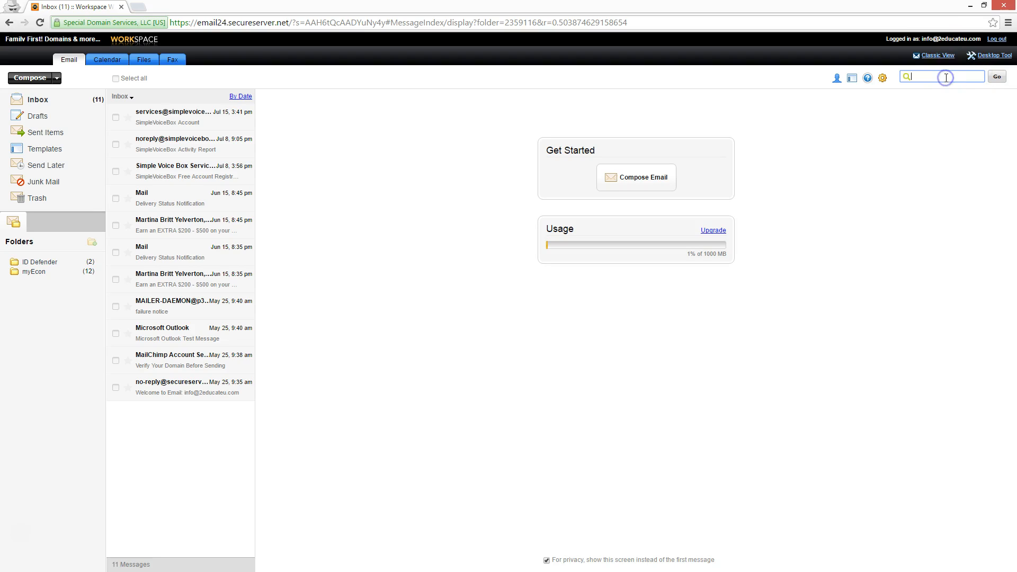
type("simple")
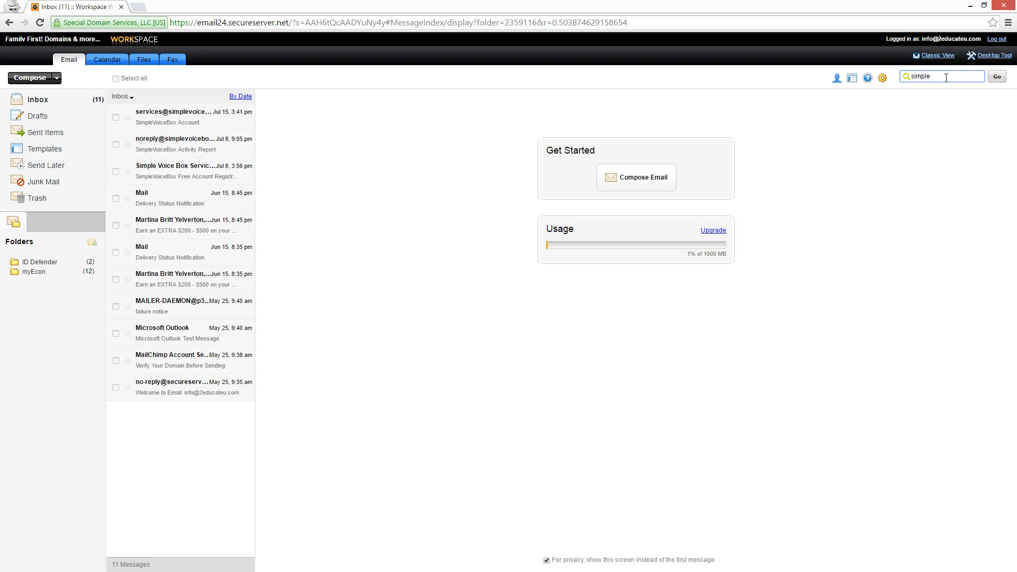
type("voice")
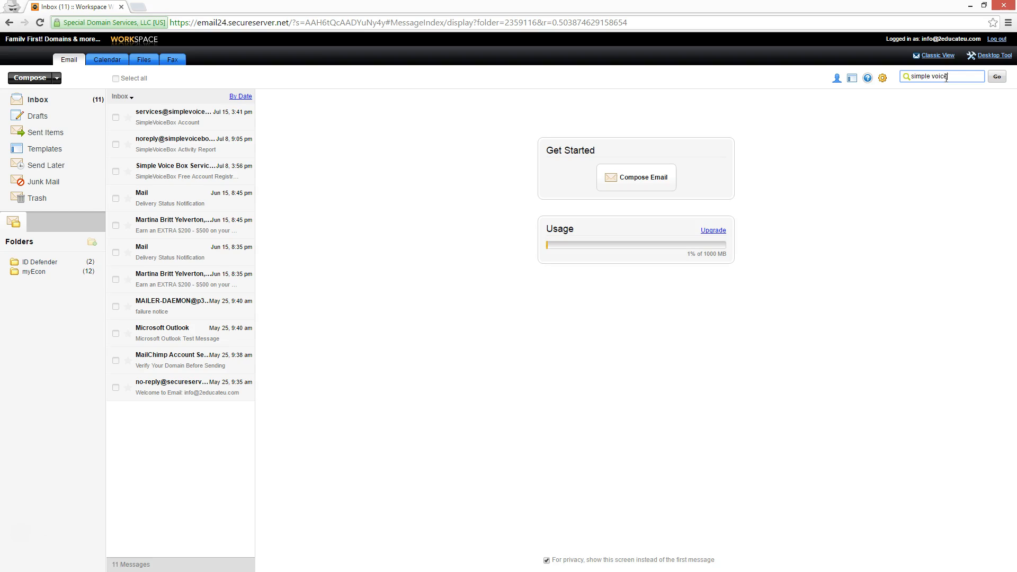
left_click(996, 76)
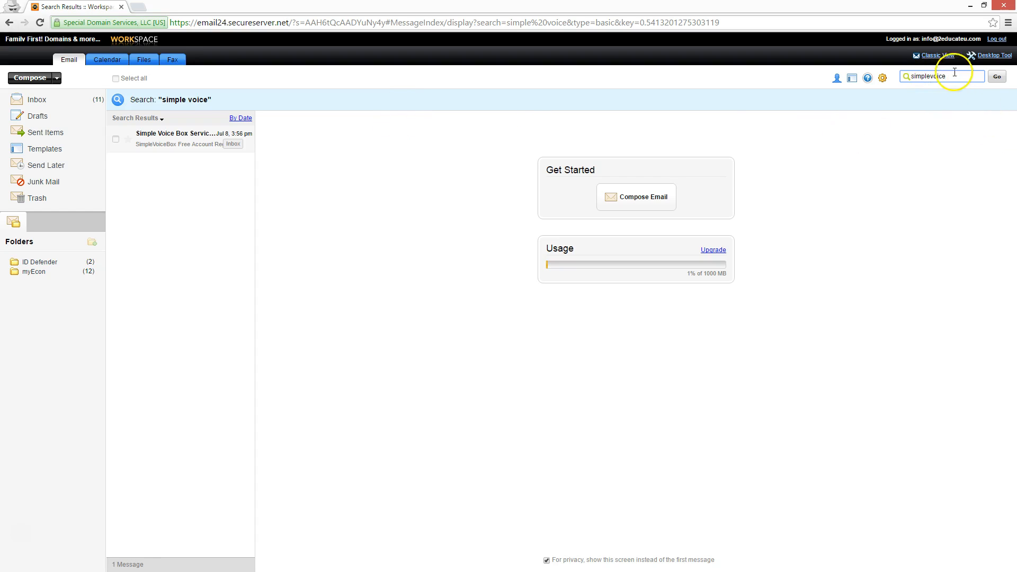
left_click(996, 77)
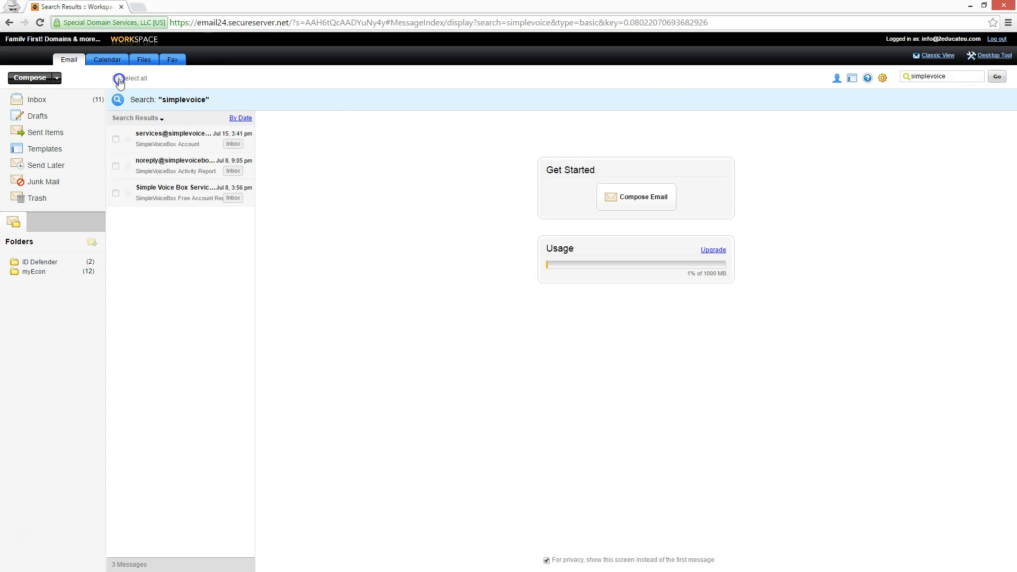
left_click(116, 79)
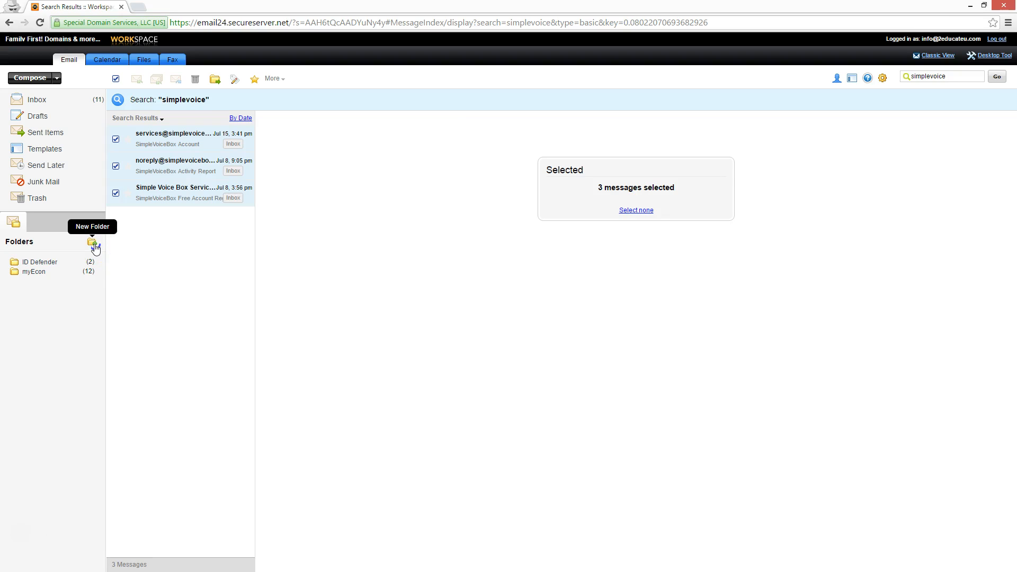
Create a Simple Voice Box folder, move the selected messages into it, and return to the inbox
left_click(93, 241)
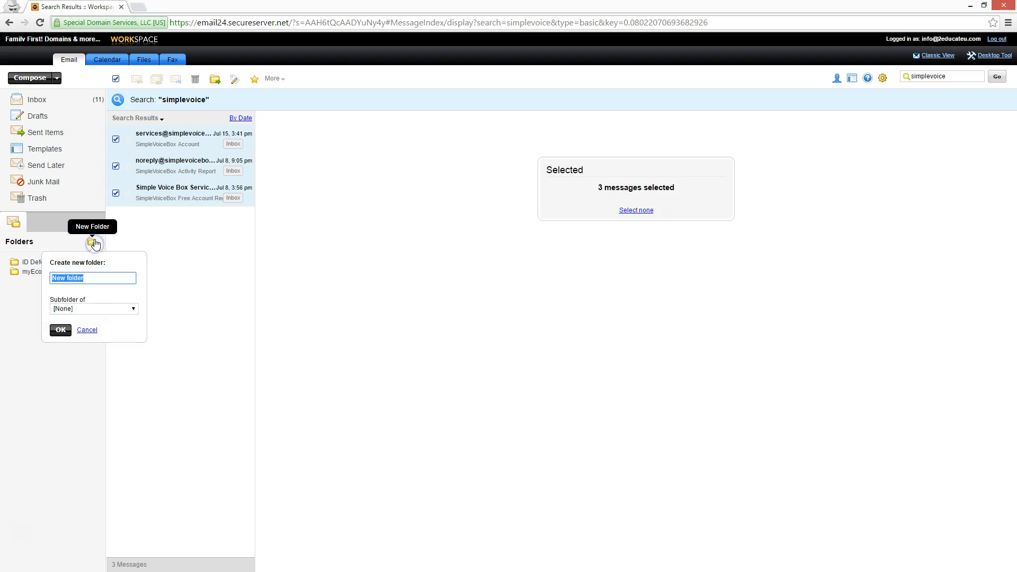
type("Simple")
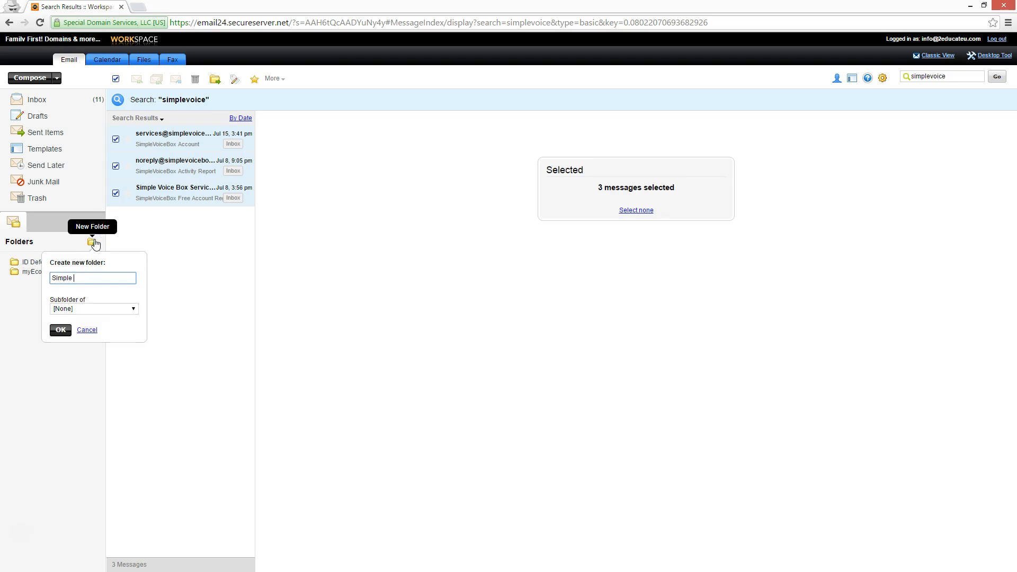
left_click(86, 331)
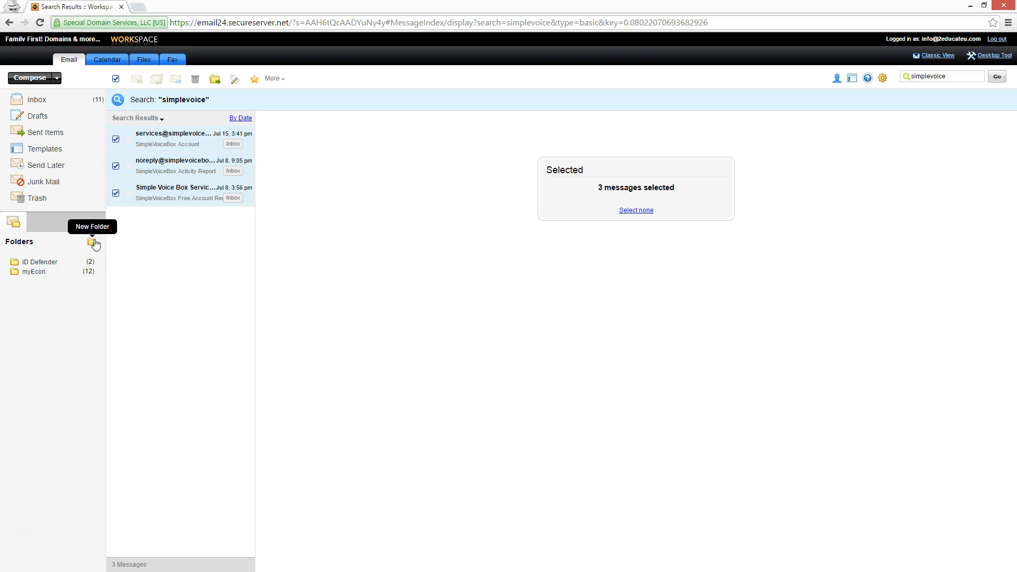
left_click(93, 243)
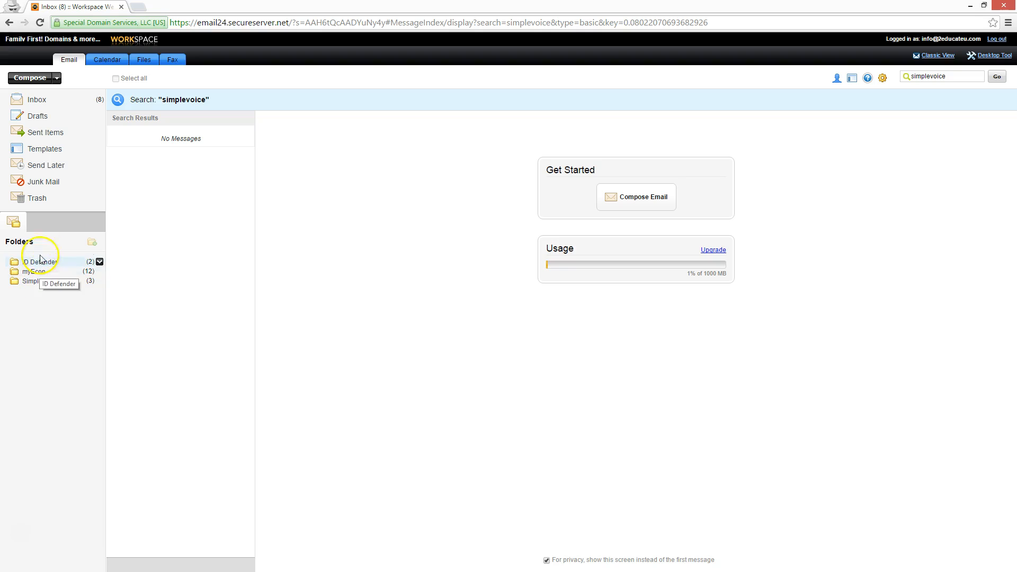
left_click(38, 99)
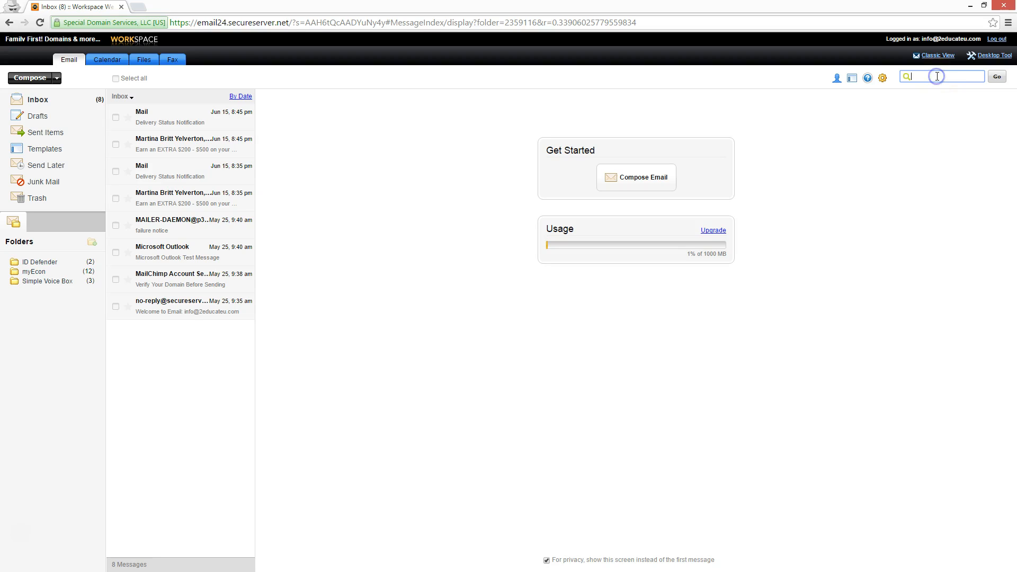
Search for mailchimp, select the result and create a new MailChimp folder
type("mailchimp")
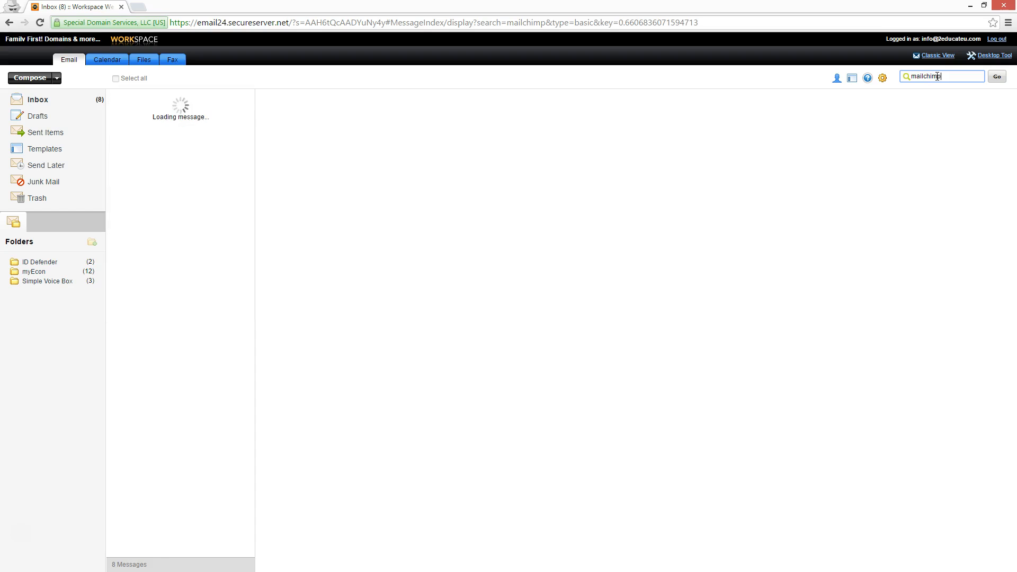
left_click(996, 76)
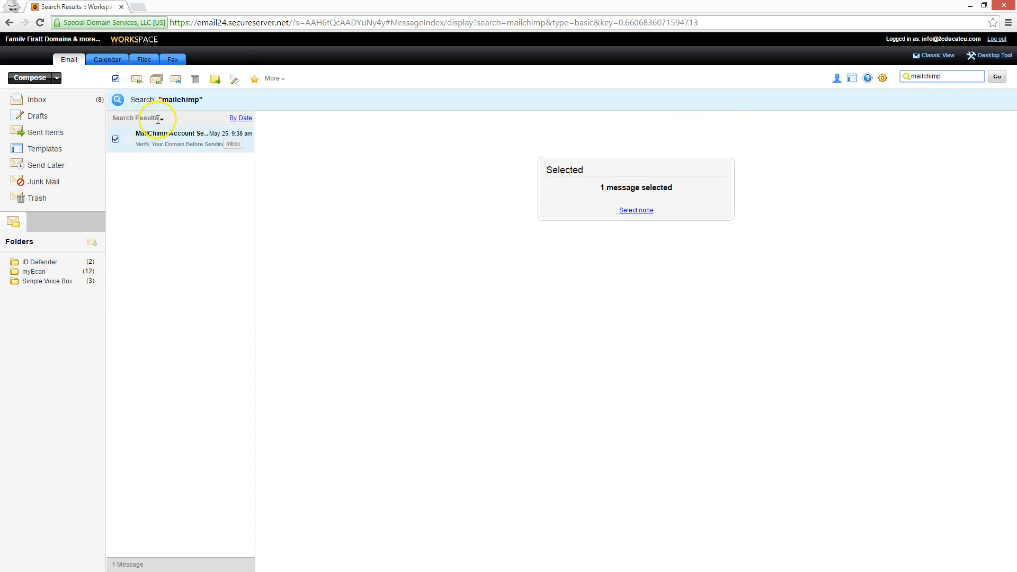
left_click(214, 78)
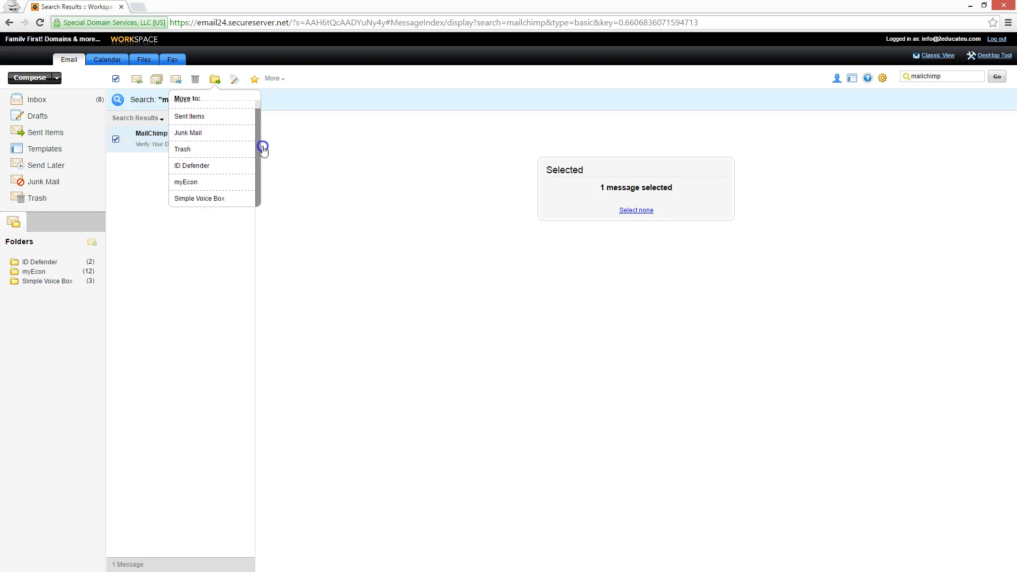
mouse_move(220, 88)
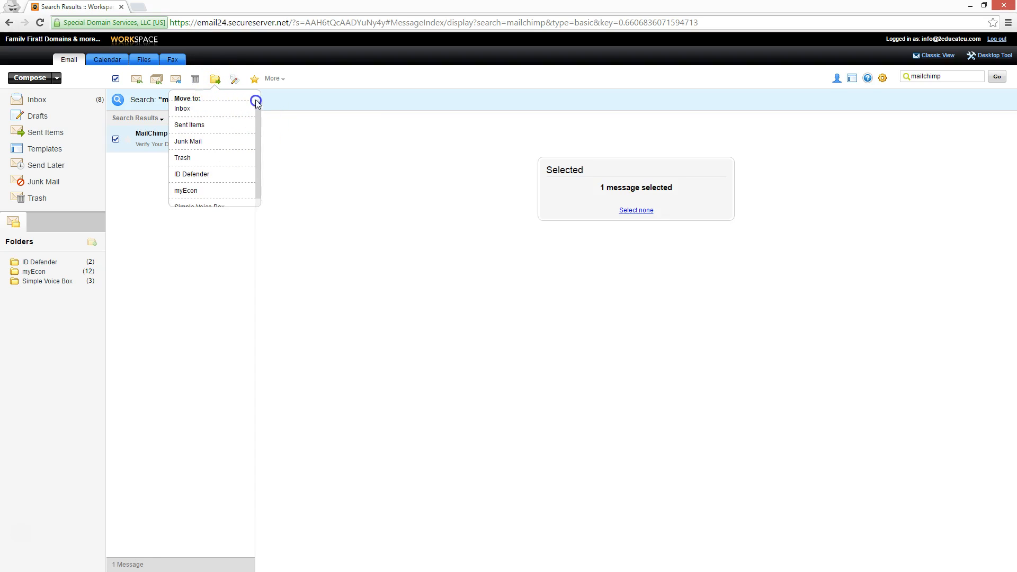
left_click(273, 79)
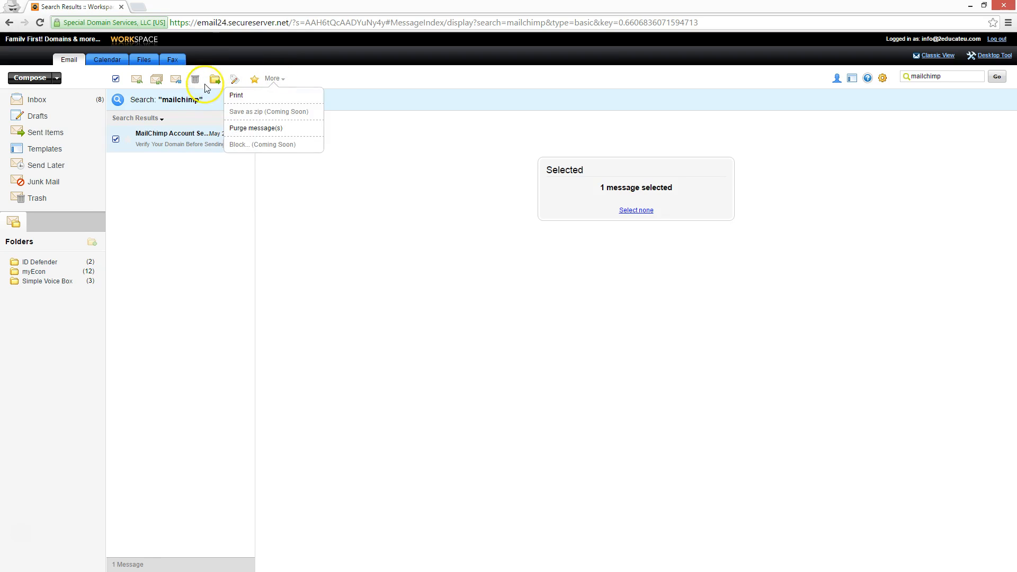
mouse_move(92, 244)
type("M")
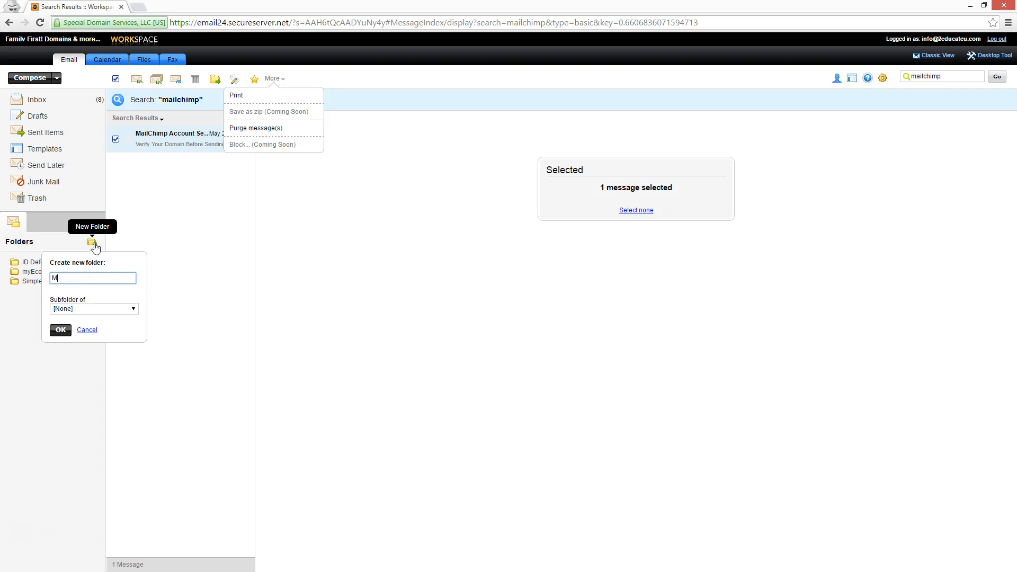
left_click(86, 329)
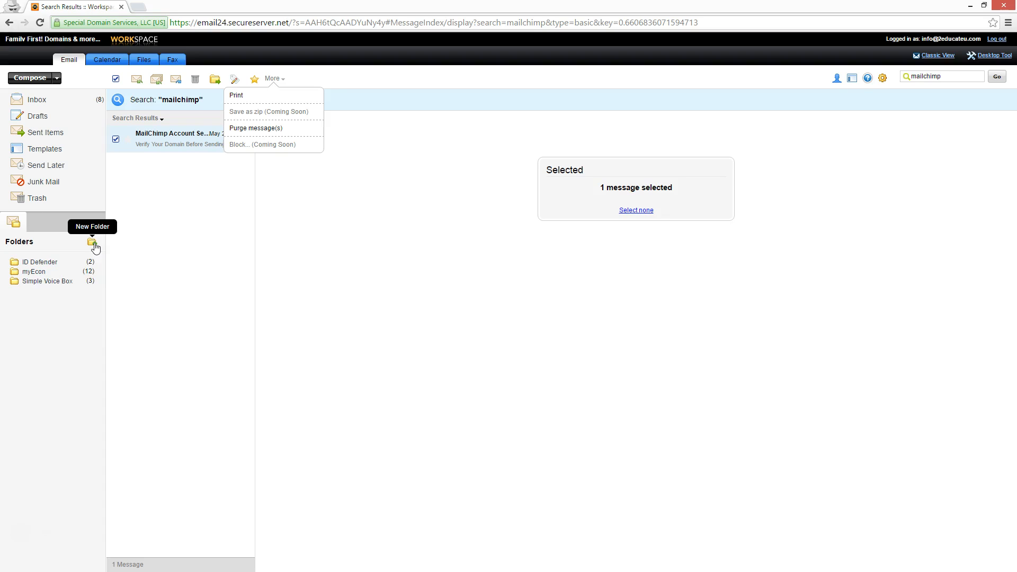
Move the MailChimp message into the MailChimp folder and return to the inbox
left_click(93, 242)
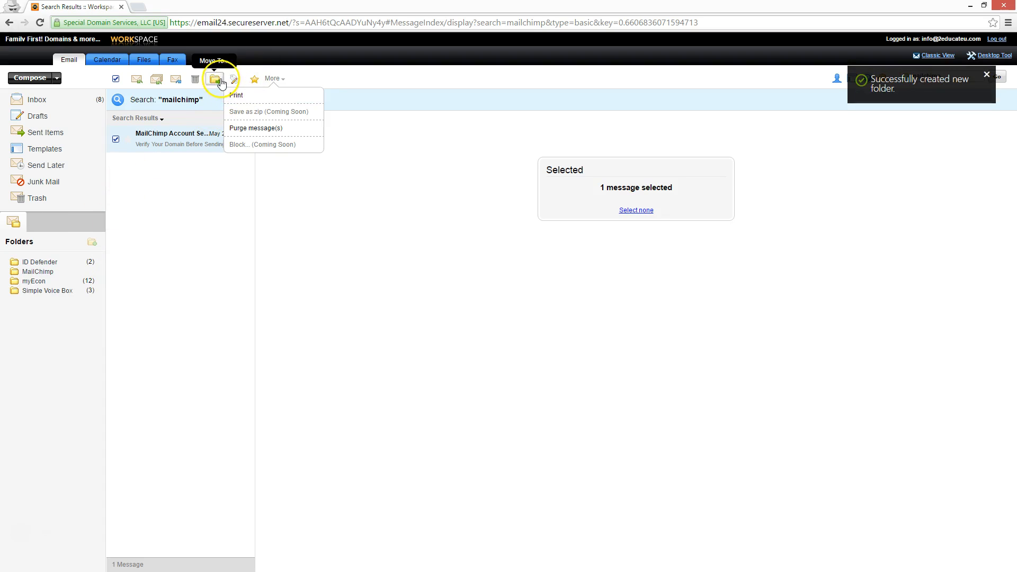
left_click(215, 78)
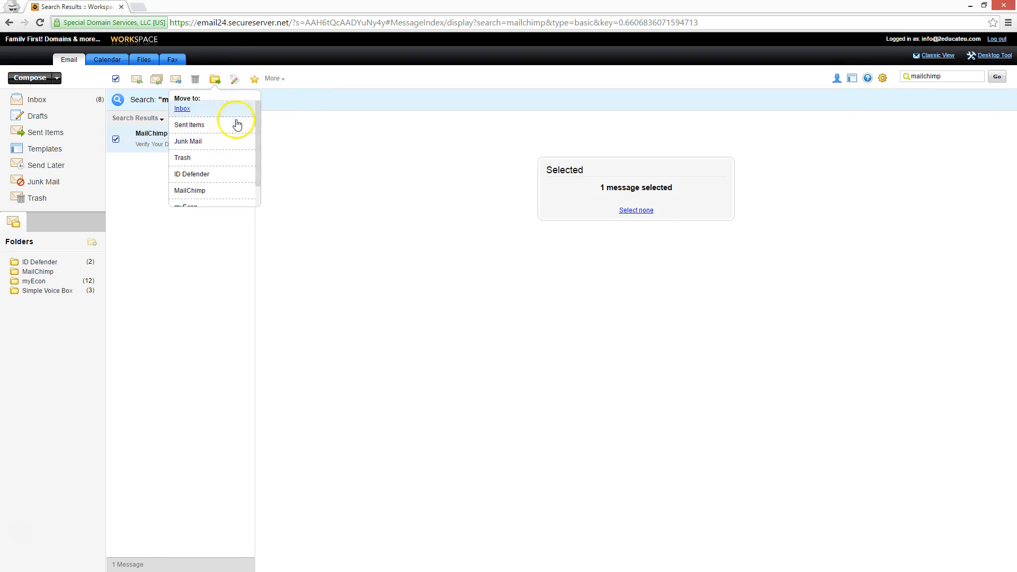
left_click(190, 190)
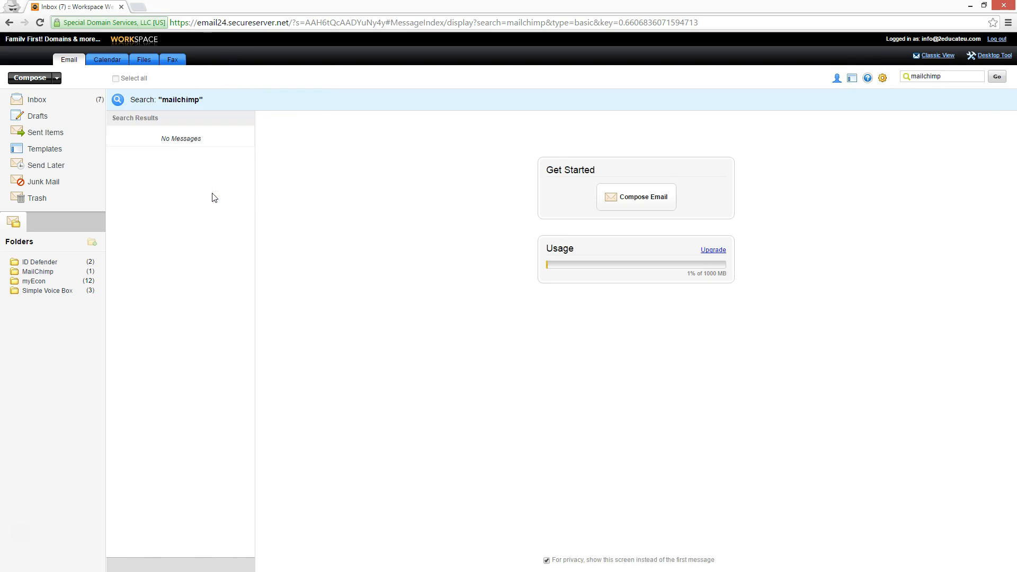
left_click(36, 99)
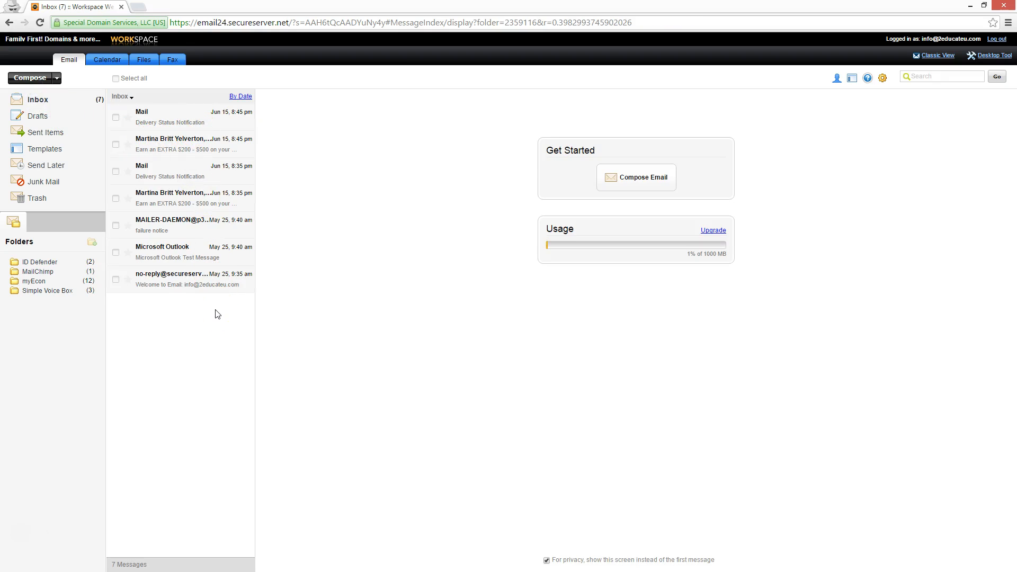
Delete the failure notice and delivery status notification from the inbox
left_click(115, 226)
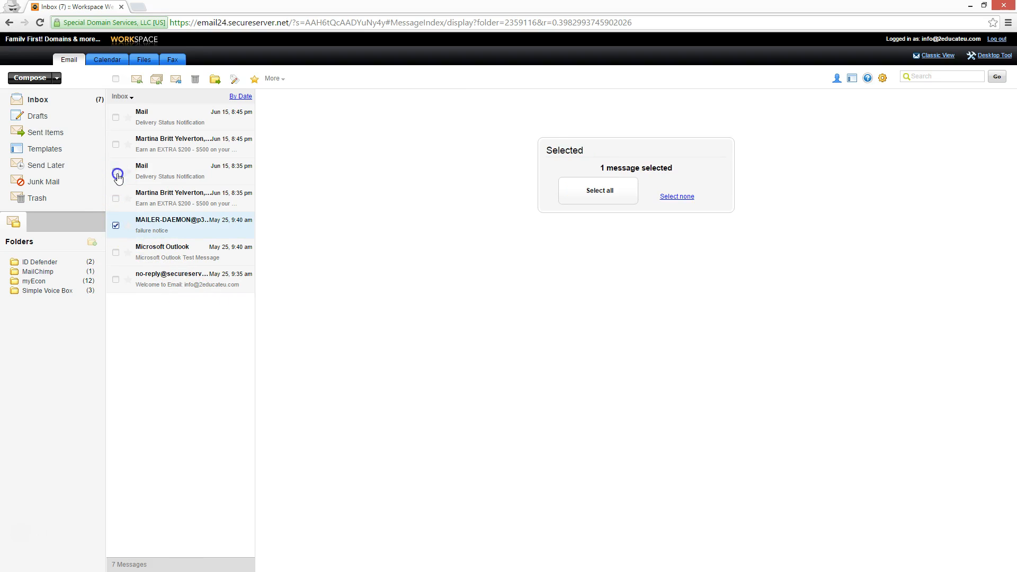
left_click(116, 172)
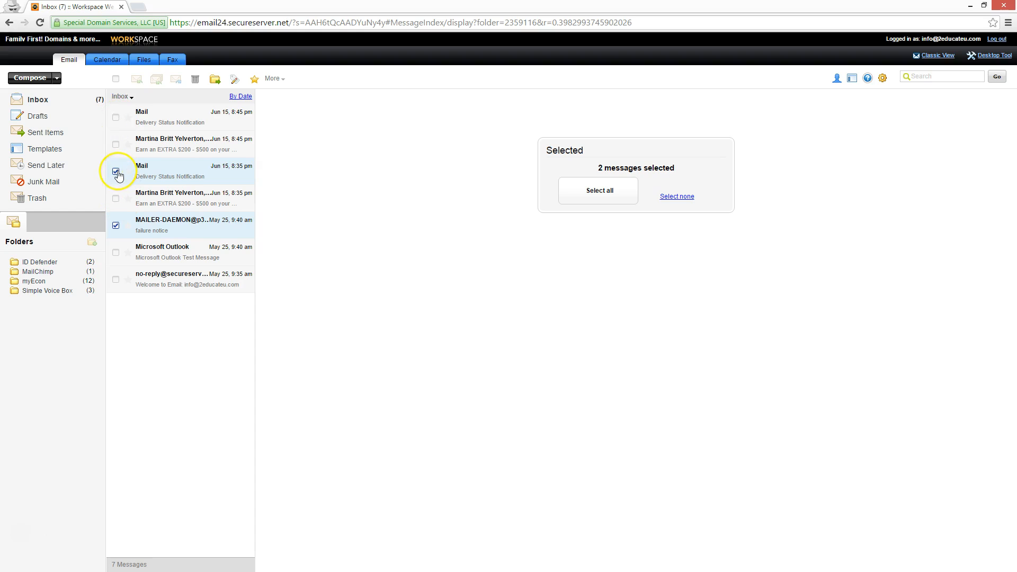
left_click(115, 173)
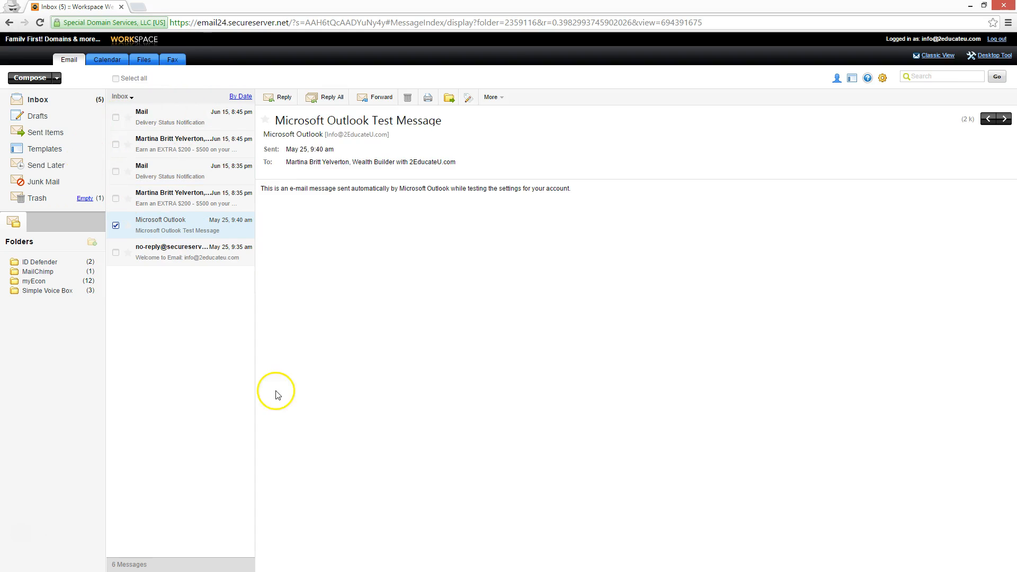
Read the 'Earn an EXTRA $200 - $500' Income Shifting message in the reading pane
left_click(189, 143)
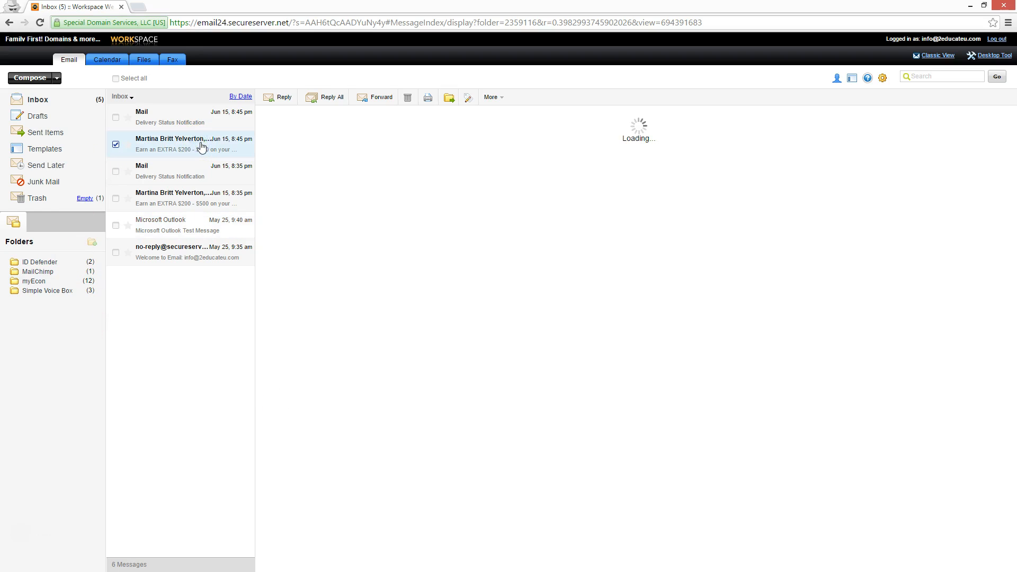
left_click(193, 143)
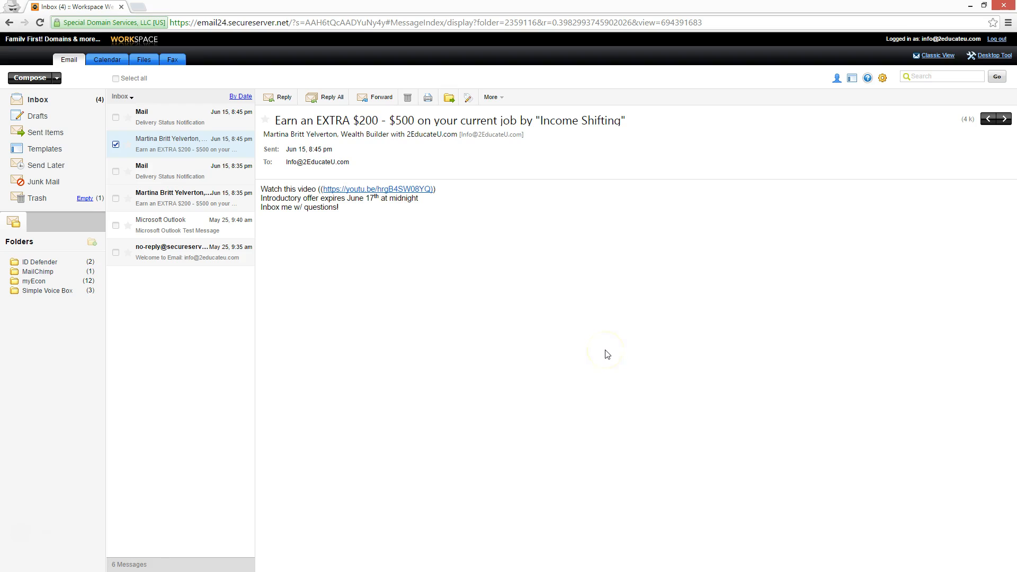
mouse_move(607, 354)
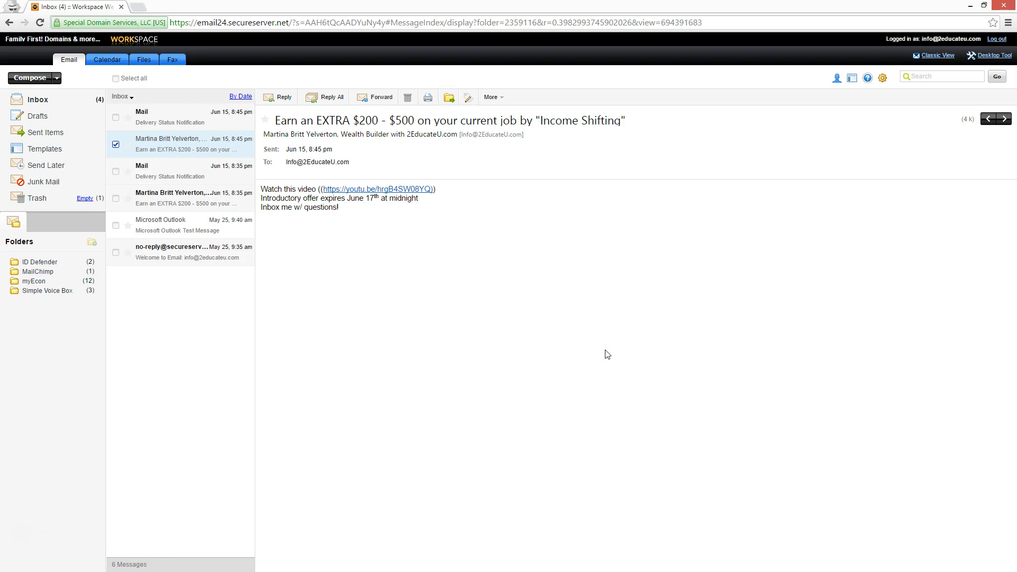
mouse_move(852, 77)
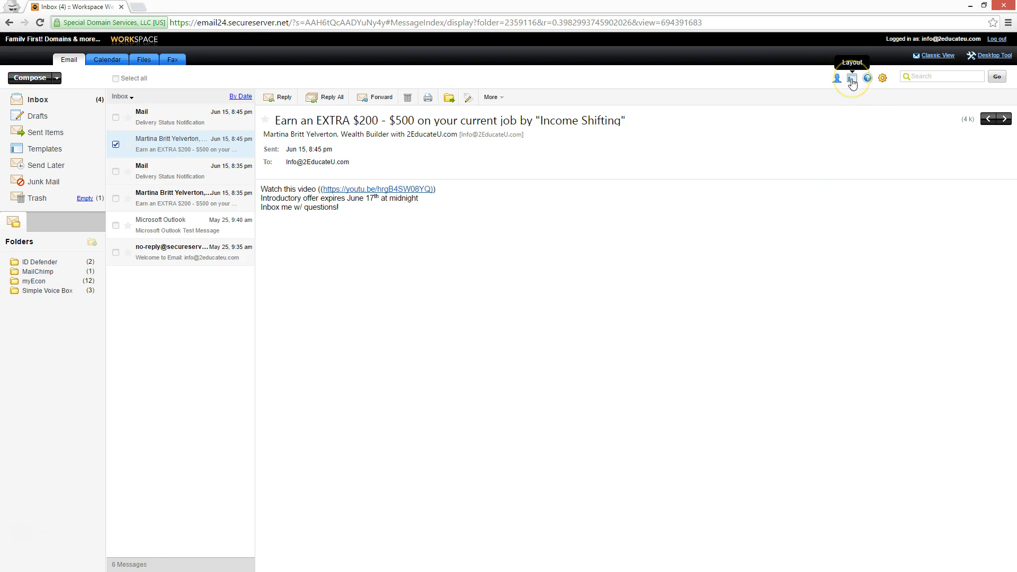
left_click(852, 77)
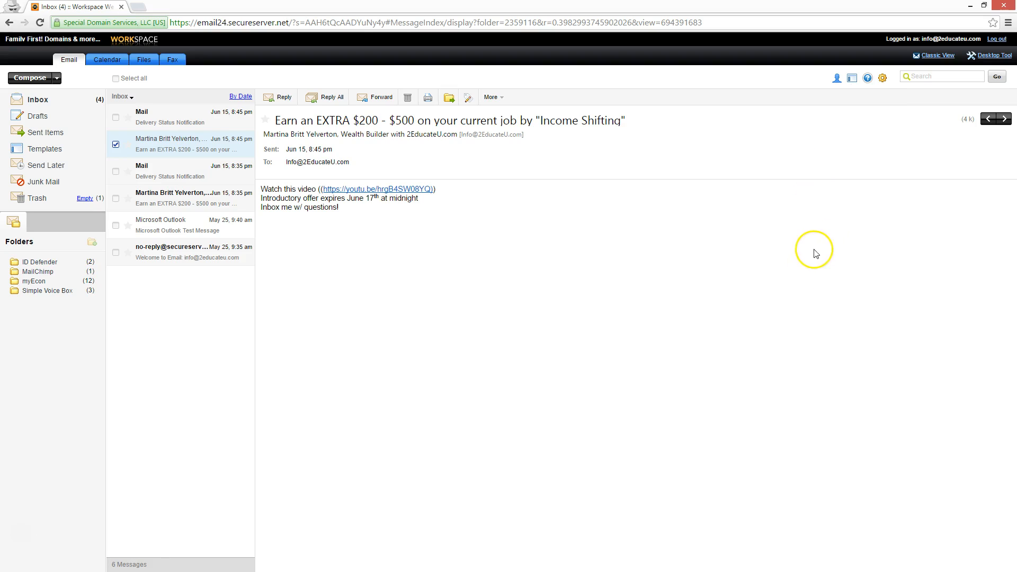
In More settings, choose Eastern Time (US & Canada) as the mailbox time zone
left_click(883, 78)
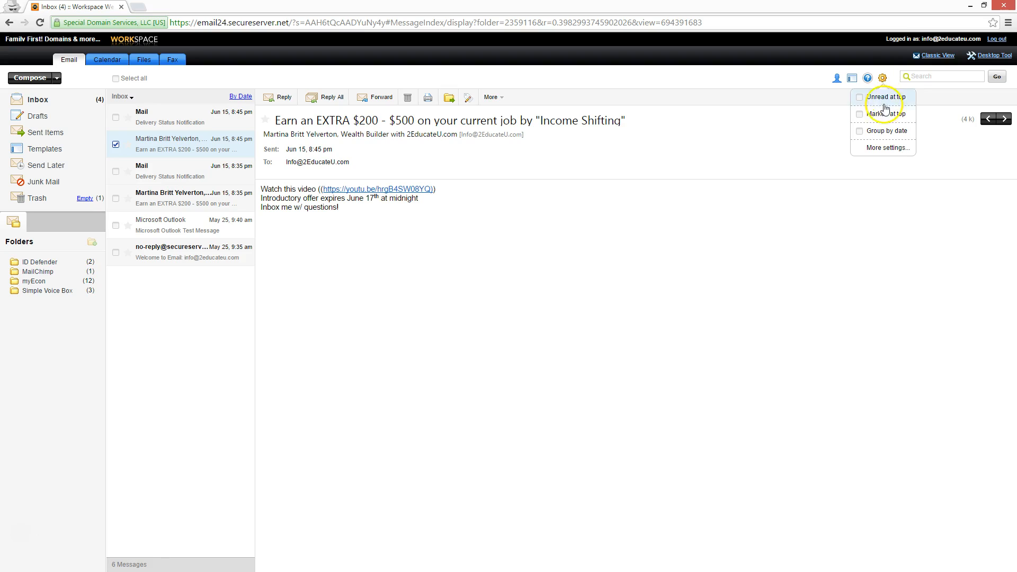
left_click(886, 147)
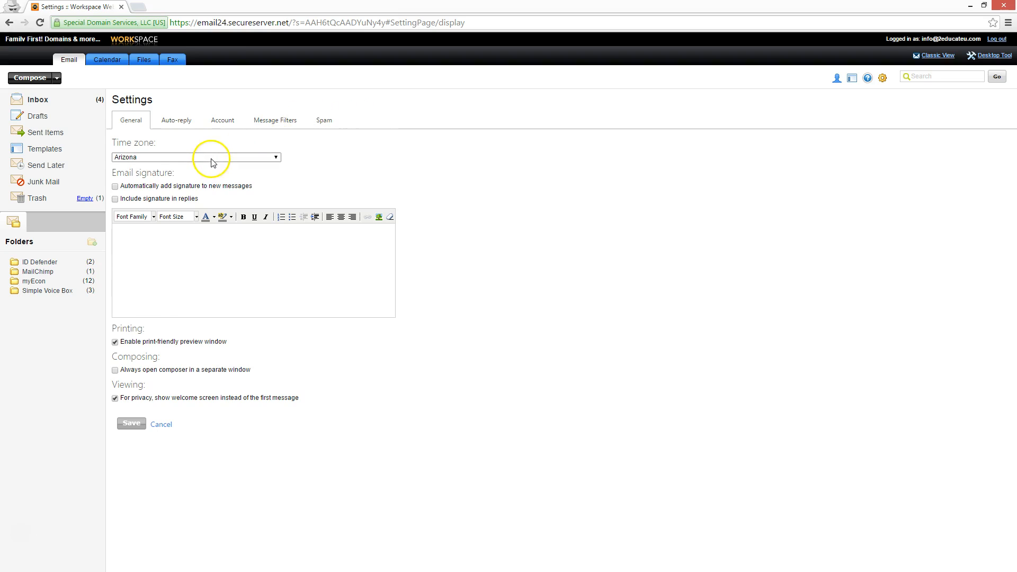
left_click(196, 157)
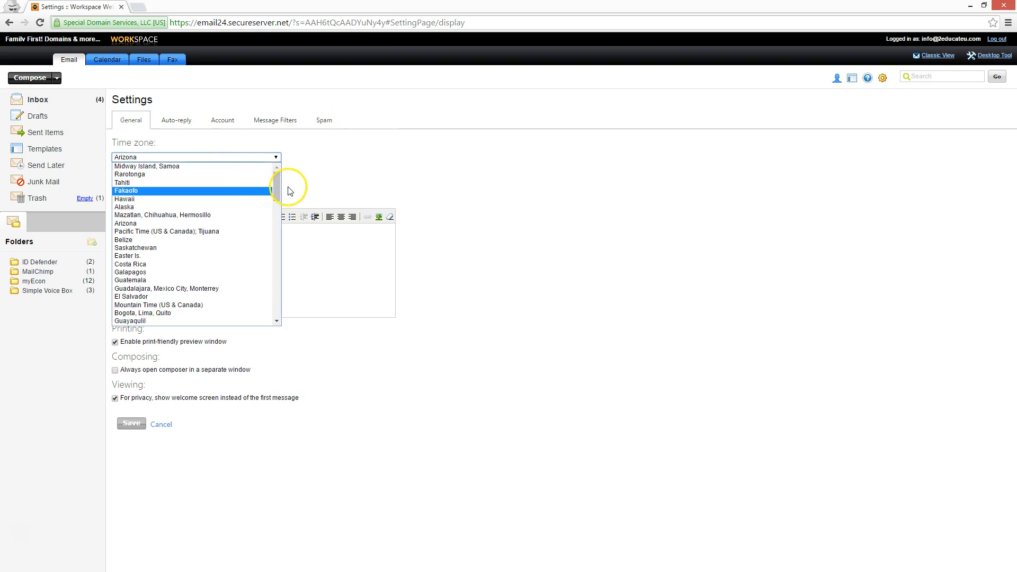
scroll("down", 3)
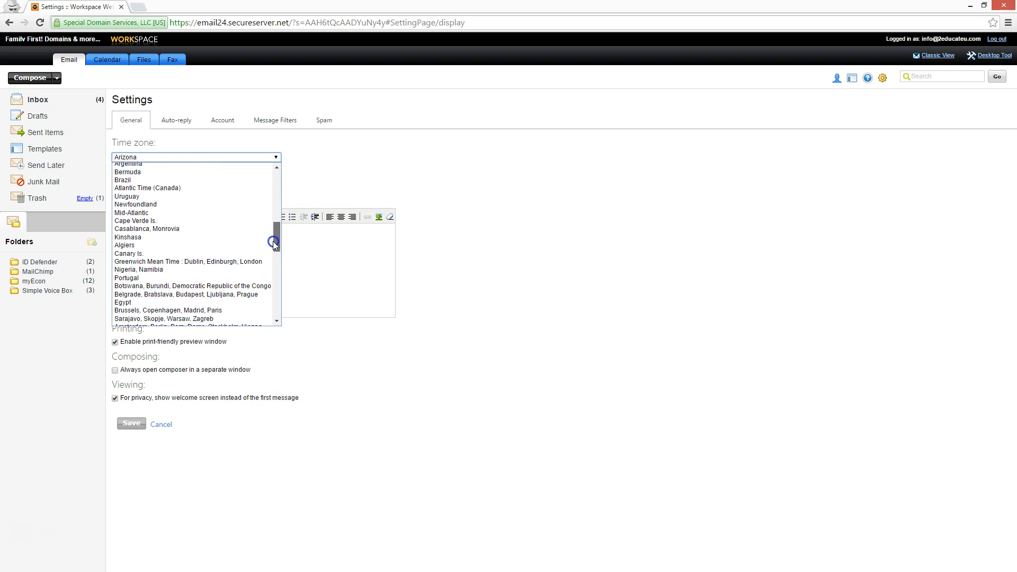
scroll("down", 3)
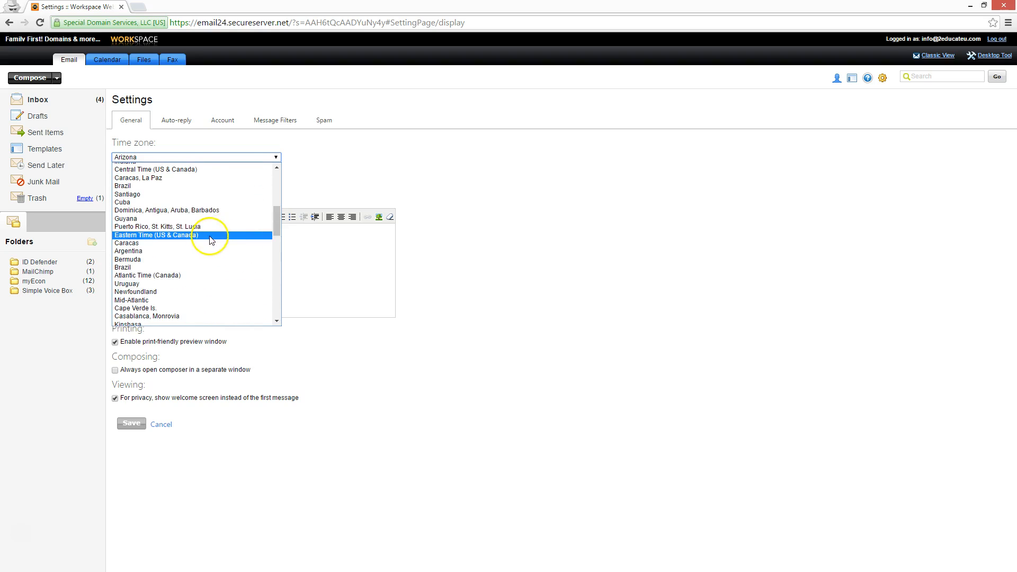
left_click(155, 235)
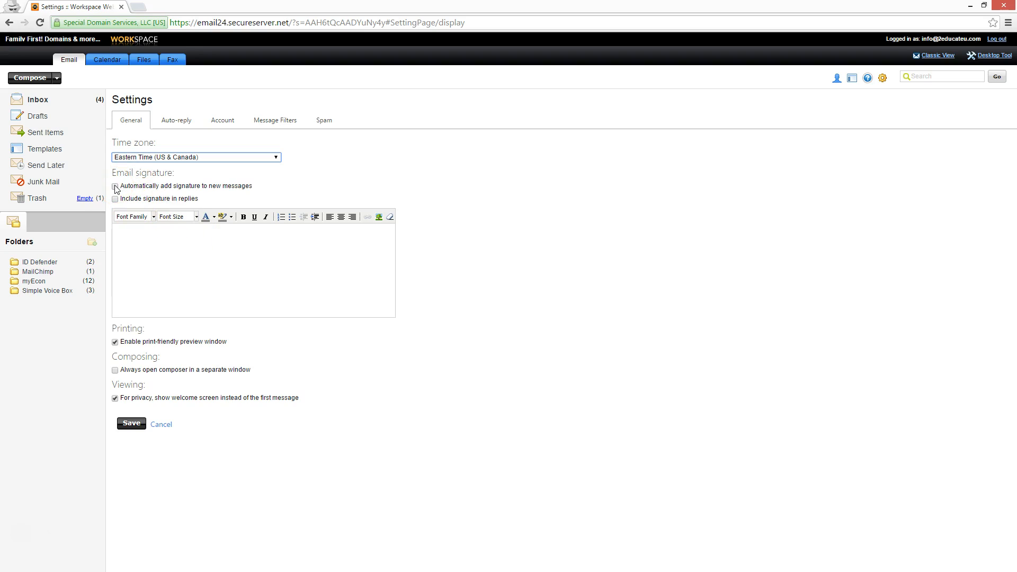
Enable auto-adding signatures and write 'Marterton, 2EducateU.com' in the signature editor
left_click(115, 189)
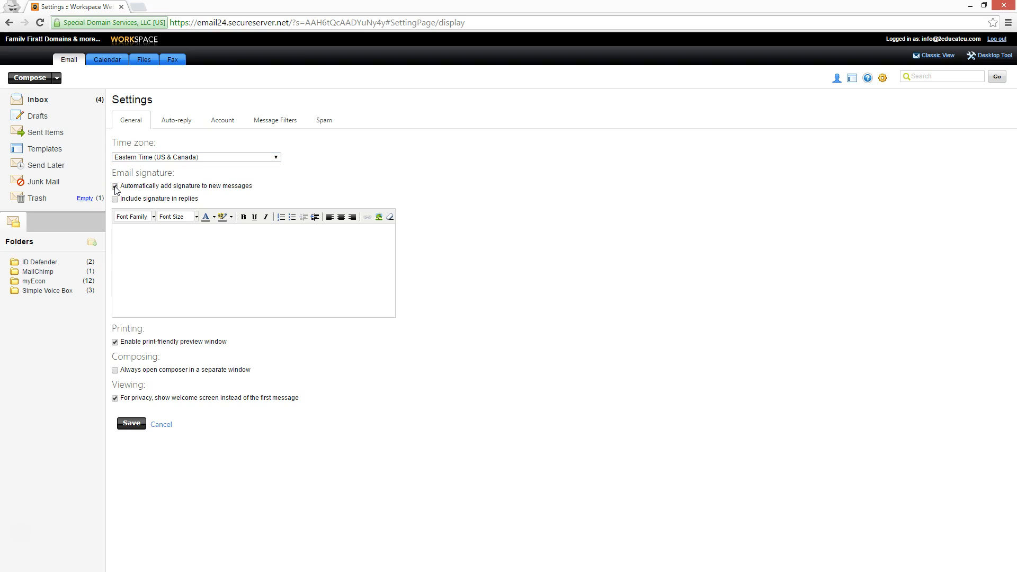
left_click(115, 186)
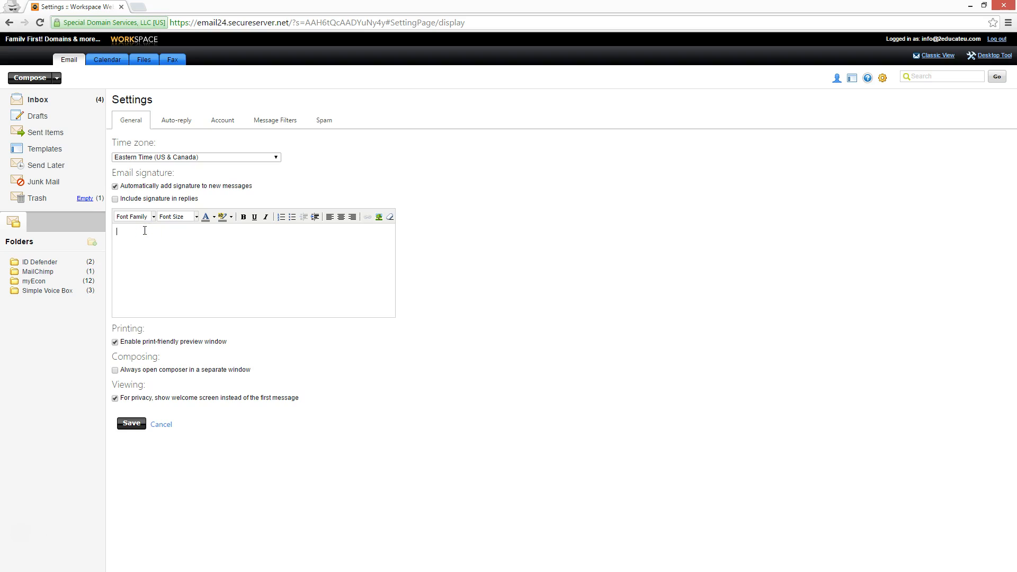
type("Martina Britt Yelv")
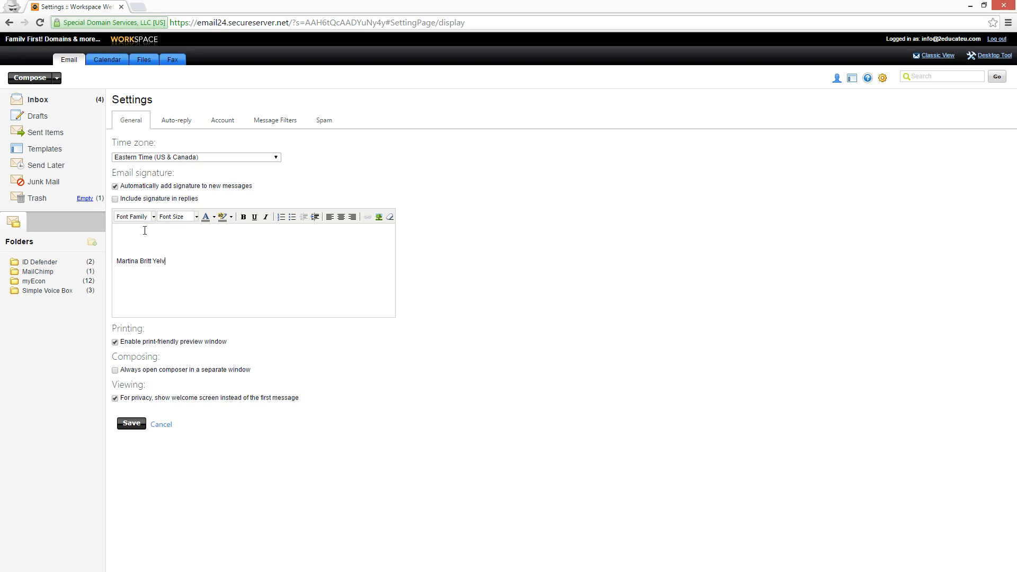
type("erton,")
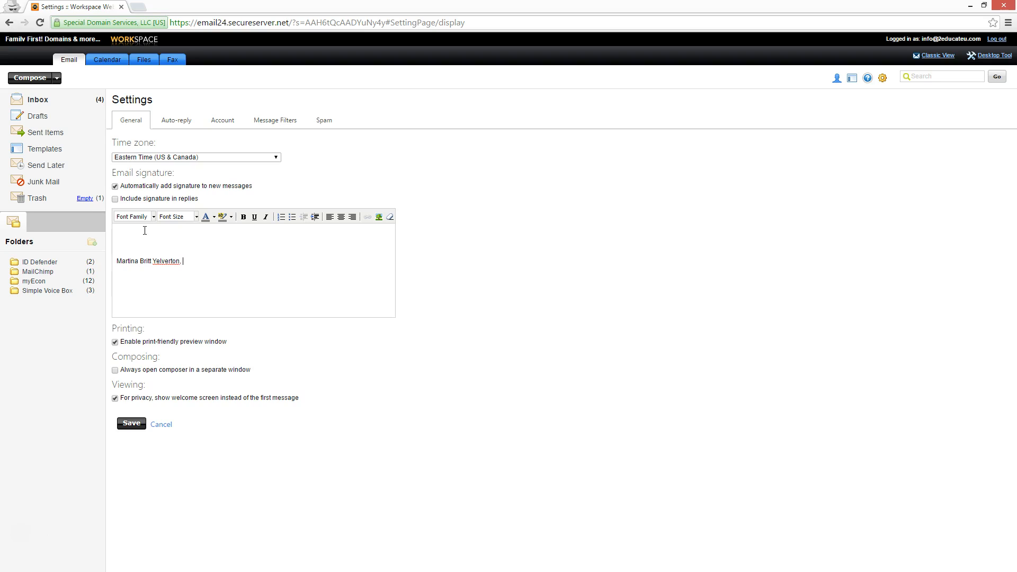
type("2")
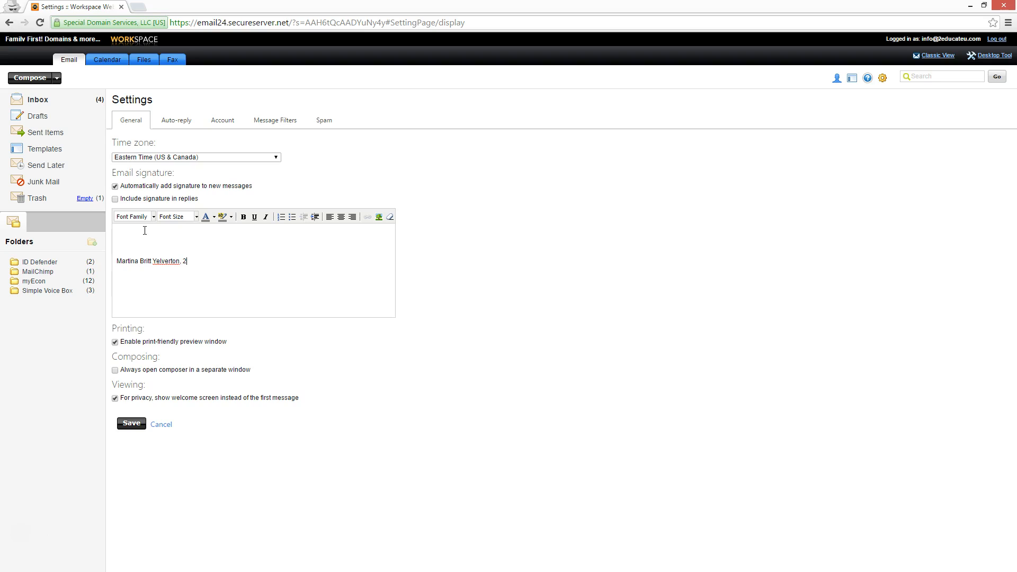
type("Educate")
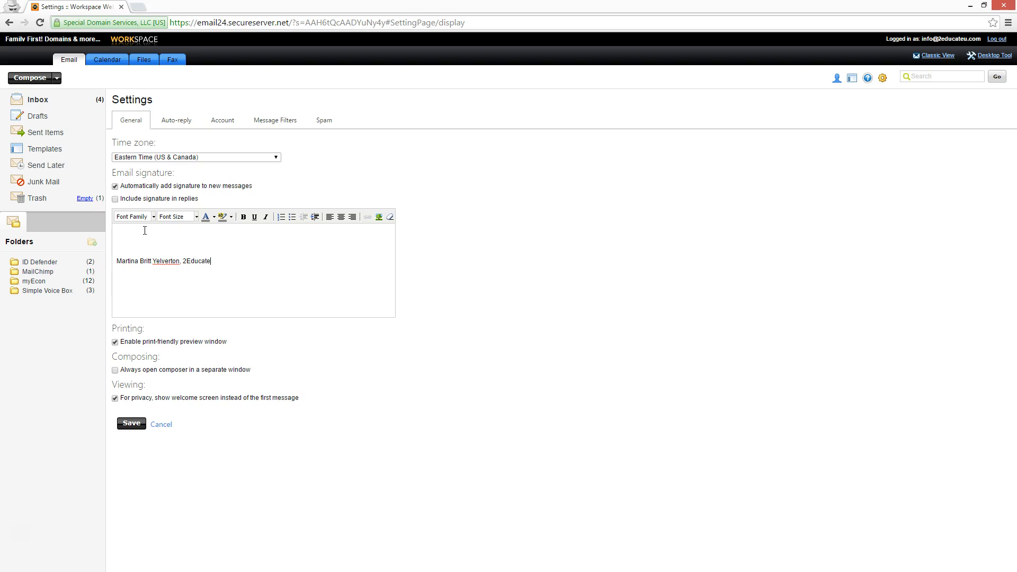
type("U.com")
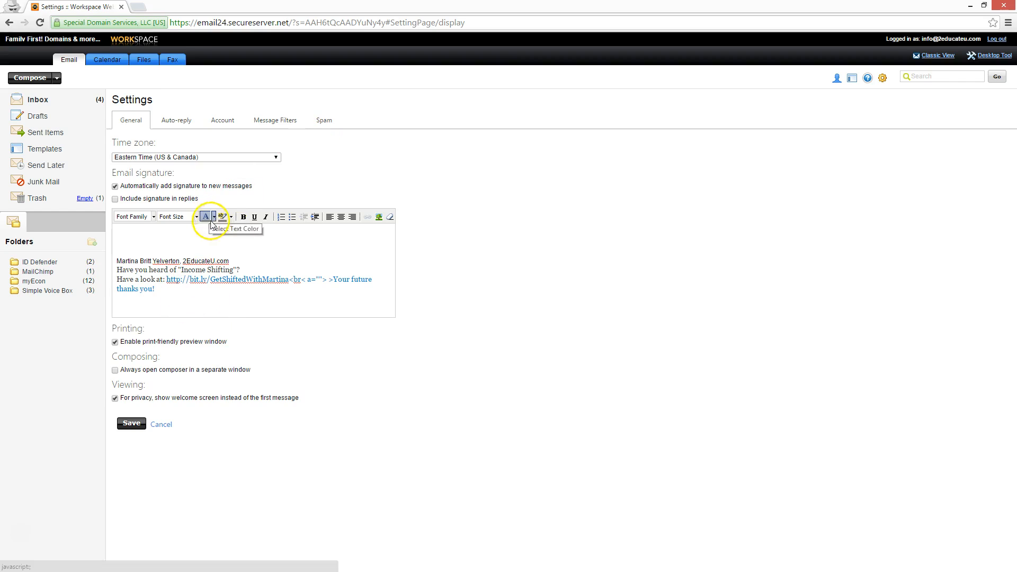
Style the signature lines in Arial at a smaller size and save the settings
left_click_drag(116, 270, 153, 288)
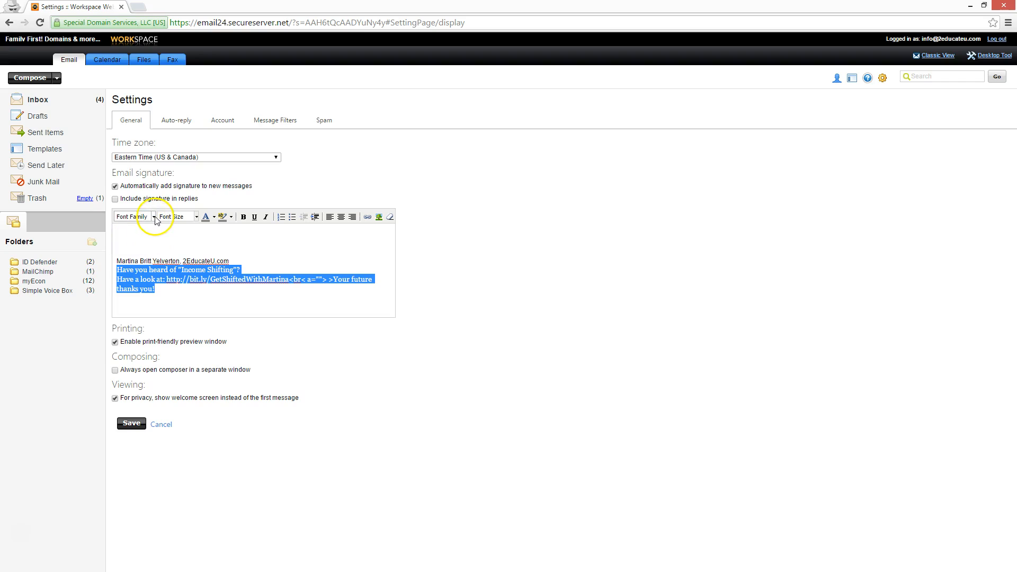
left_click(132, 216)
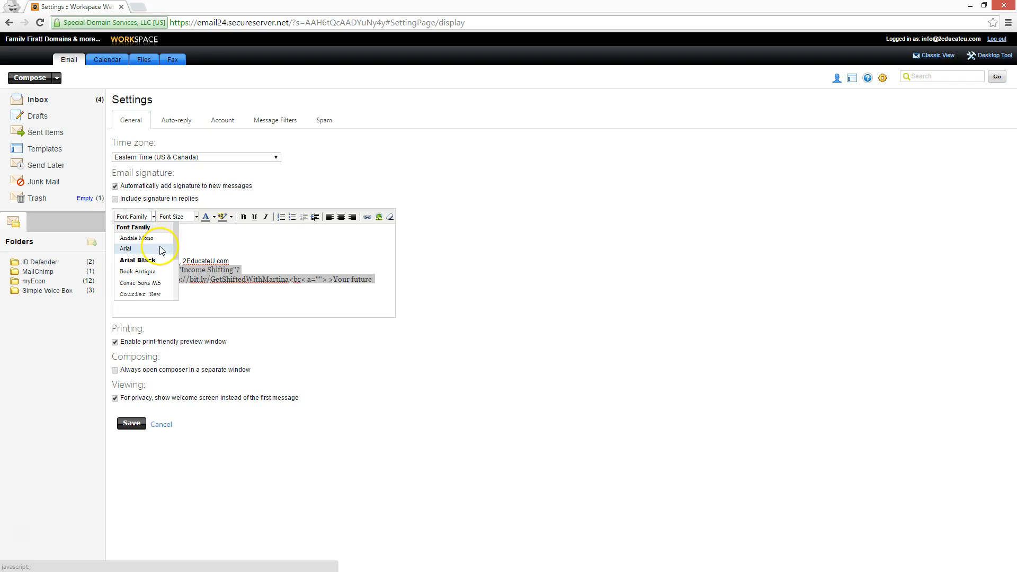
left_click(125, 248)
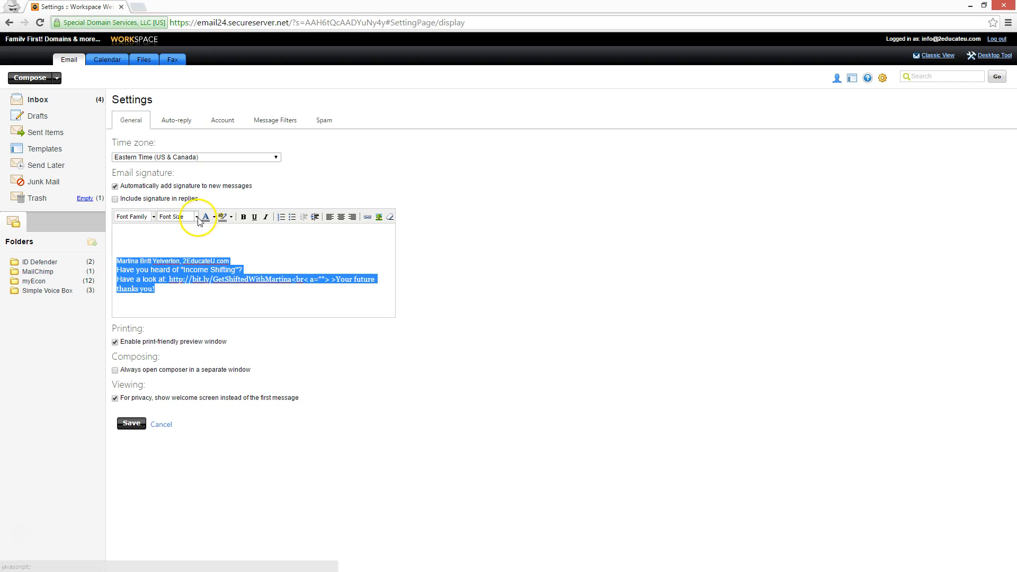
left_click(177, 216)
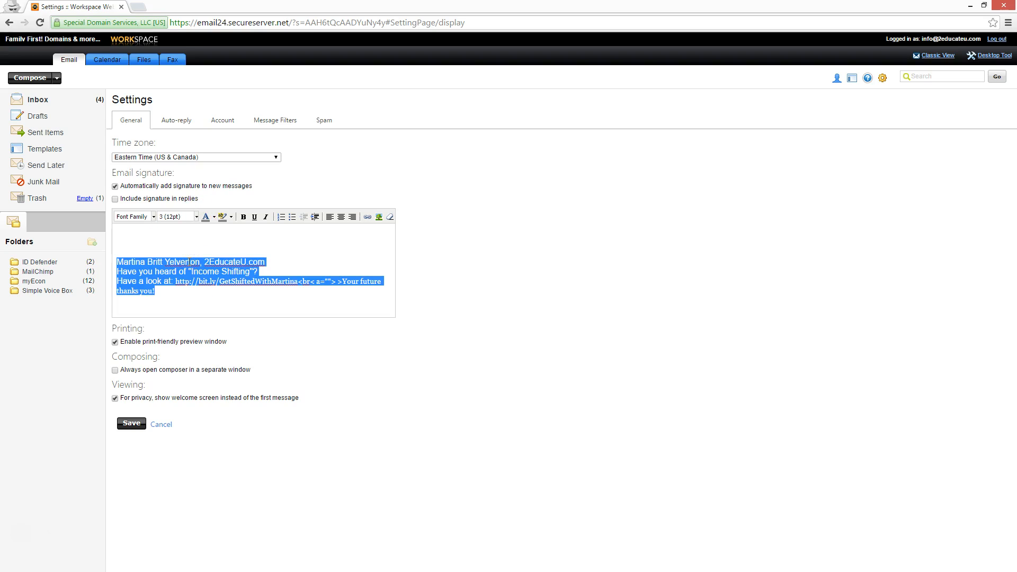
left_click(195, 216)
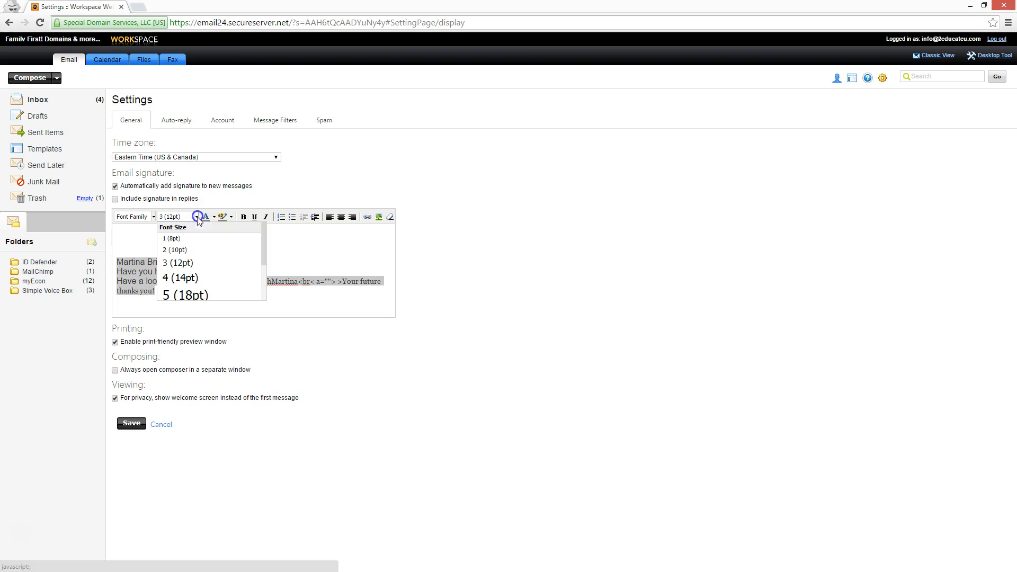
left_click(173, 250)
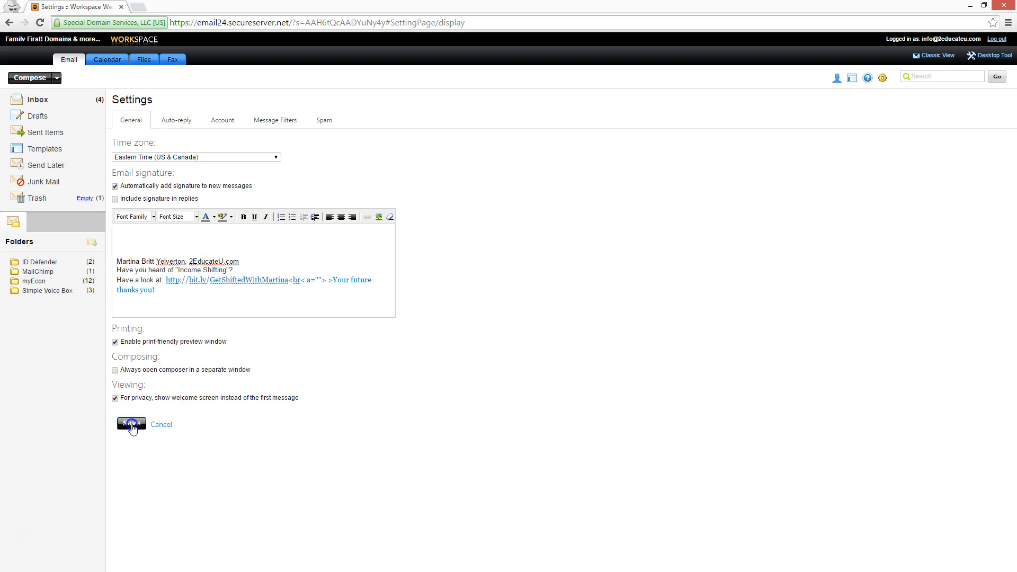
left_click(132, 424)
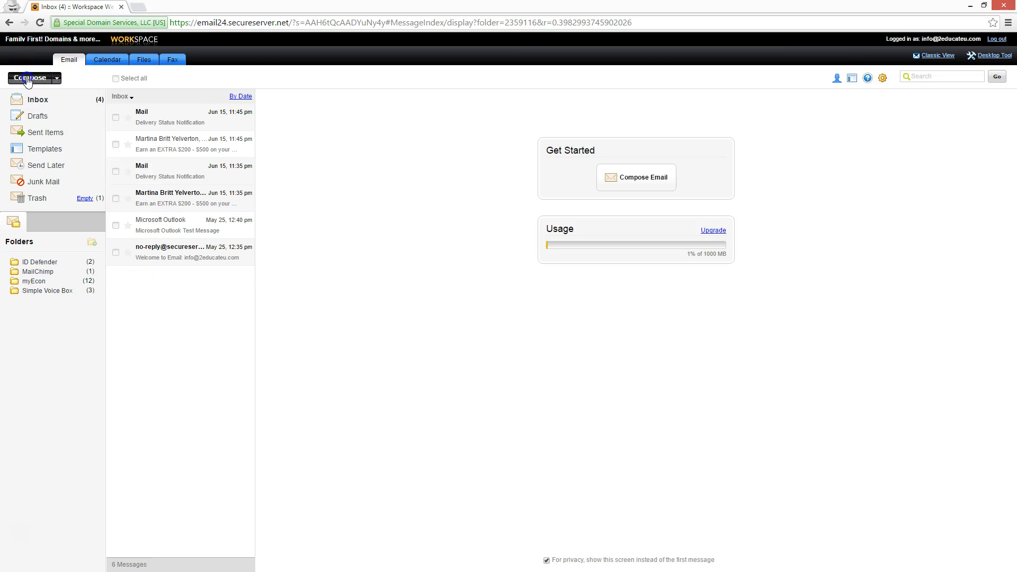
Switch browser tabs to show the Family First! Designs website
left_click(28, 78)
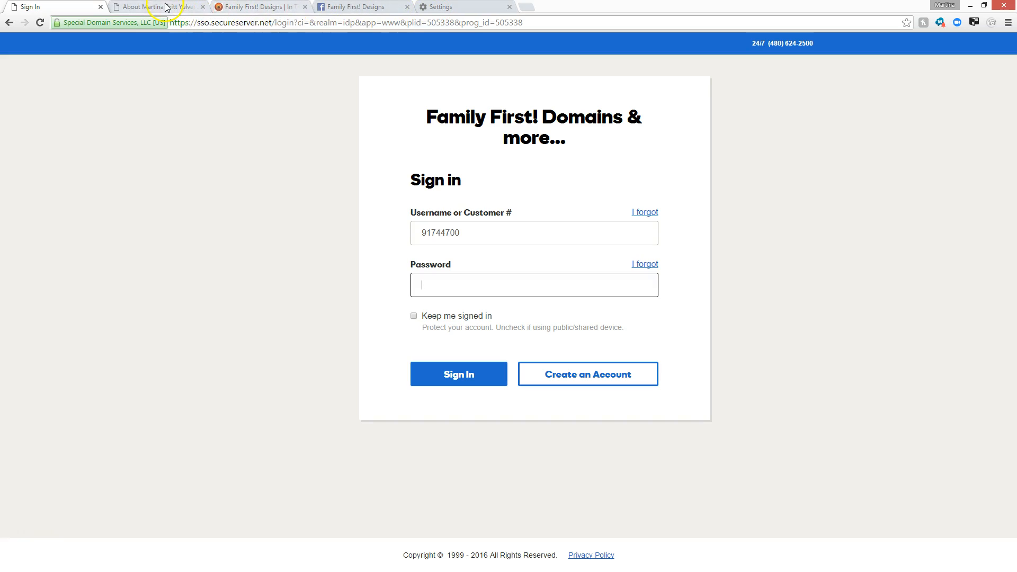
left_click(260, 6)
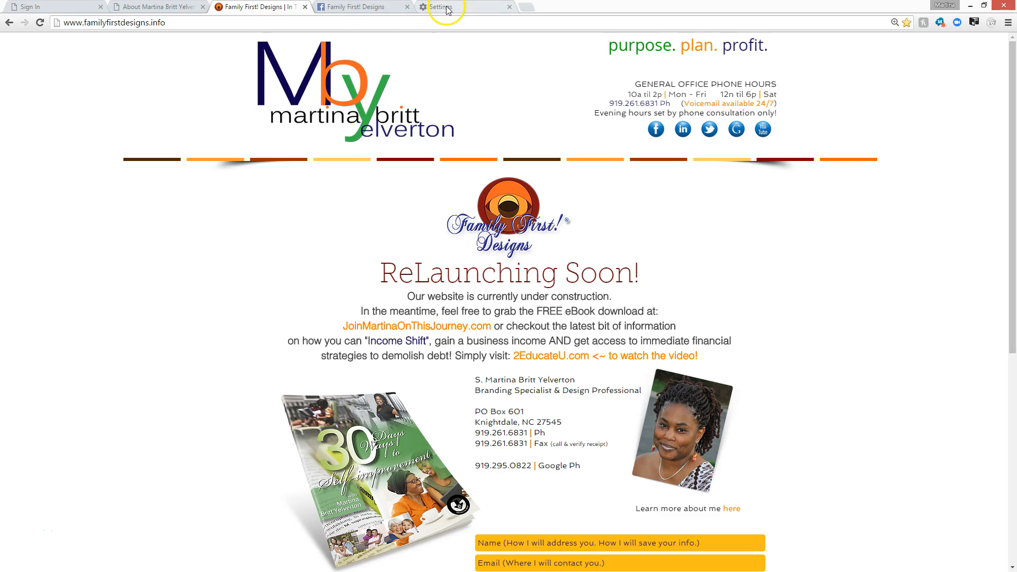
Play the 7 Tips domain-based email video from the #FamFirstDesigns playlist, then return to the Family First! Designs site
left_click(441, 6)
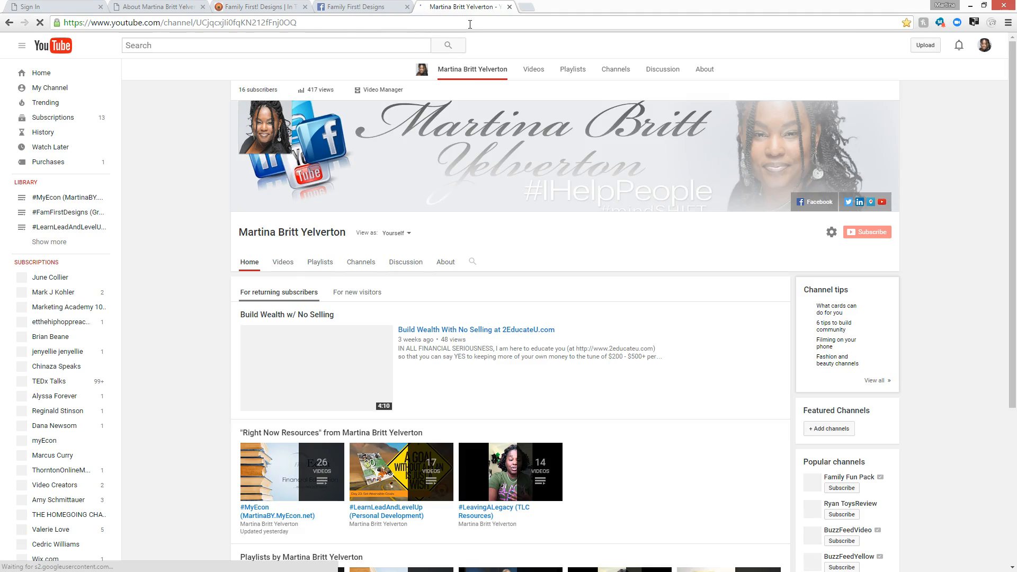
scroll("down", 3)
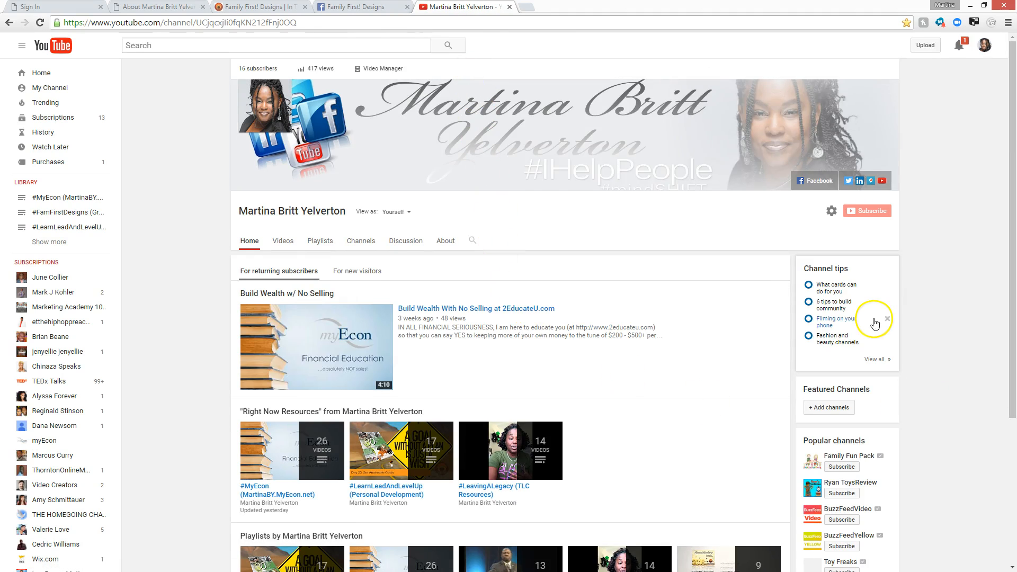
scroll("down", 3)
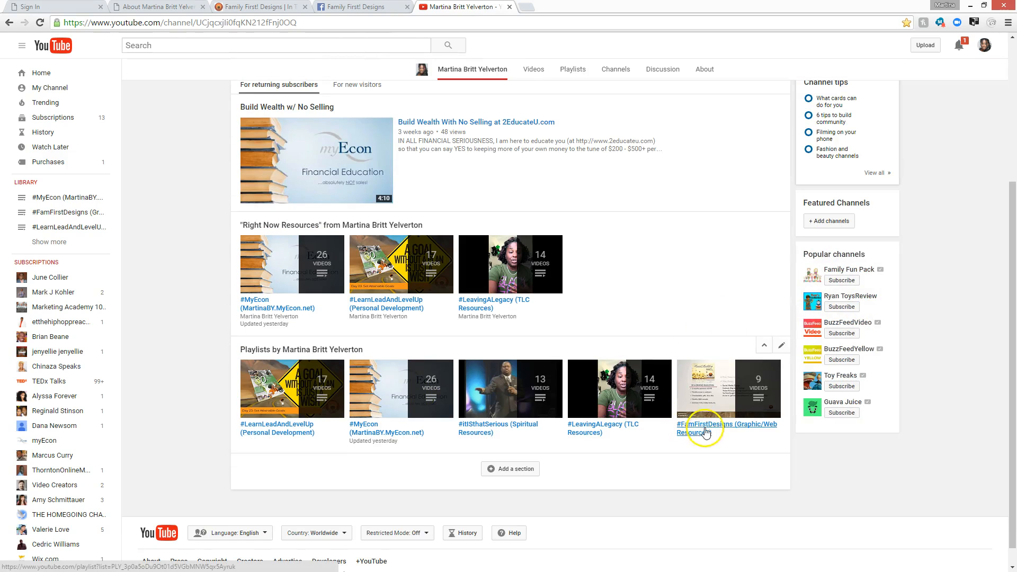
left_click(705, 428)
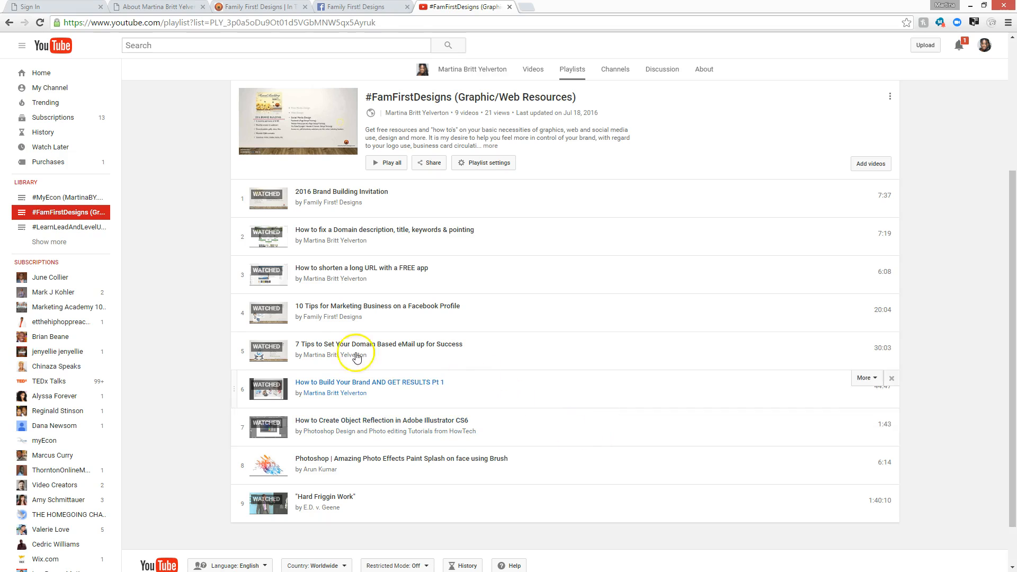
left_click(378, 343)
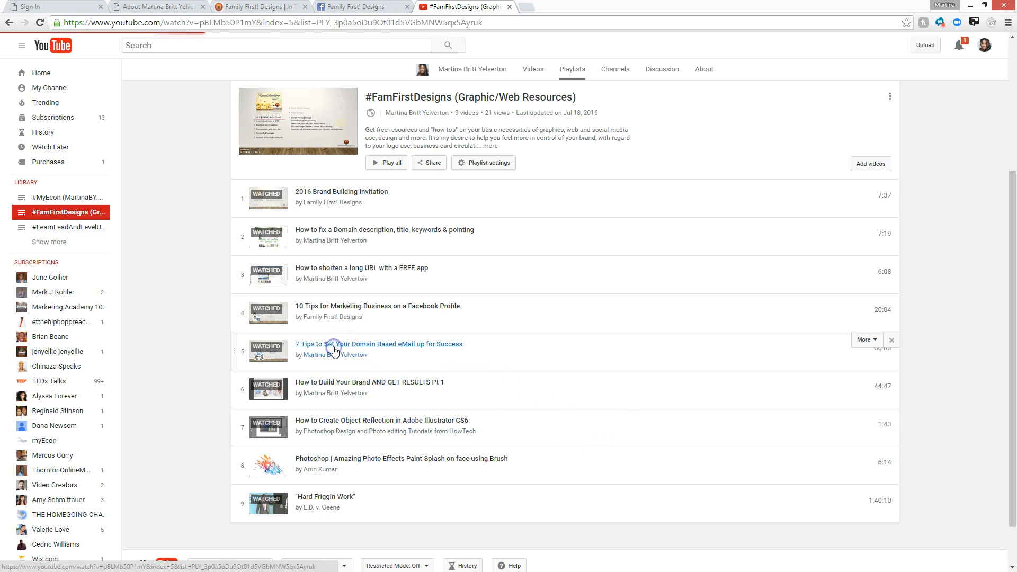
left_click(379, 343)
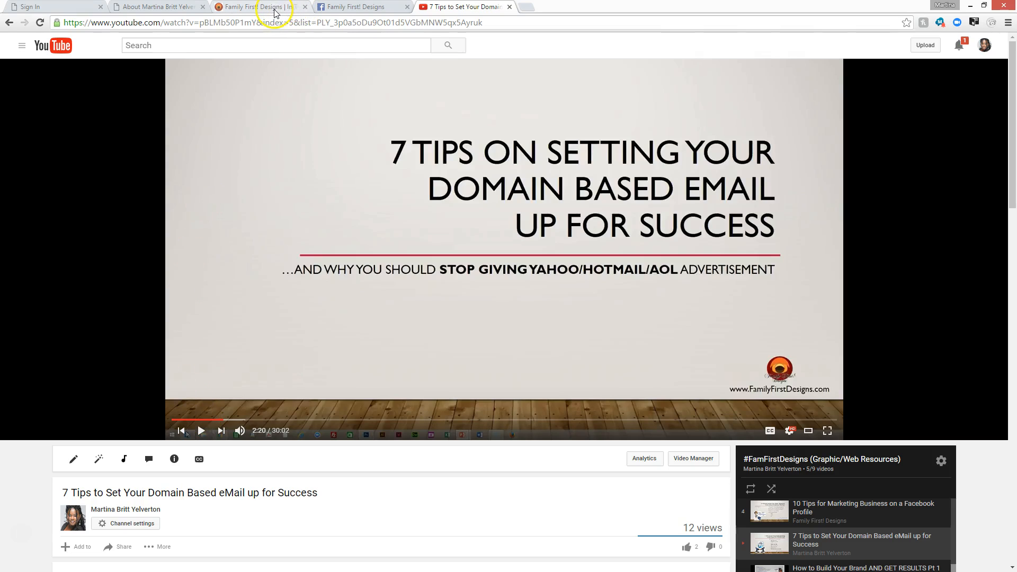
left_click(259, 7)
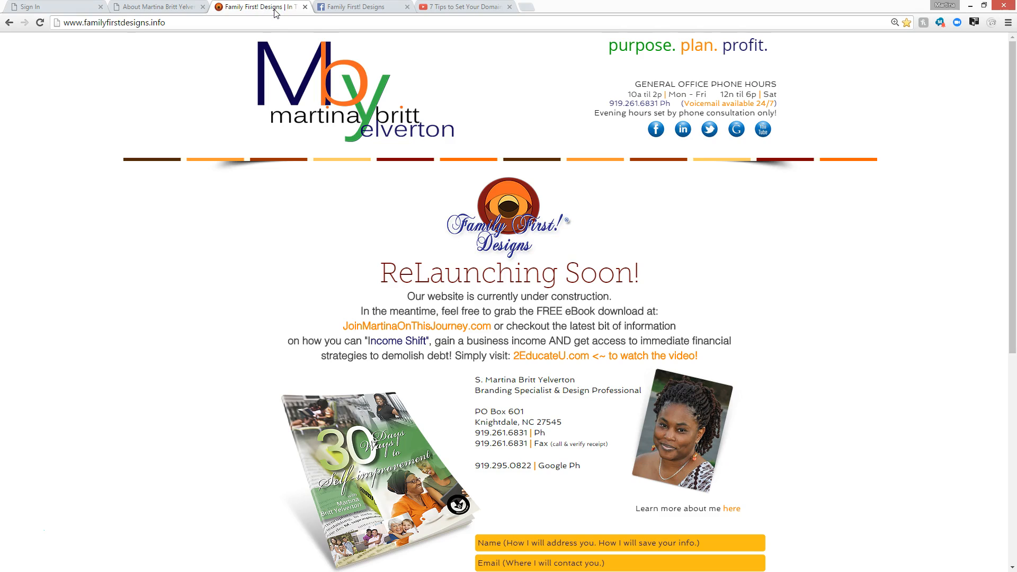